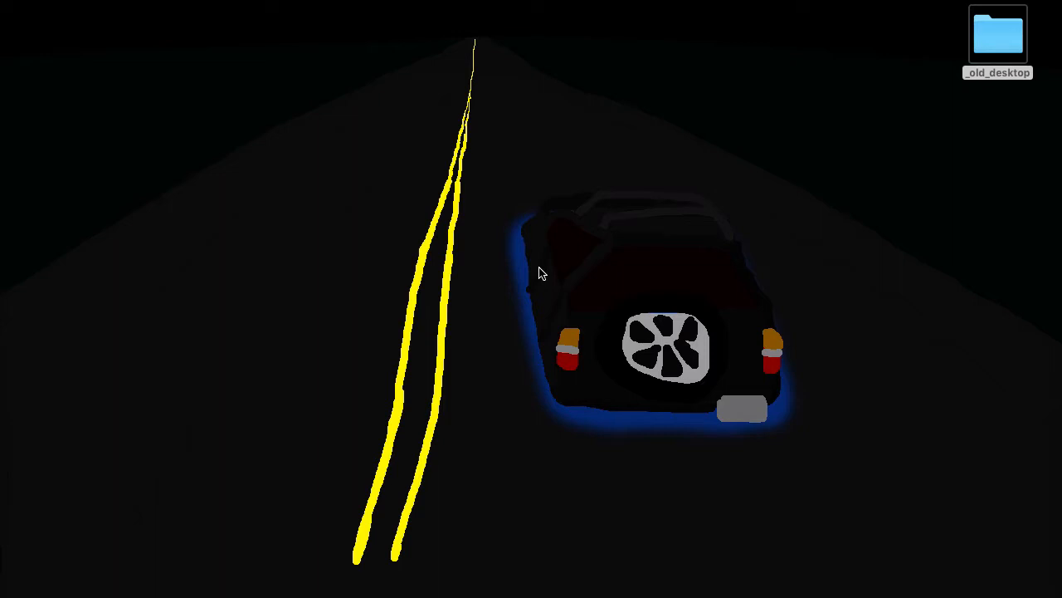
mouse_move(563, 322)
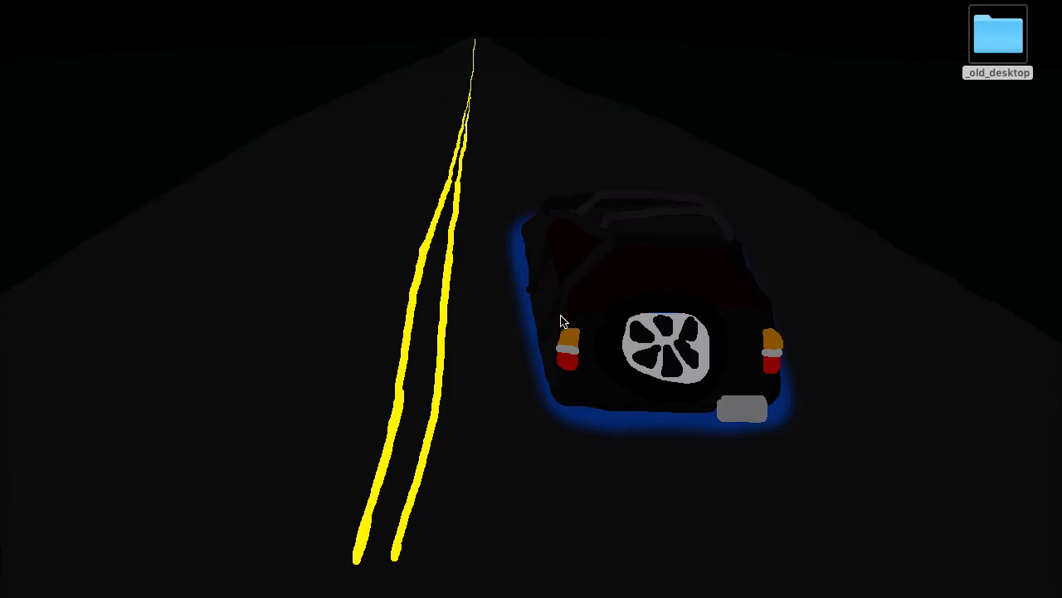
mouse_move(561, 326)
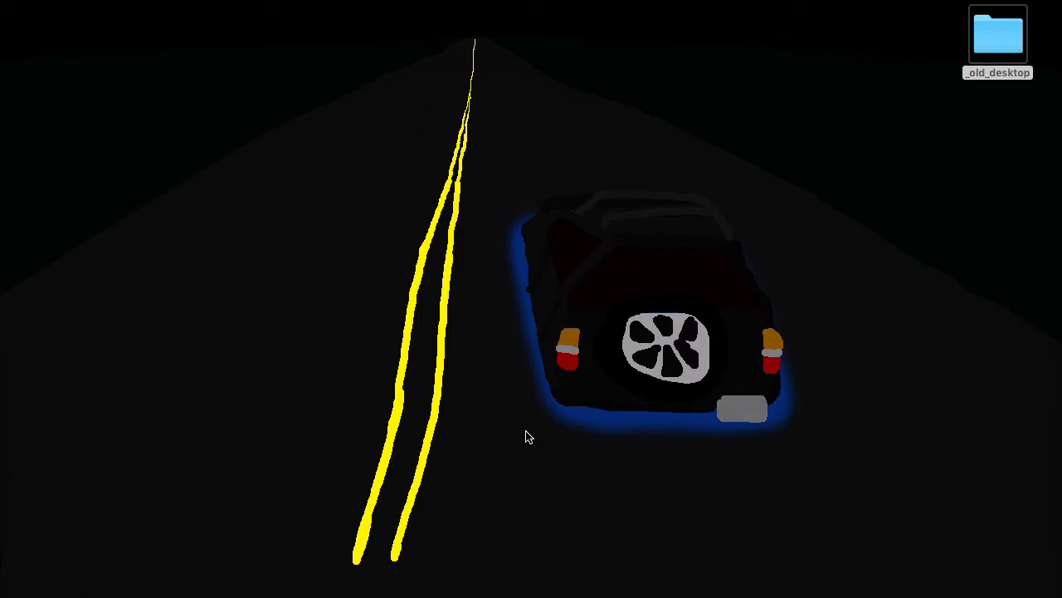
mouse_move(541, 410)
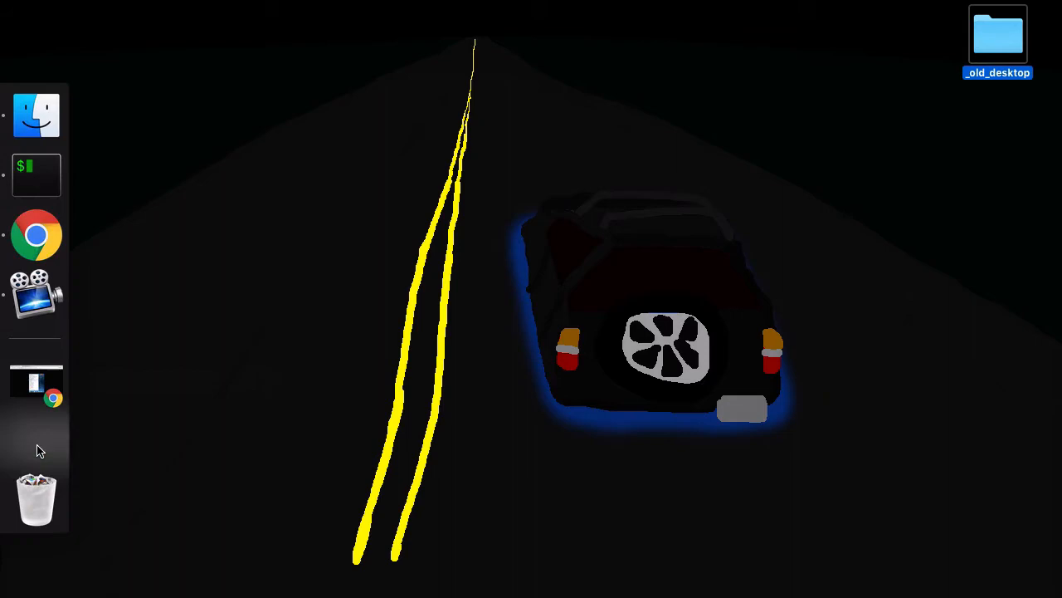
Download the 64-bit zipped macOS build of LÖVE 0.10.2 from love2d.org in Chrome.
left_click(36, 236)
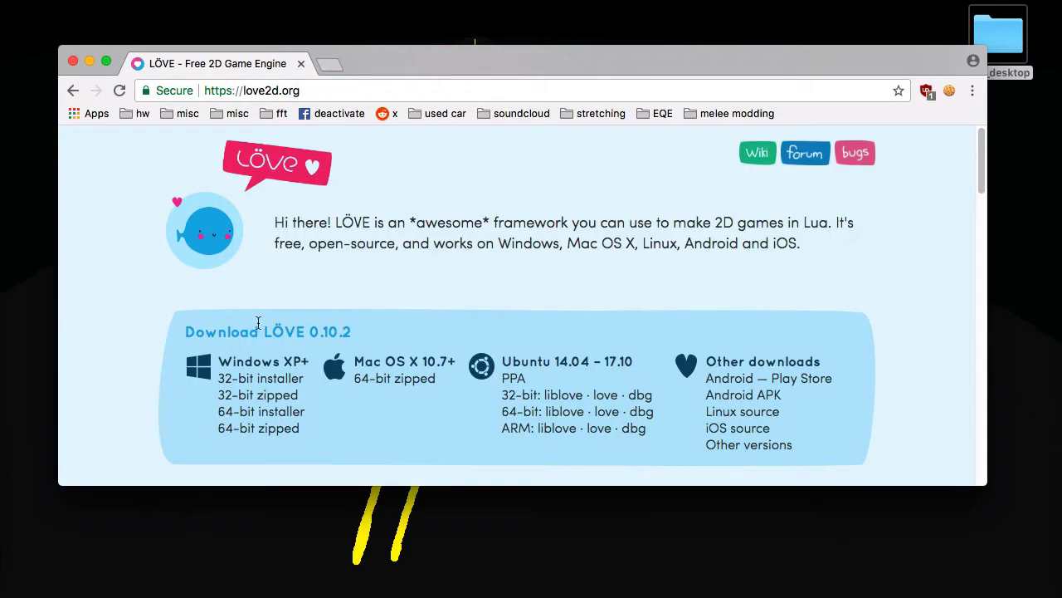
mouse_move(259, 379)
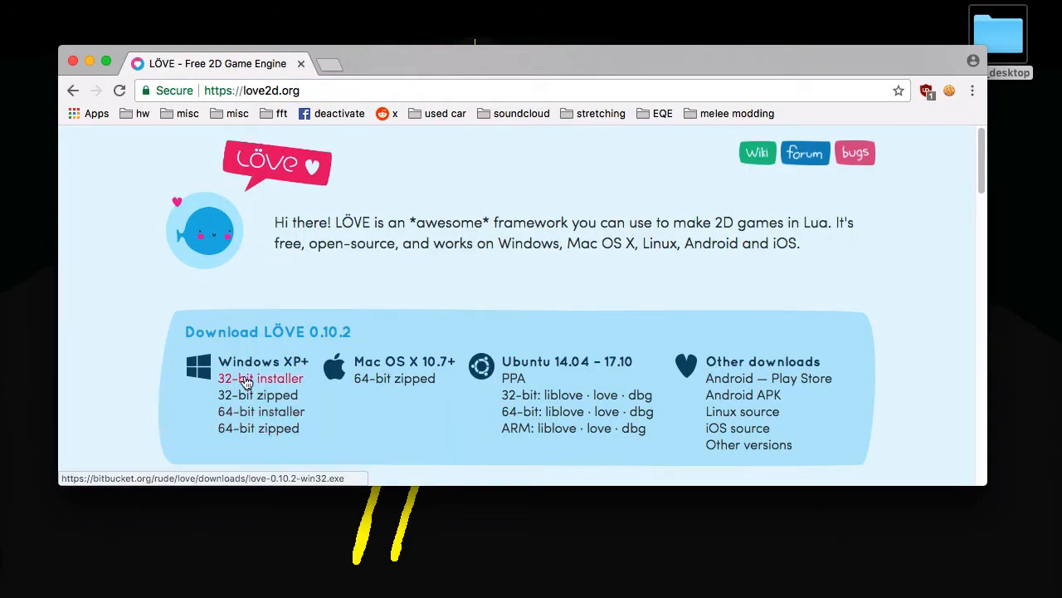
mouse_move(257, 395)
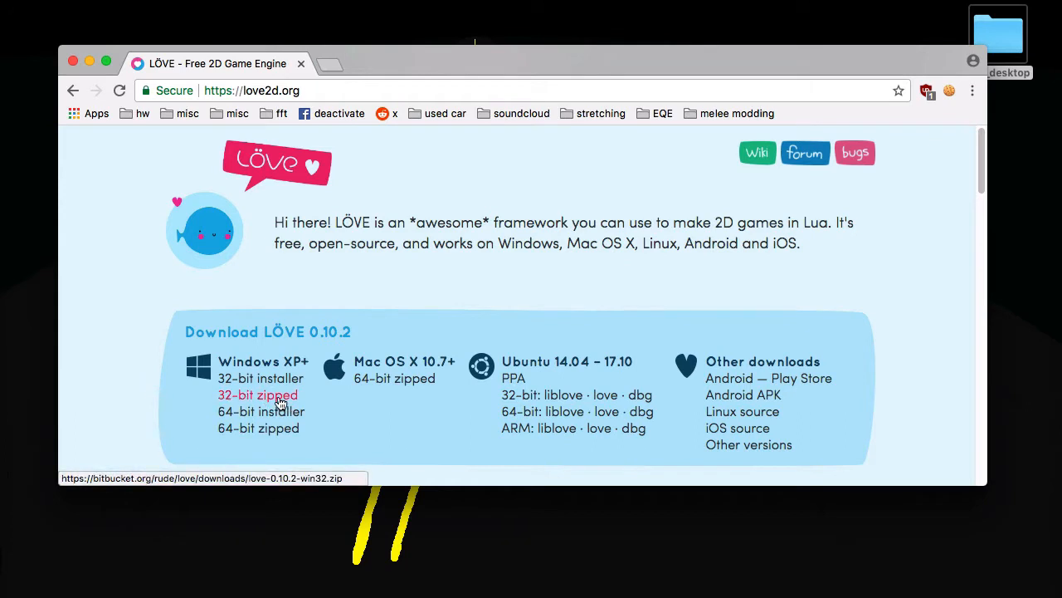
mouse_move(395, 378)
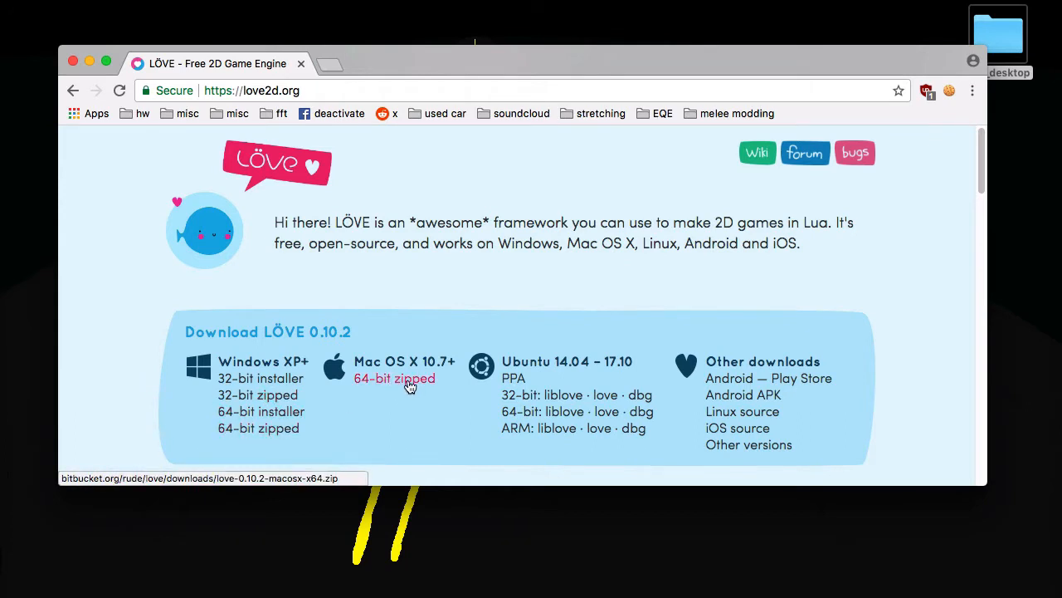
left_click(395, 378)
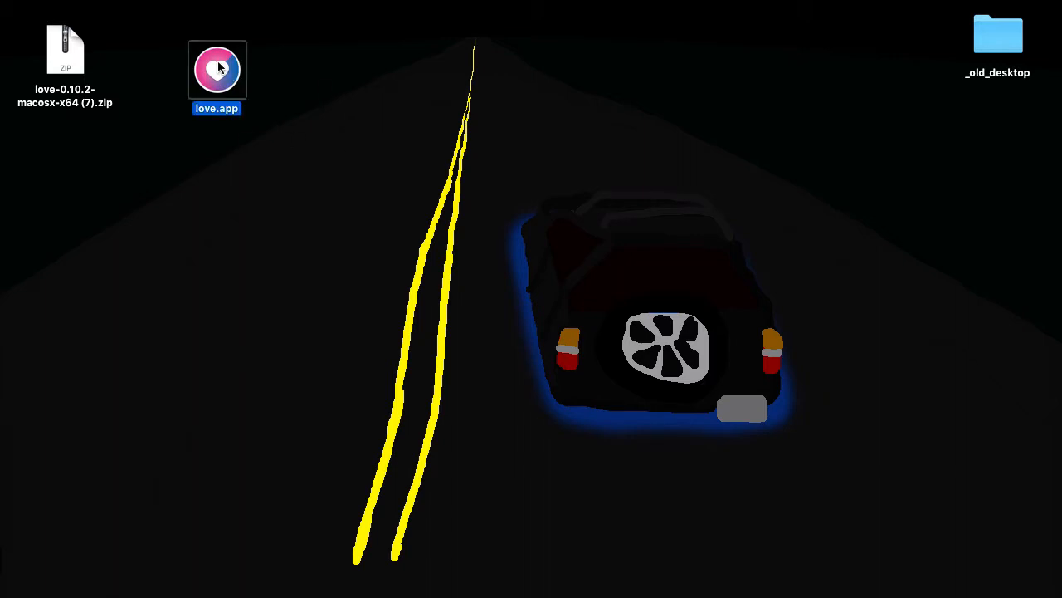
Launch love.app via right-click Open, confirming the unidentified-developer warning.
double_click(215, 70)
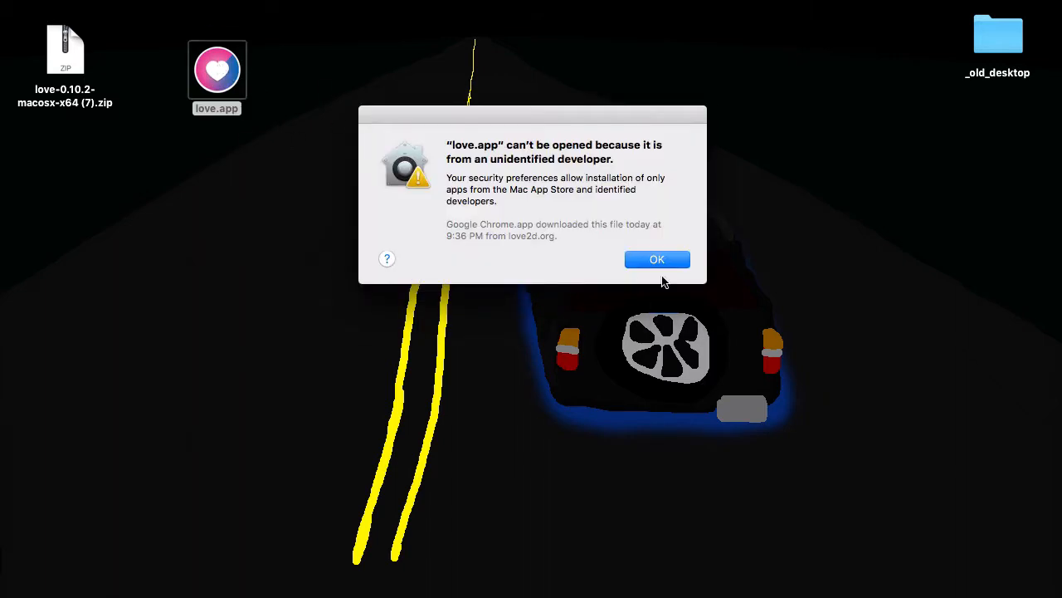
mouse_move(490, 89)
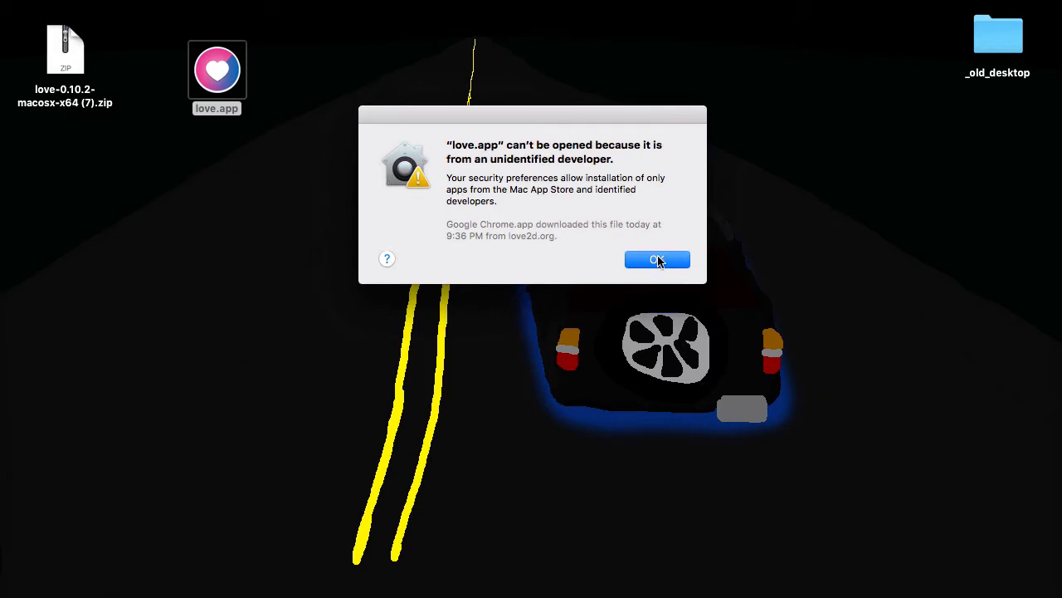
right_click(215, 69)
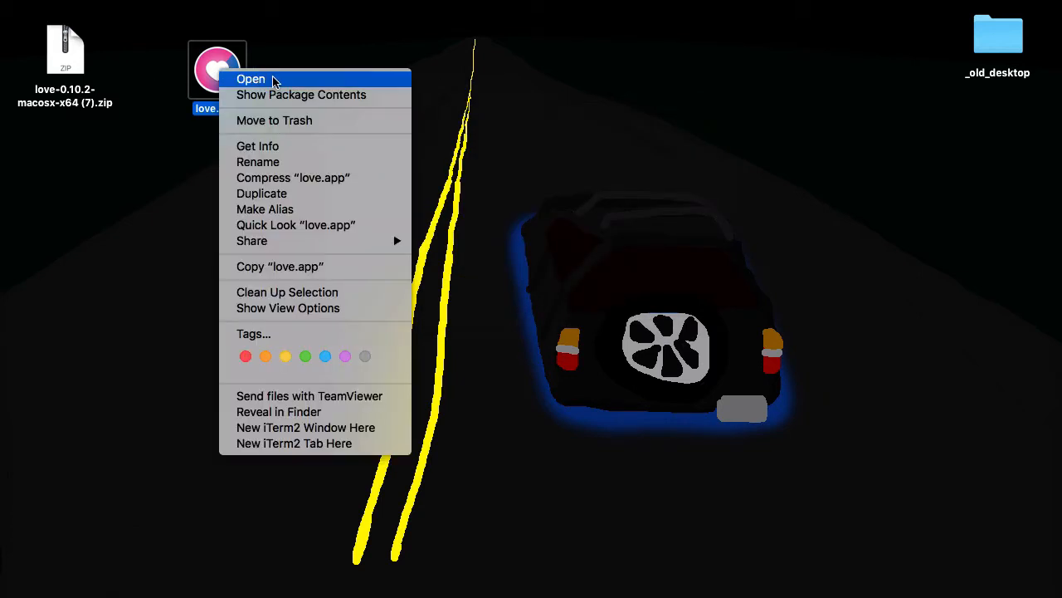
left_click(250, 80)
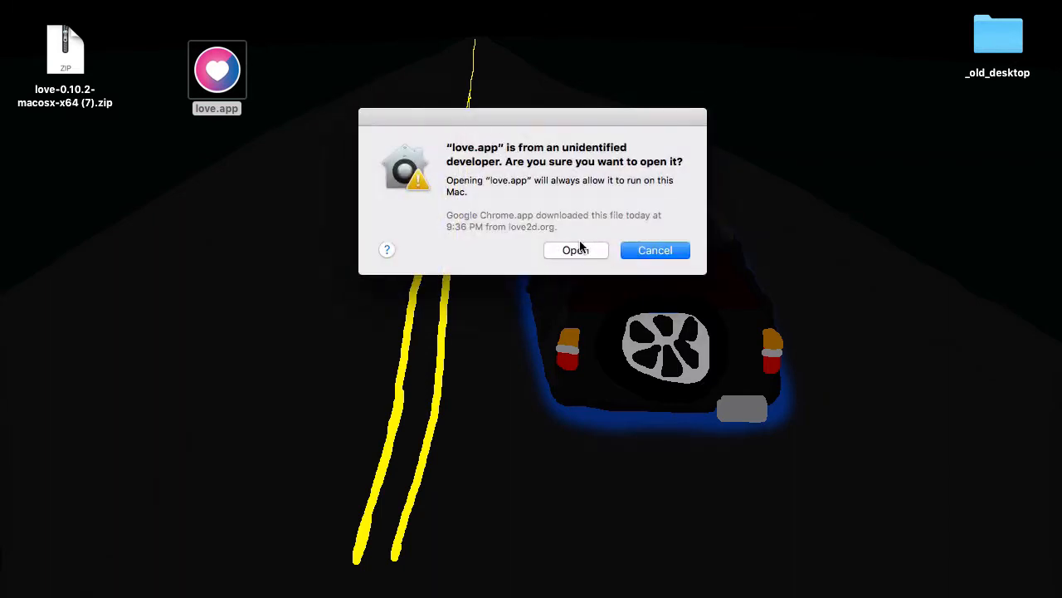
left_click(576, 249)
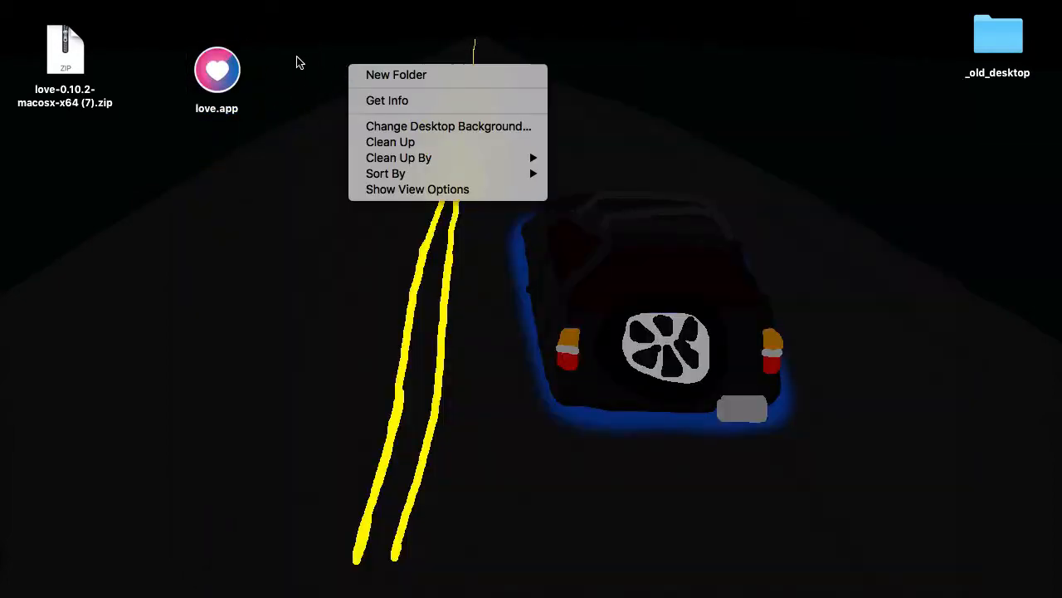
mouse_move(390, 143)
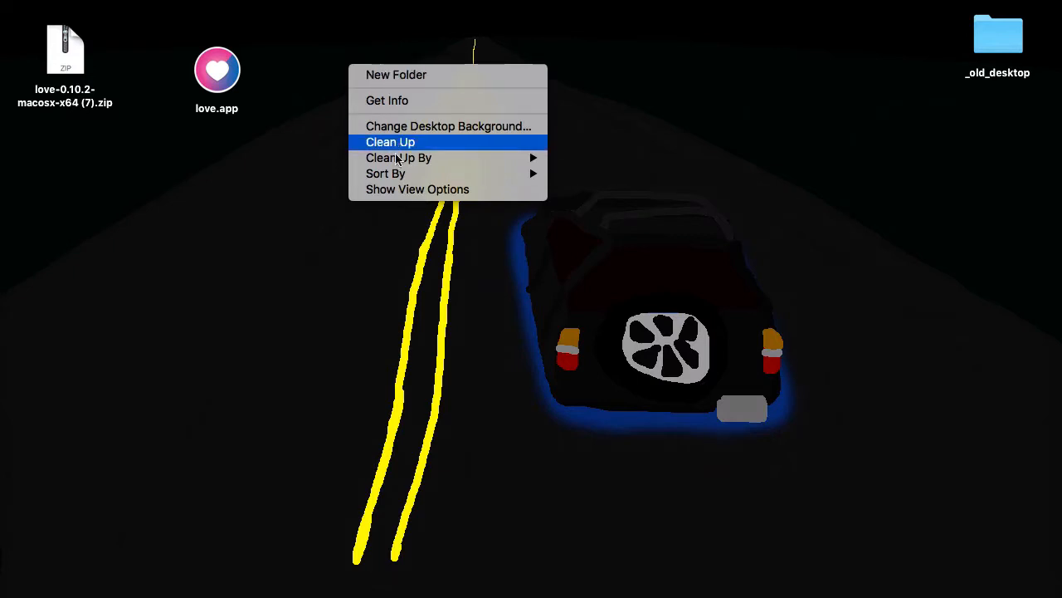
Create a desktop folder named game and move it below love.app.
left_click(395, 75)
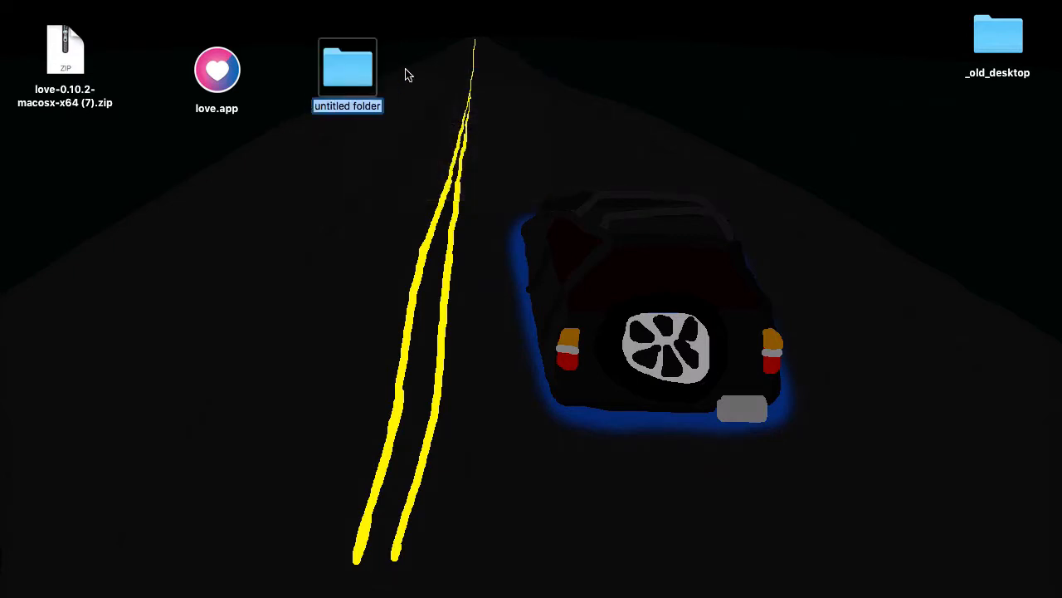
type("game")
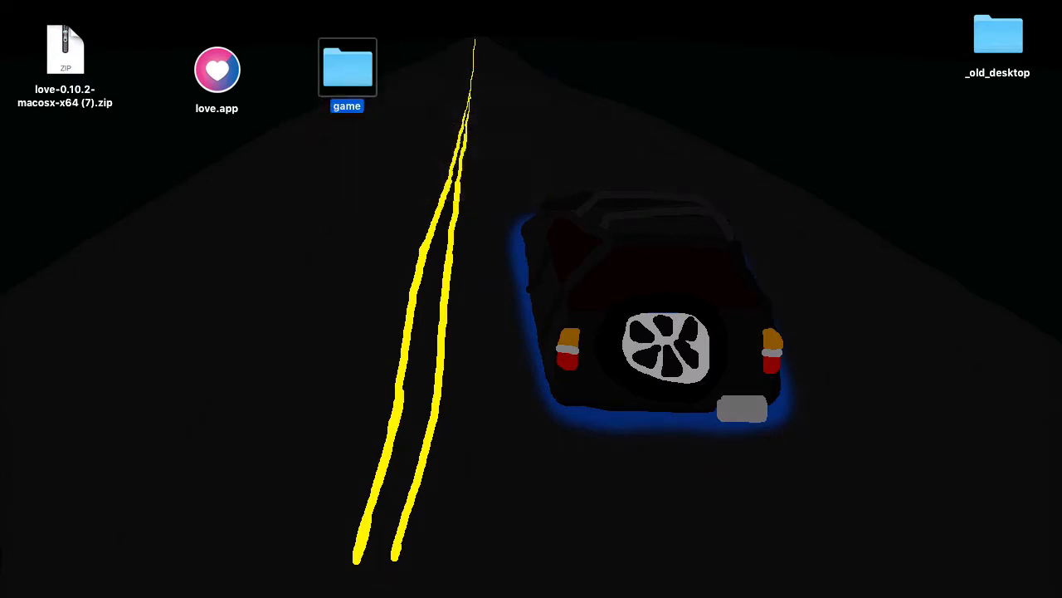
left_click_drag(216, 69, 232, 97)
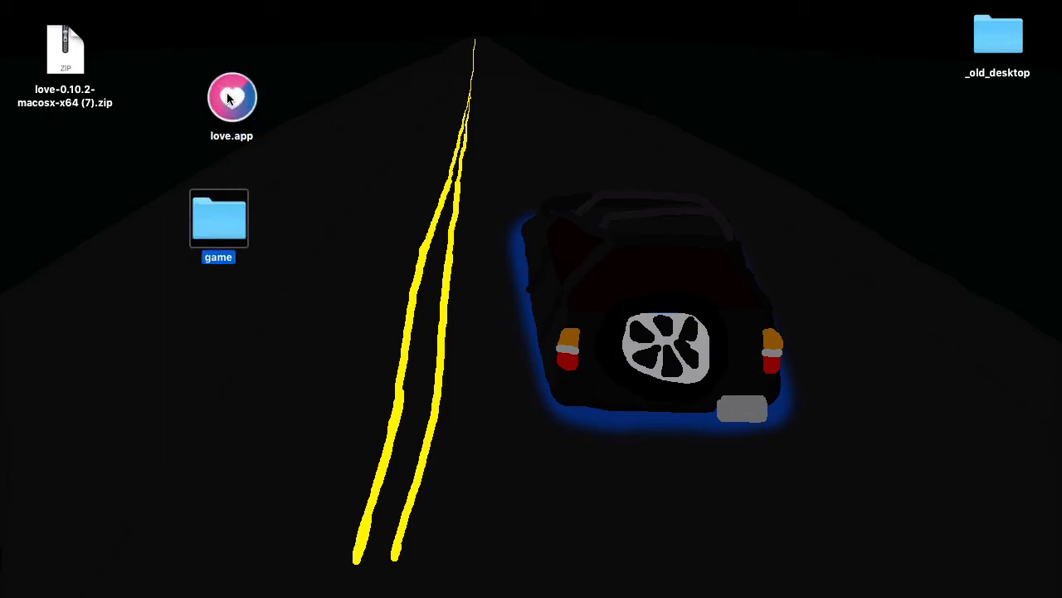
Launch LÖVE to see it reports no code, check the empty game folder, and close it.
double_click(232, 96)
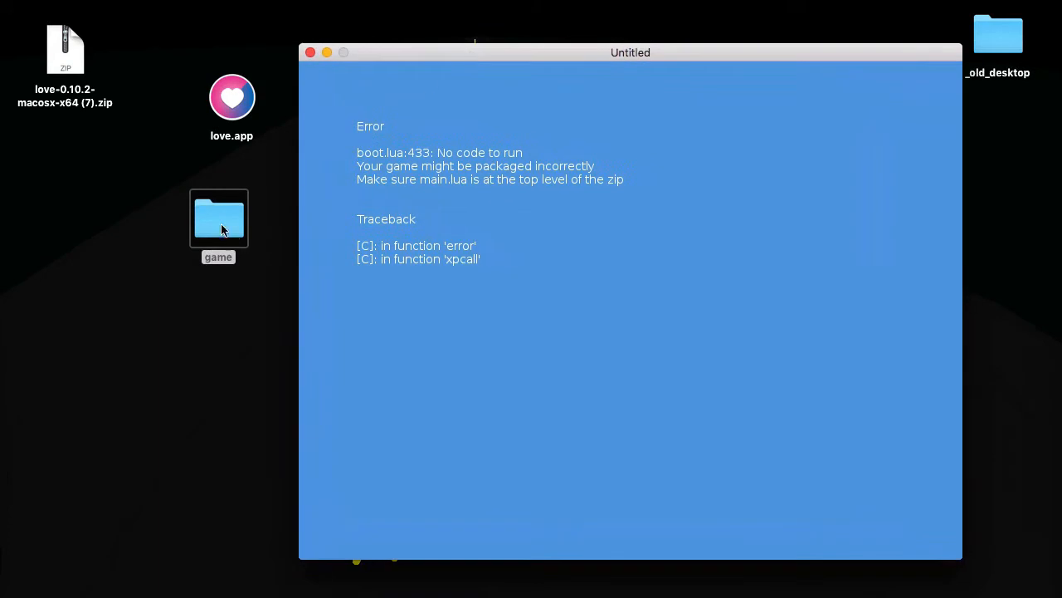
double_click(219, 219)
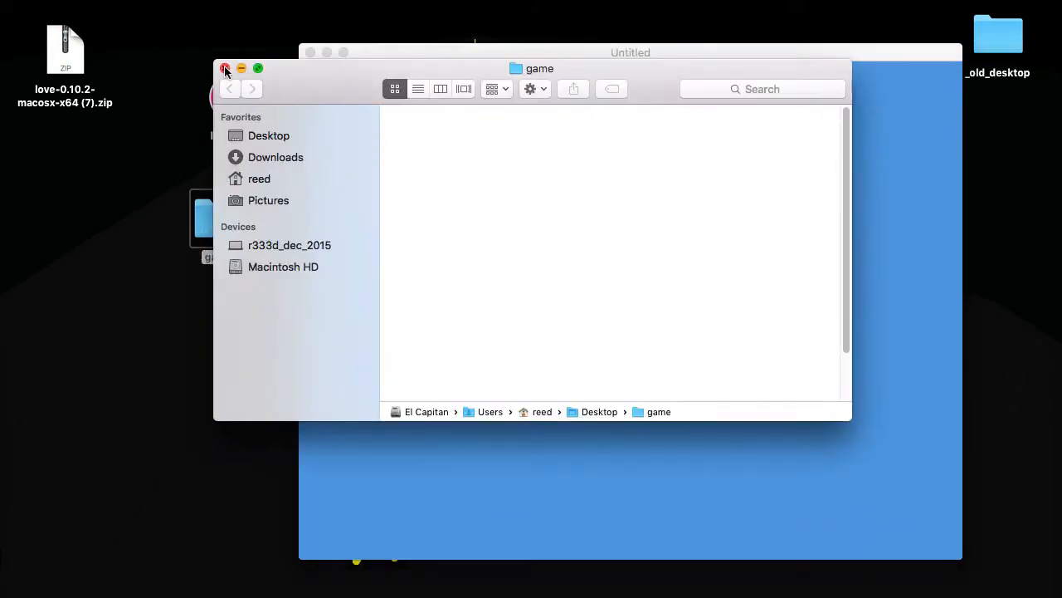
left_click(224, 70)
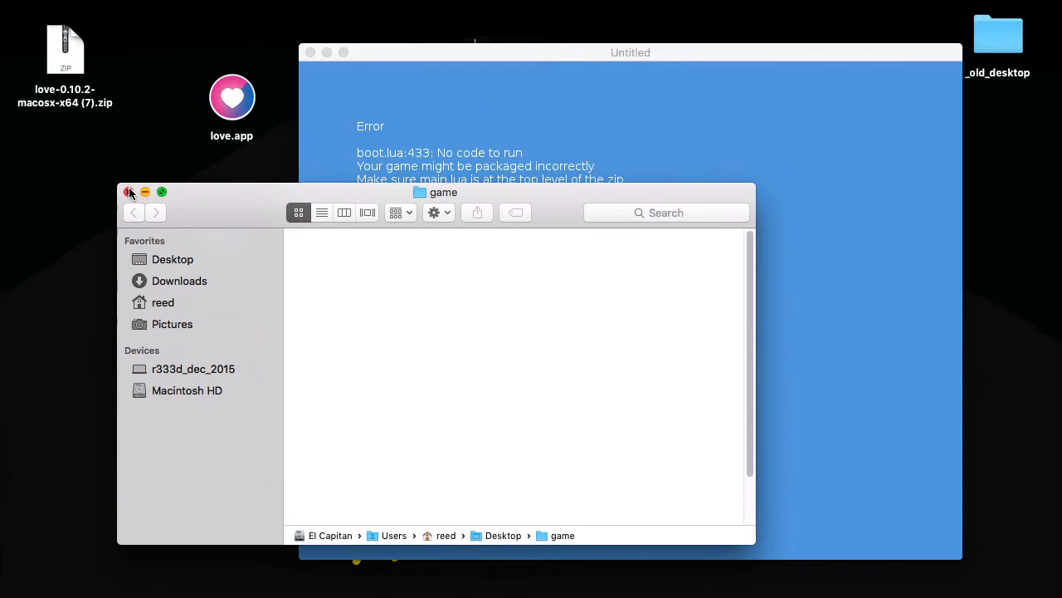
left_click(129, 193)
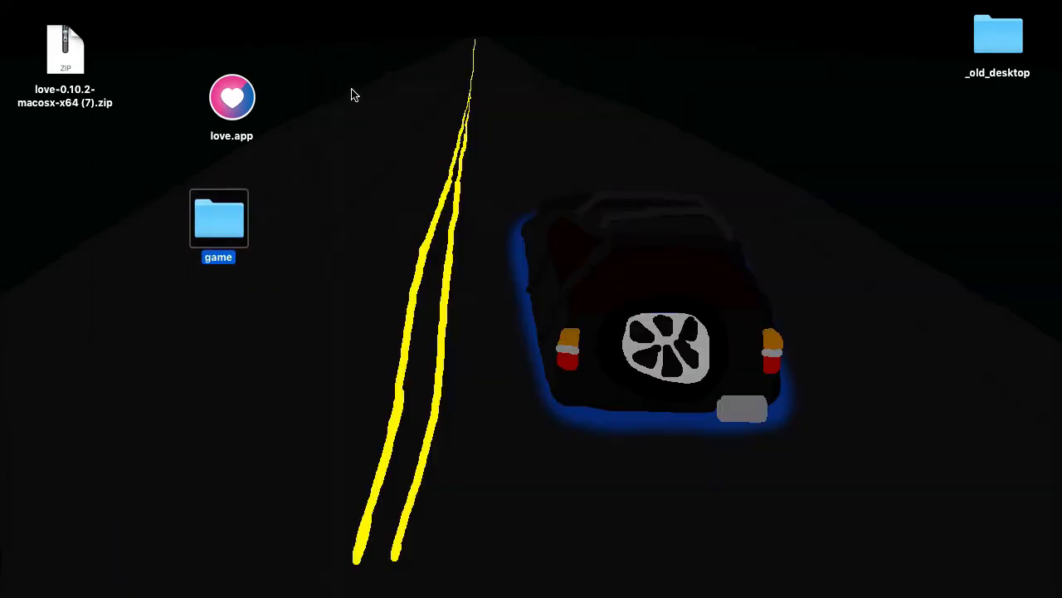
mouse_move(390, 137)
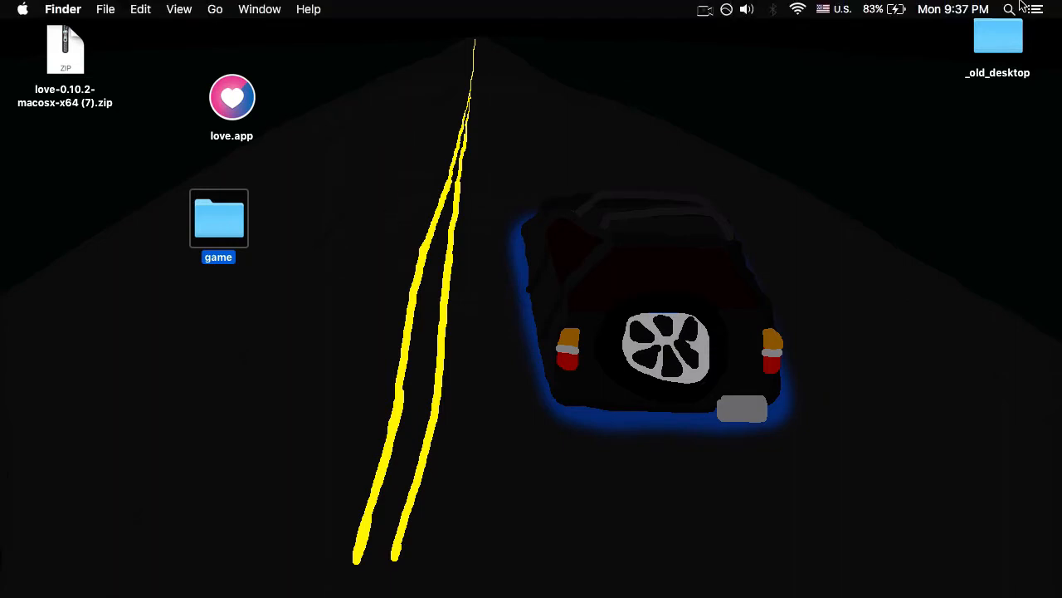
Save a blank plain-text TextEdit document as main.lua in the game folder and launch it with love.app.
type("t")
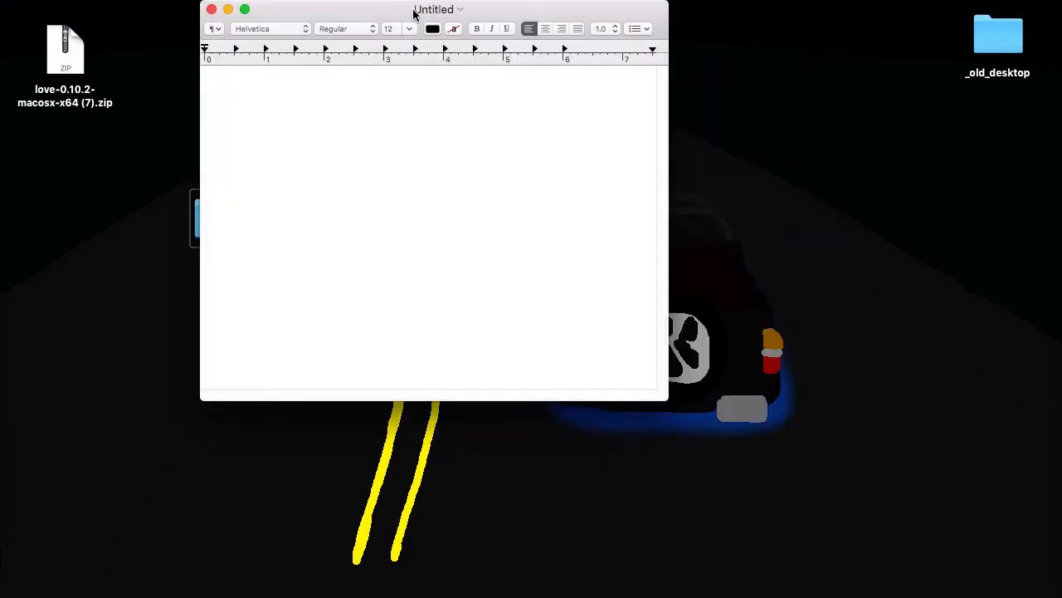
left_click_drag(435, 10, 461, 126)
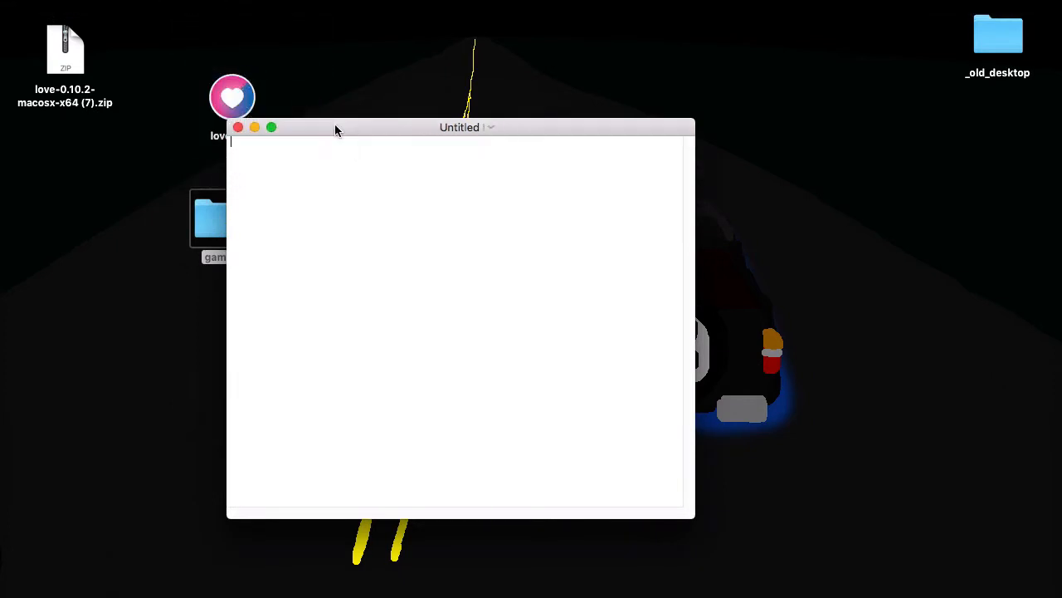
left_click(116, 10)
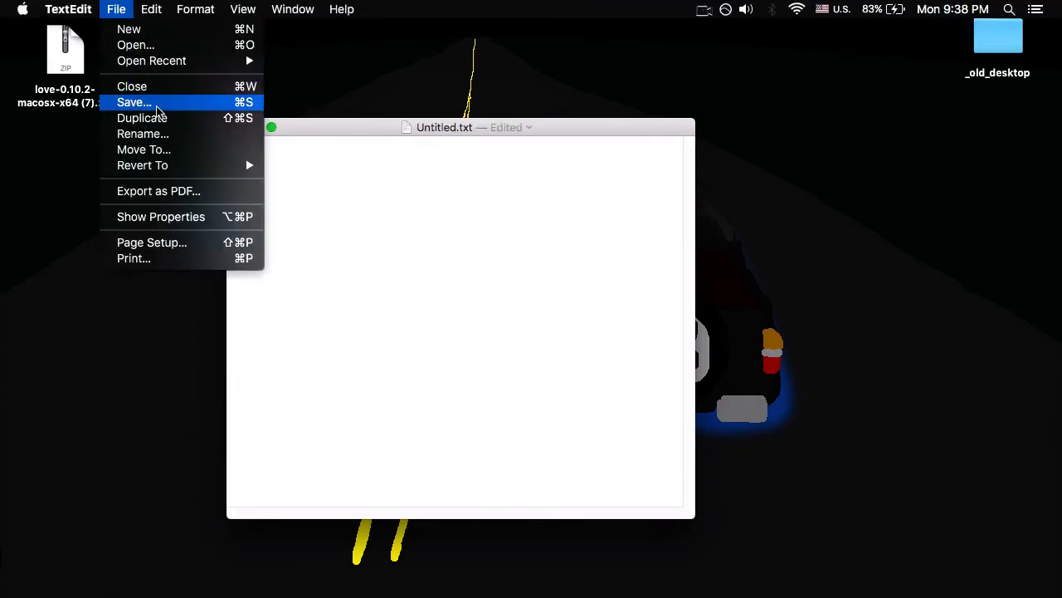
left_click(133, 101)
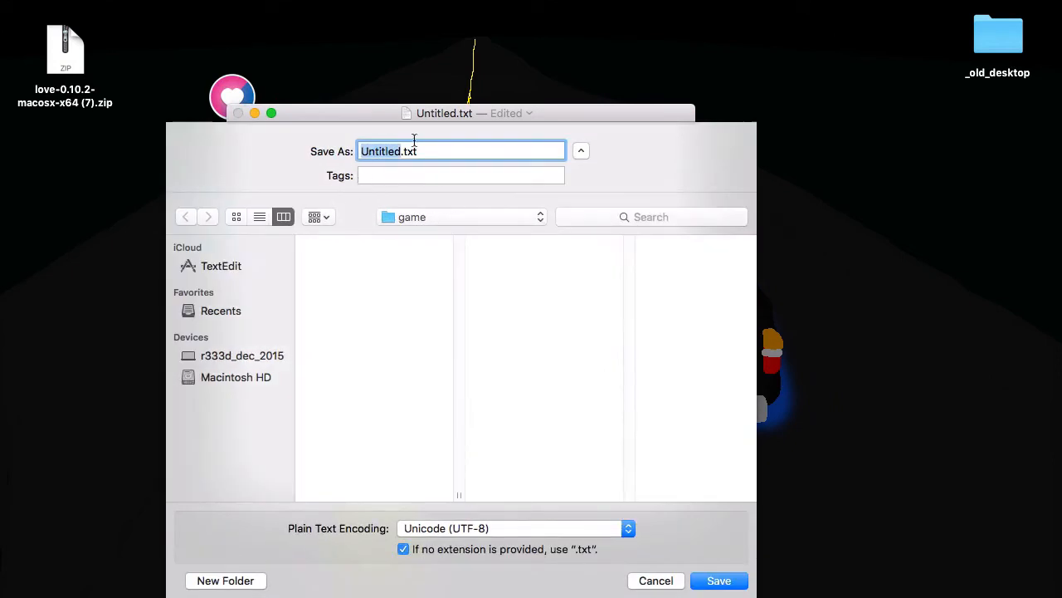
mouse_move(385, 151)
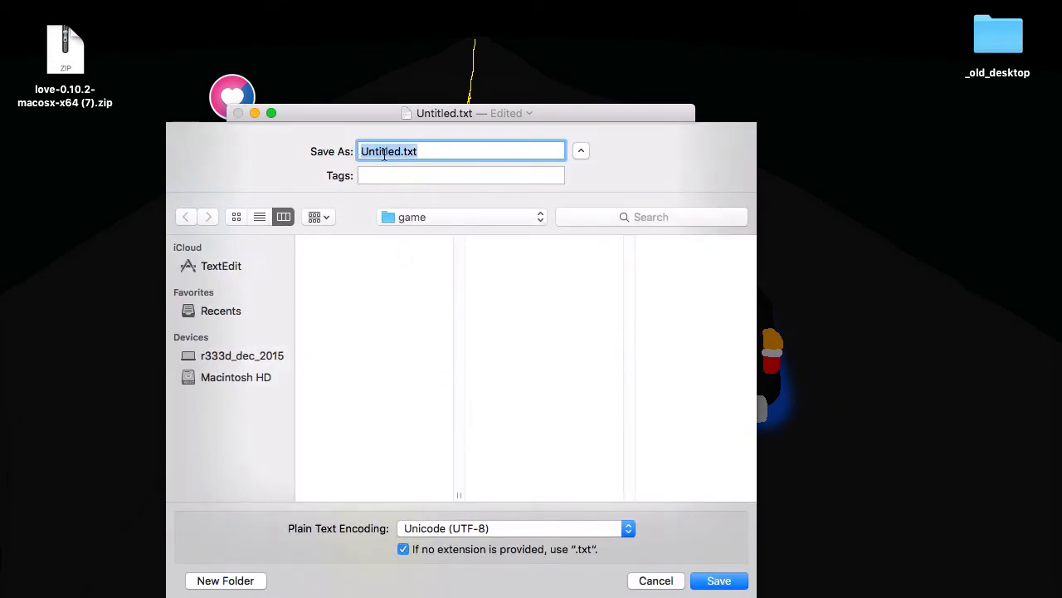
type("main.lua")
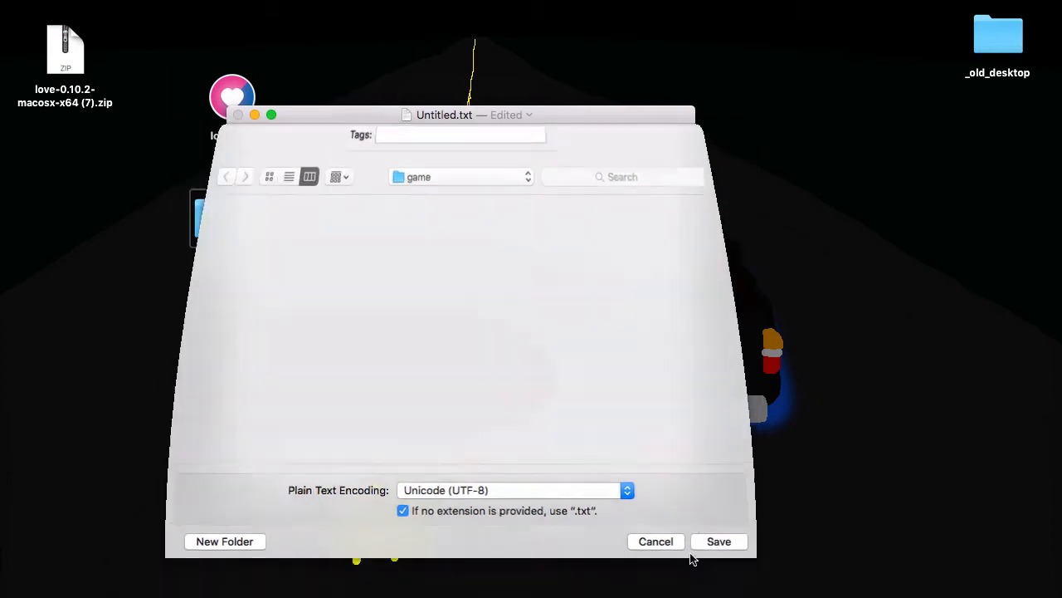
left_click(656, 541)
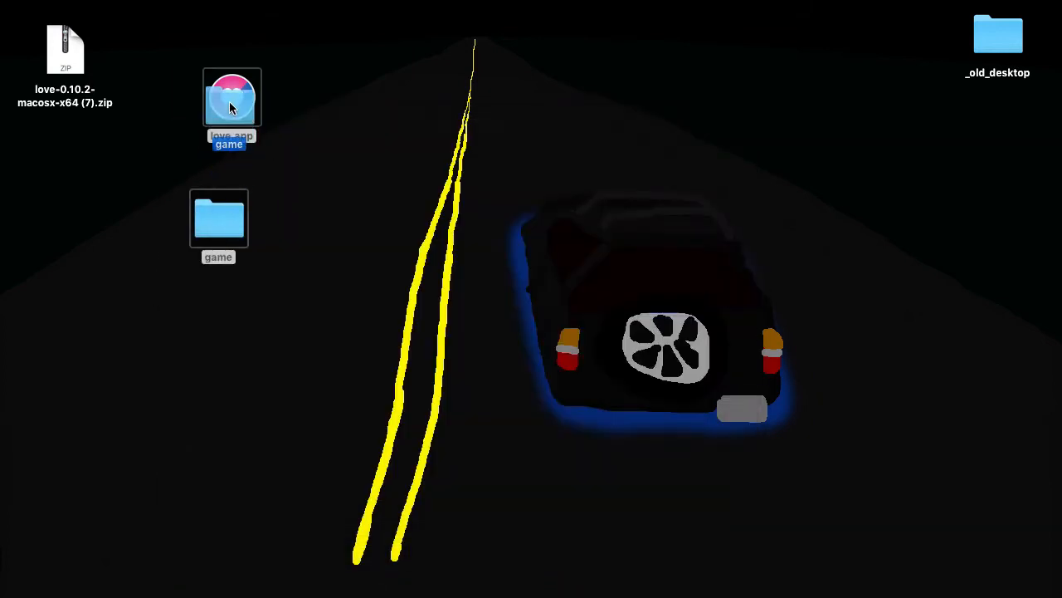
double_click(233, 96)
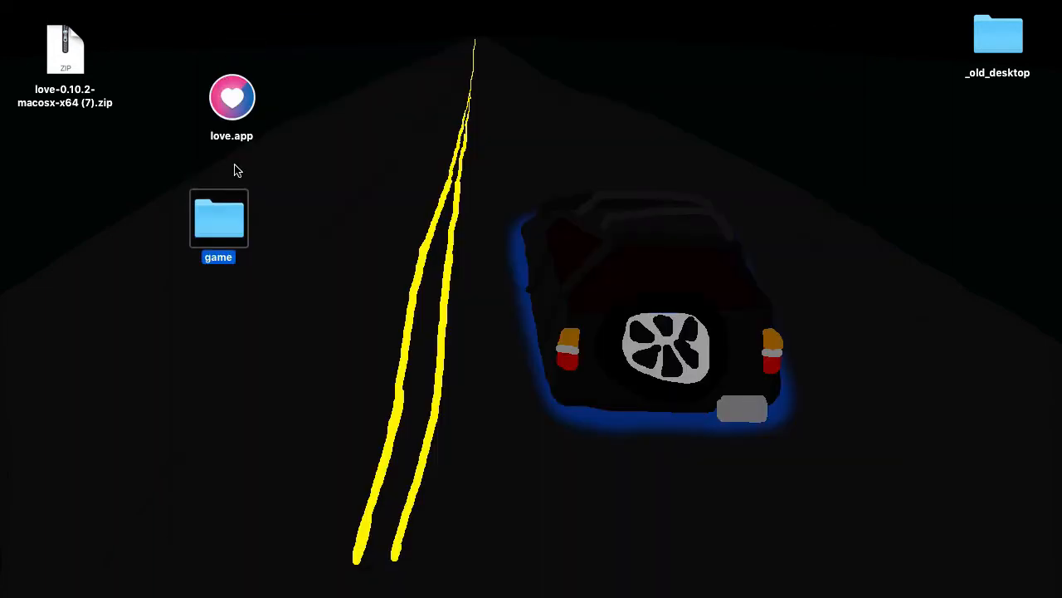
mouse_move(3, 264)
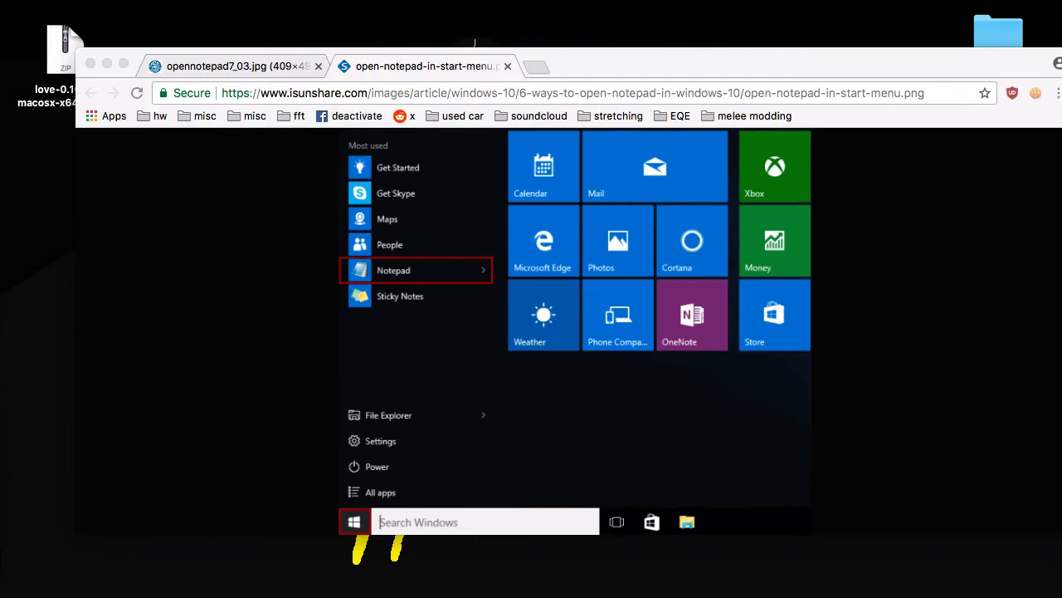
mouse_move(545, 203)
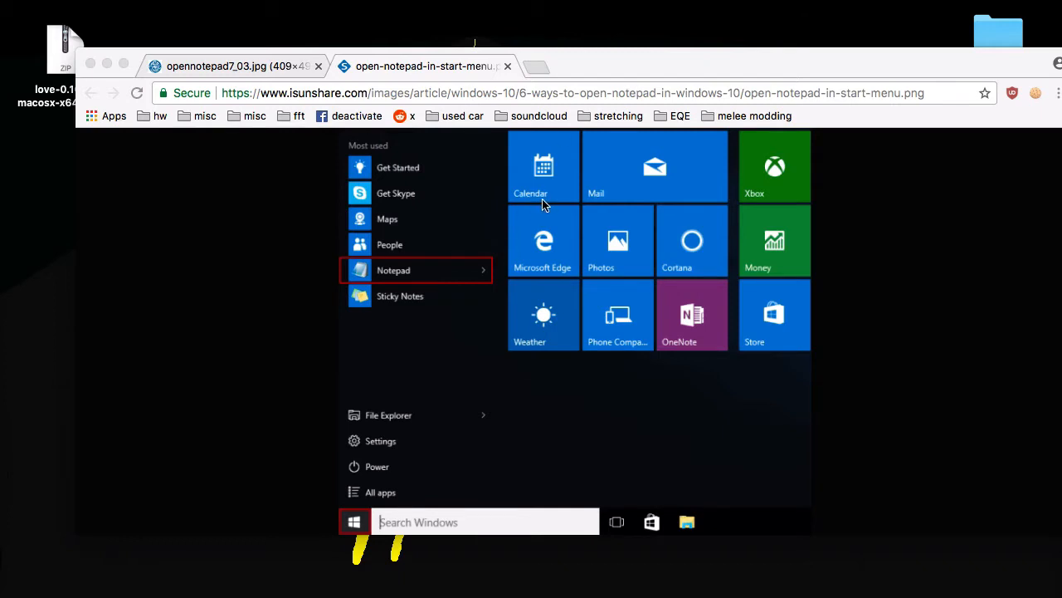
Show the guide image of Notepad in the Windows 10 Start menu in Chrome.
left_click(392, 269)
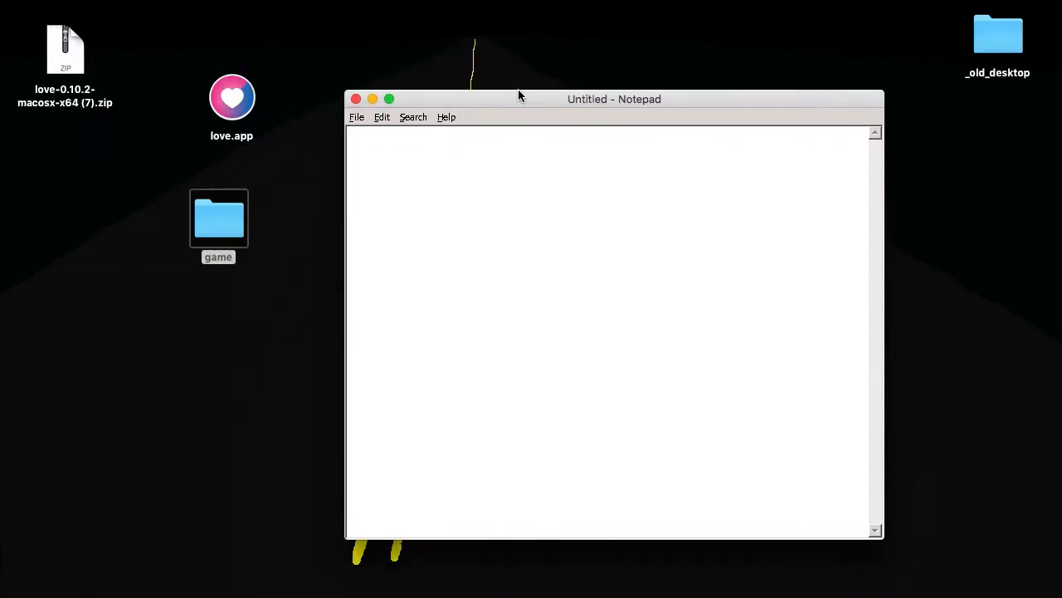
Save the empty Notepad document as main.lua (All files type) in game, replacing the existing file.
left_click(382, 111)
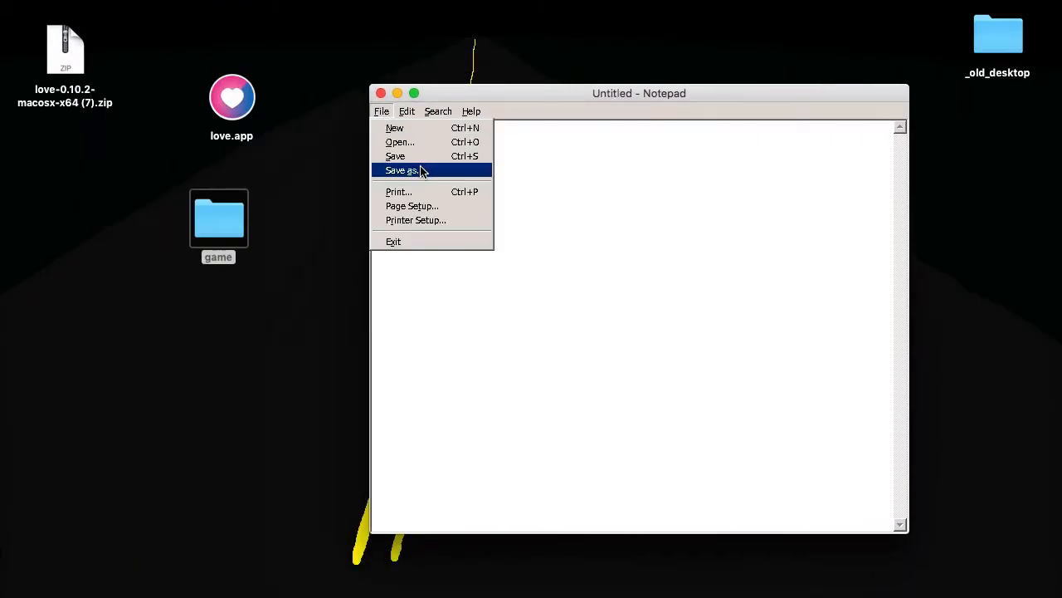
left_click(402, 169)
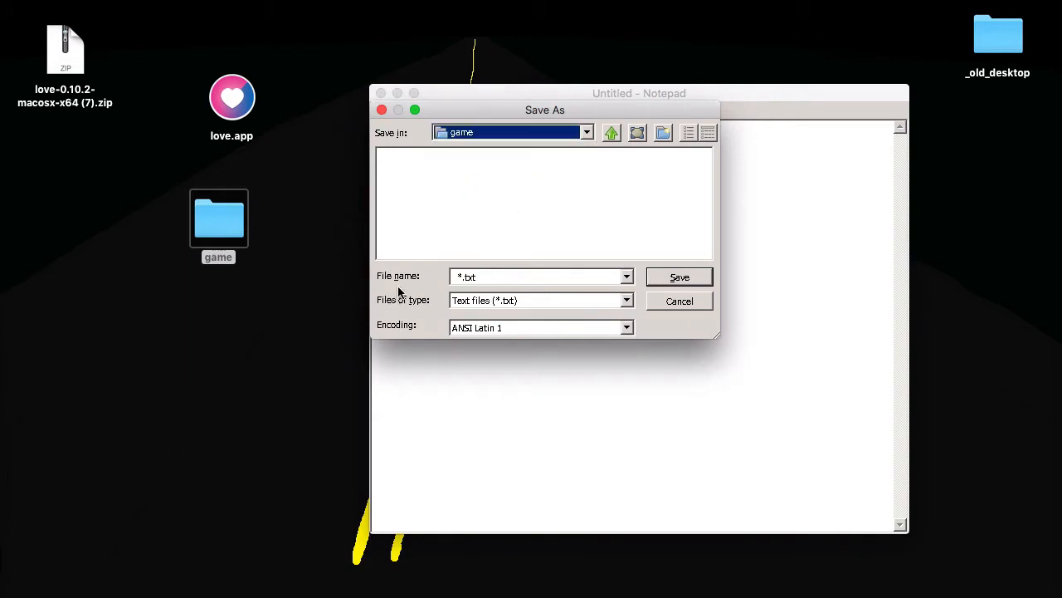
left_click(627, 298)
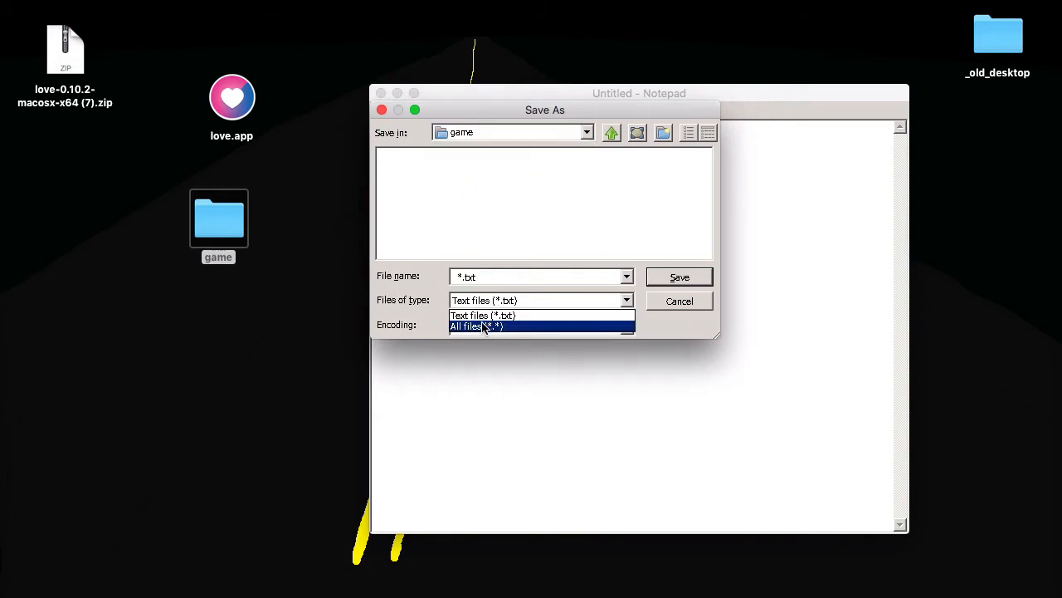
left_click(478, 325)
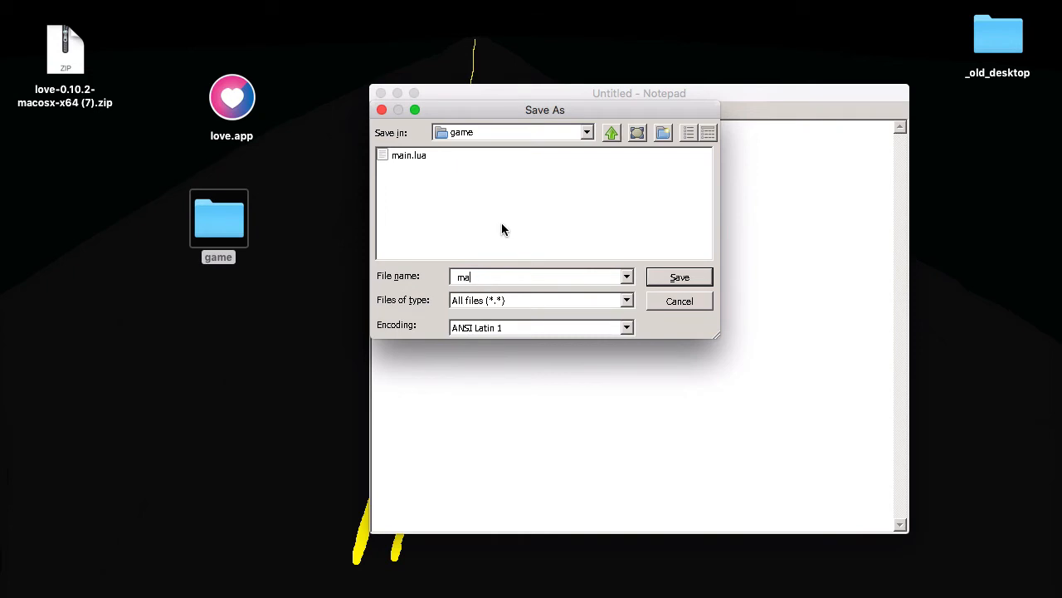
left_click(679, 276)
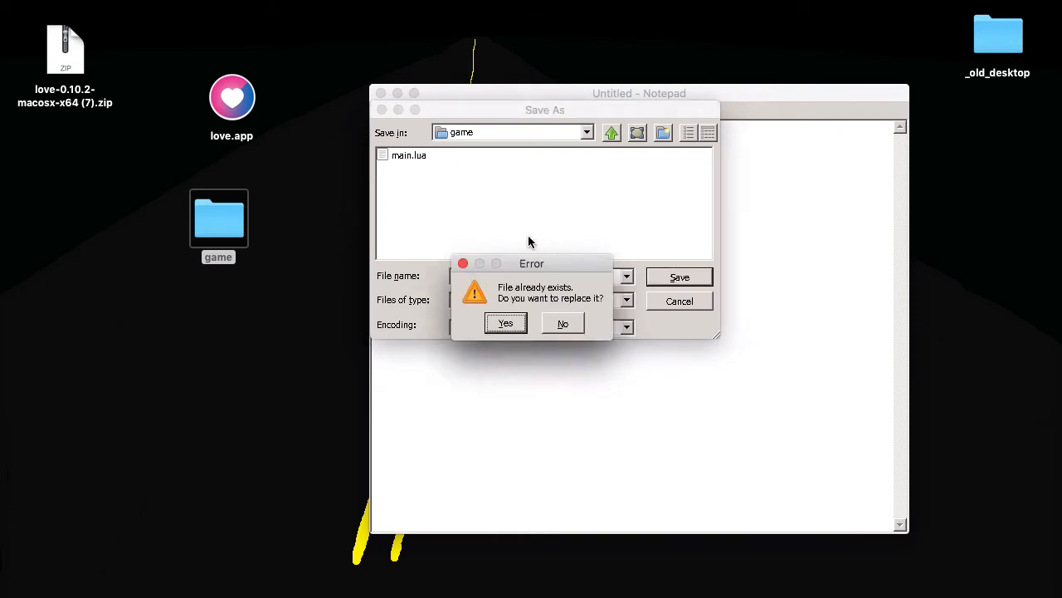
left_click(505, 322)
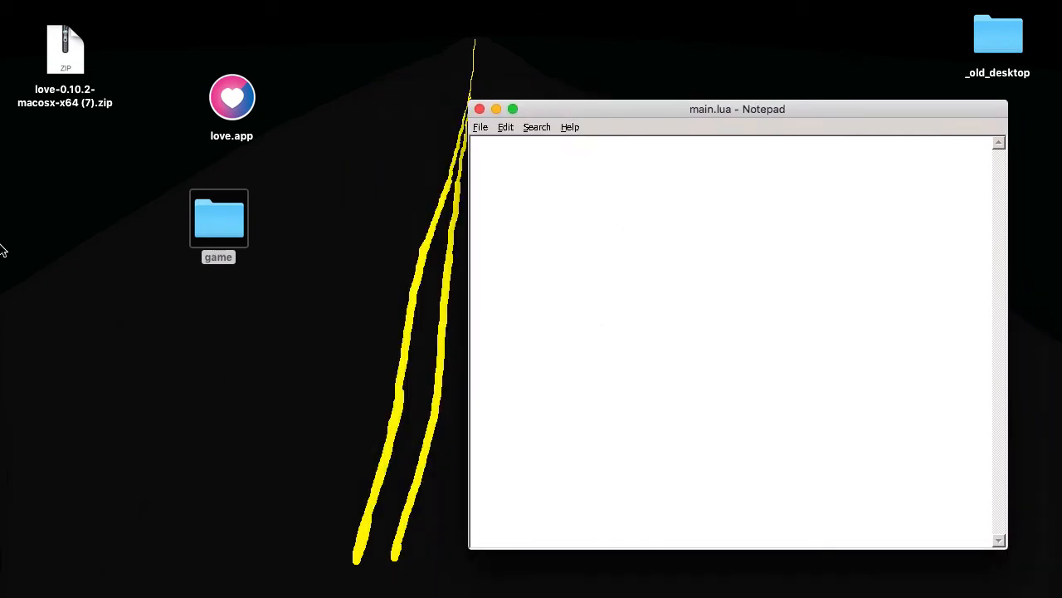
Bring the main.lua Notepad window back into focus and move it higher on the desktop.
double_click(219, 219)
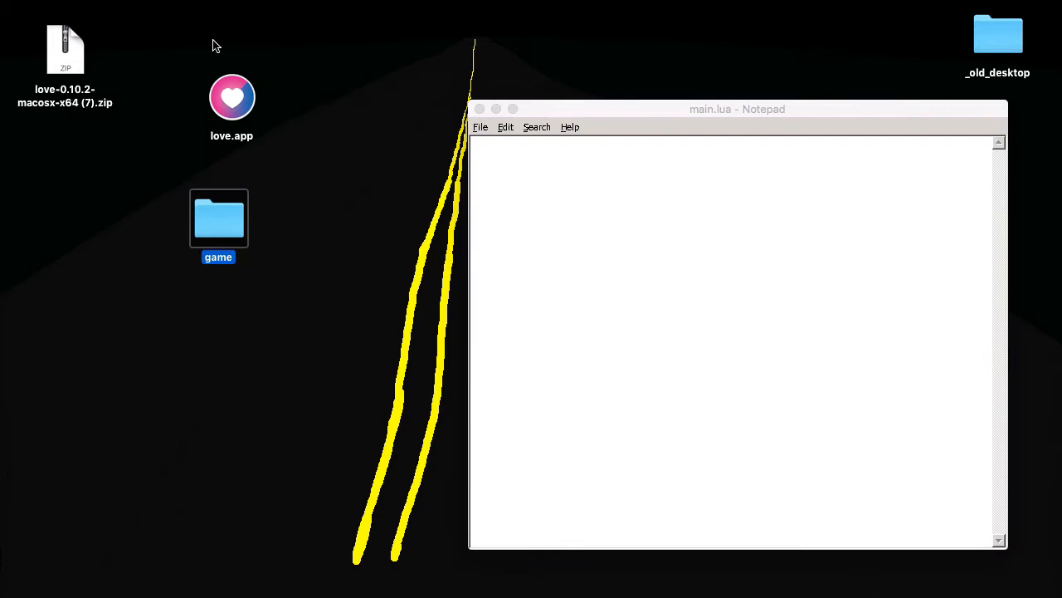
left_click(737, 109)
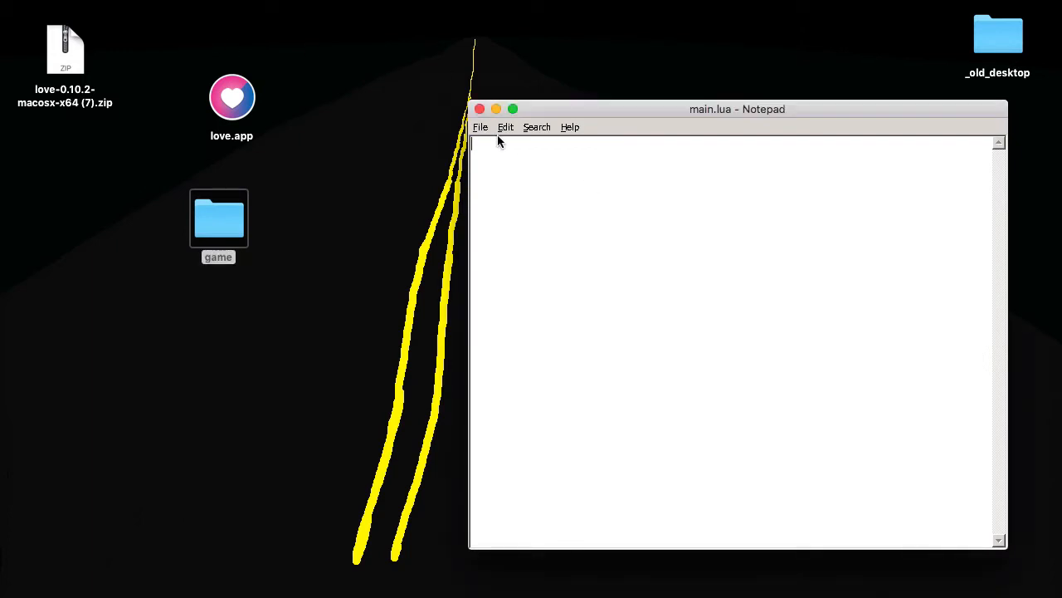
left_click_drag(737, 110, 663, 110)
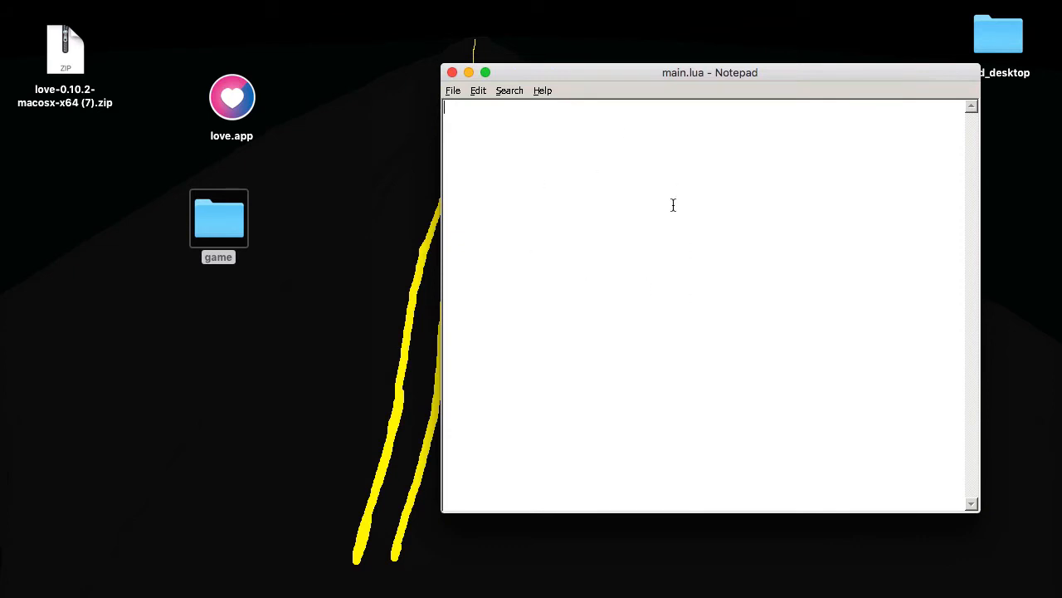
mouse_move(672, 363)
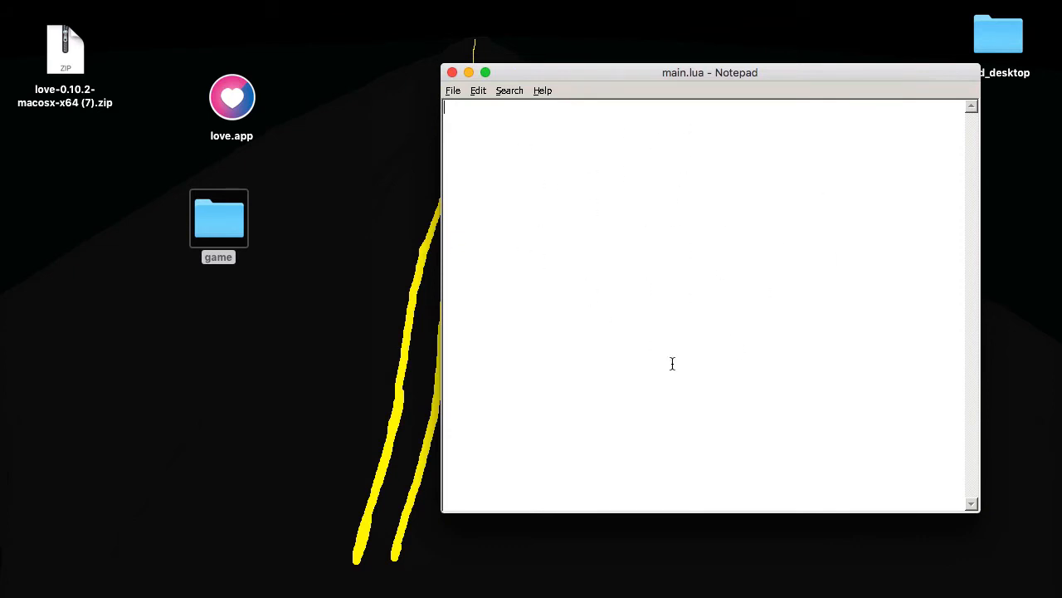
mouse_move(292, 86)
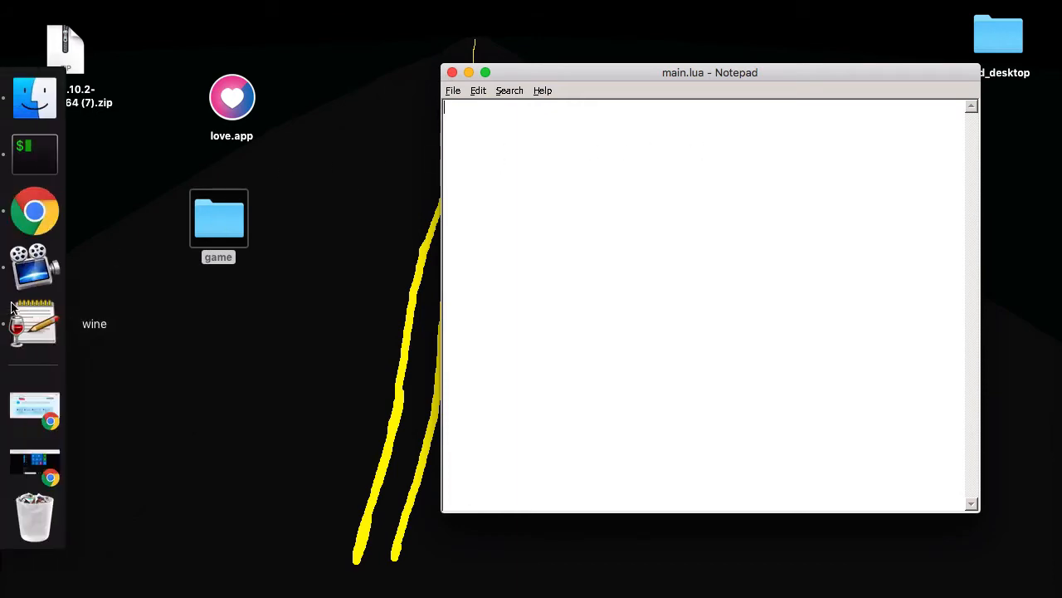
mouse_move(35, 407)
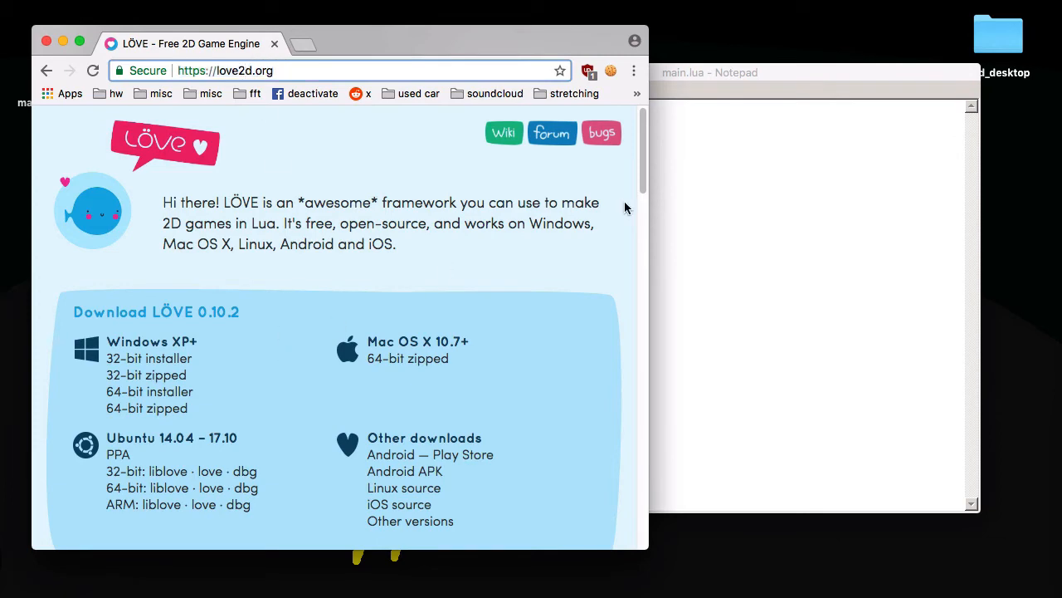
Put the love.draw Hello World snippet in main.lua and run it so LÖVE shows Hello World!
scroll("down", 3)
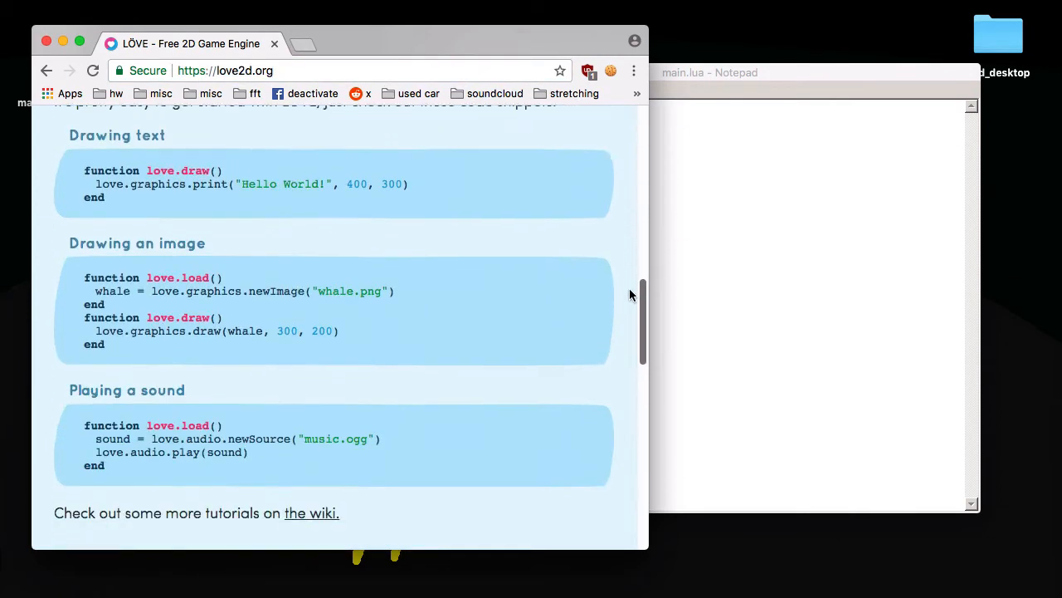
scroll("up", 3)
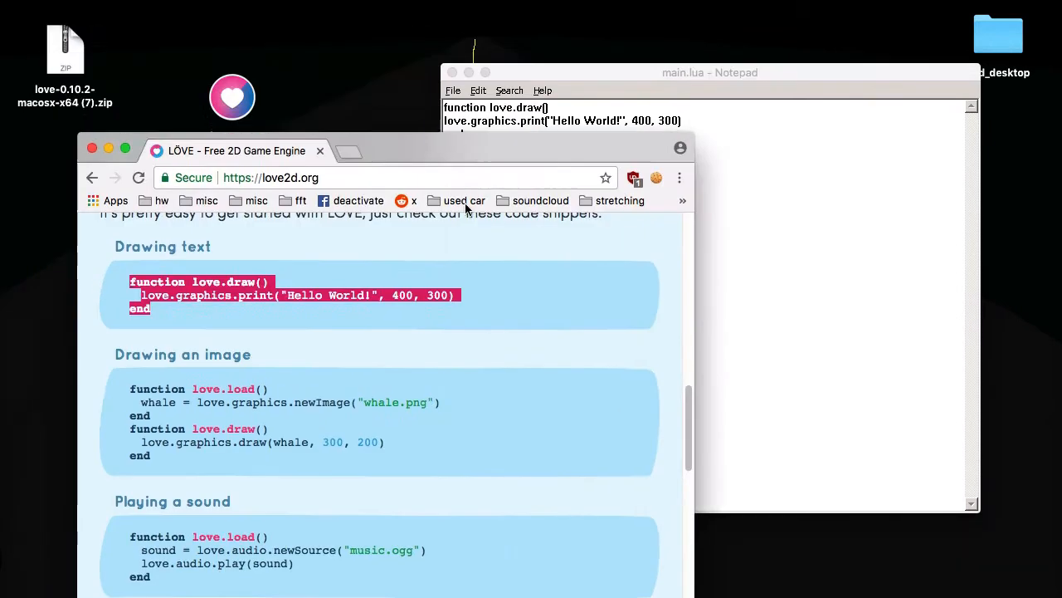
left_click(453, 90)
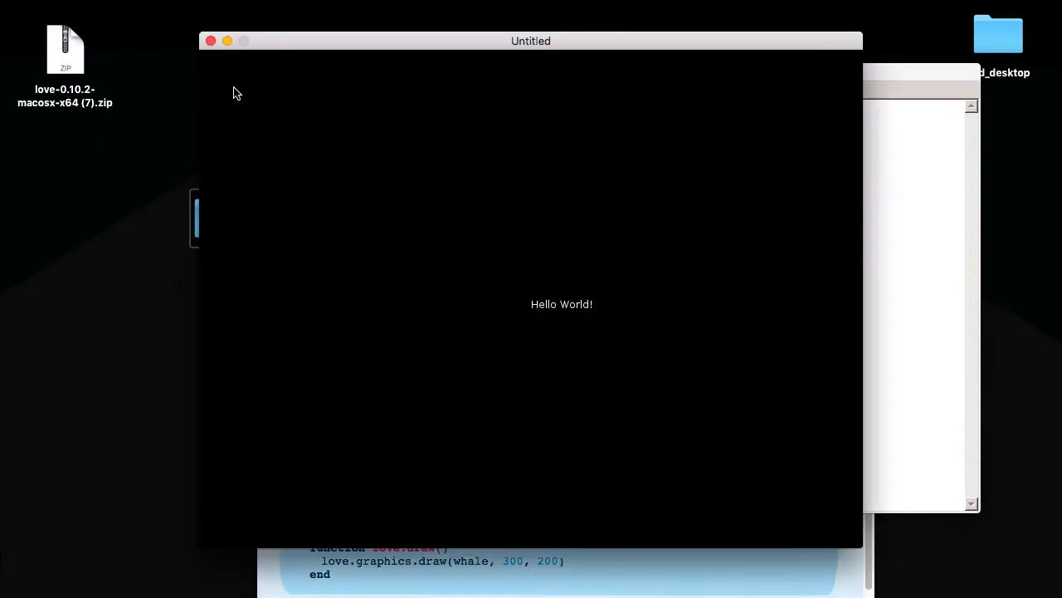
mouse_move(124, 57)
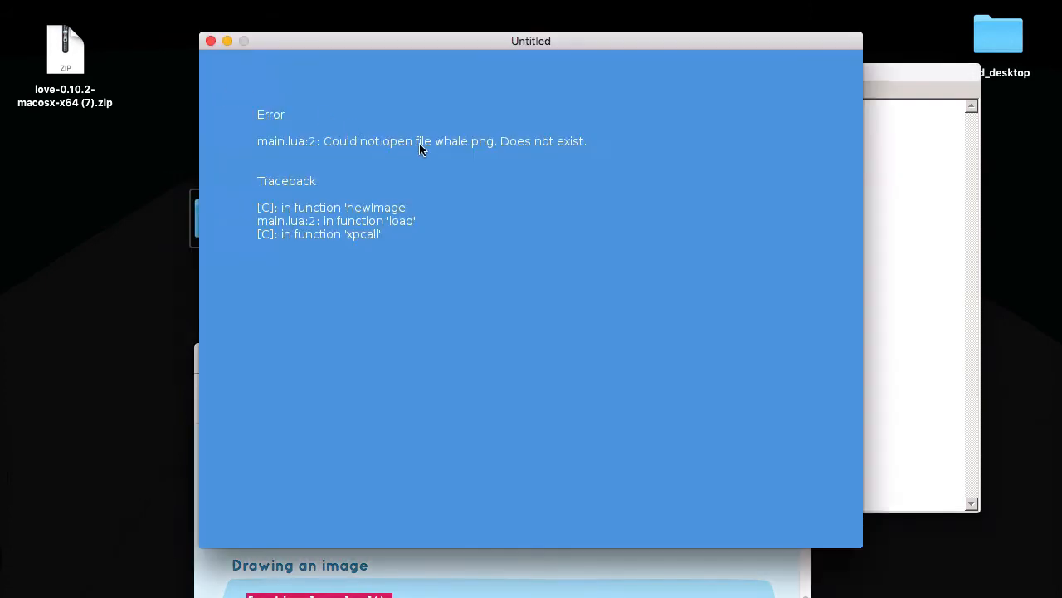
mouse_move(180, 32)
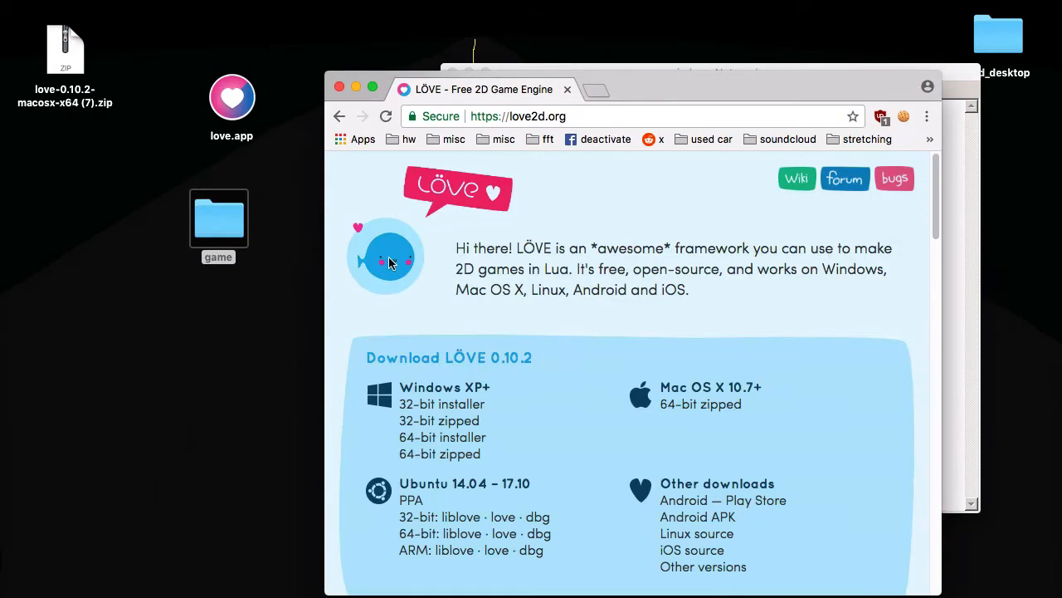
mouse_move(365, 232)
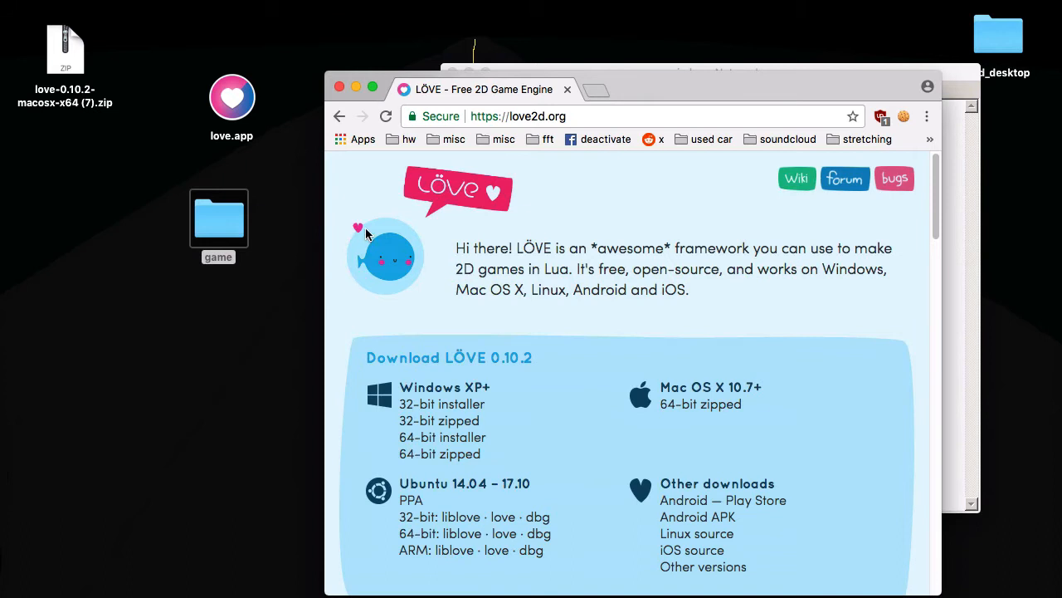
mouse_move(372, 226)
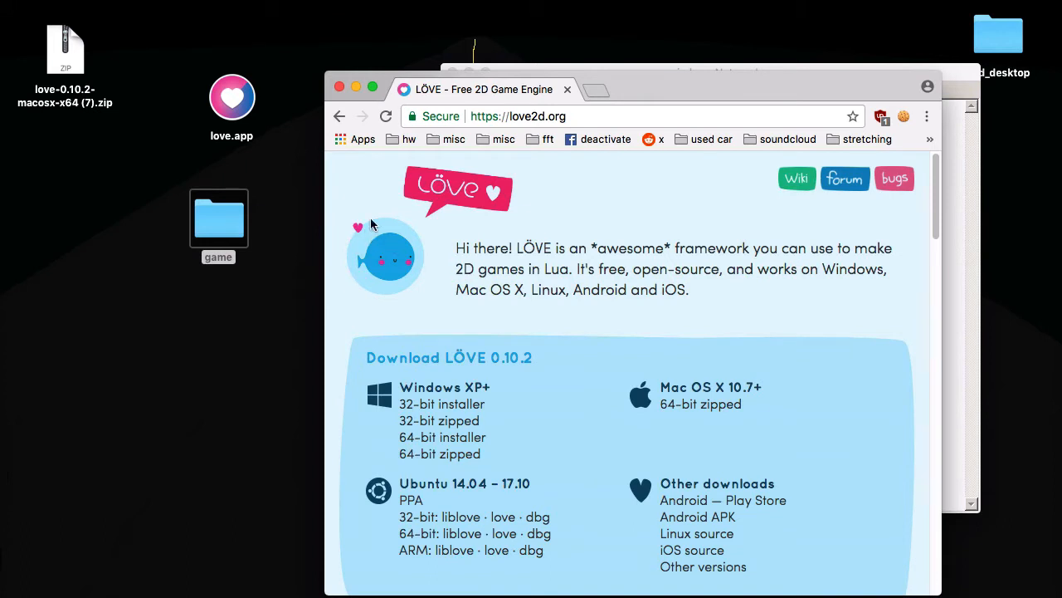
Run the image-drawing snippet, hit the missing whale.png error, and try grabbing a whale picture.
right_click(385, 246)
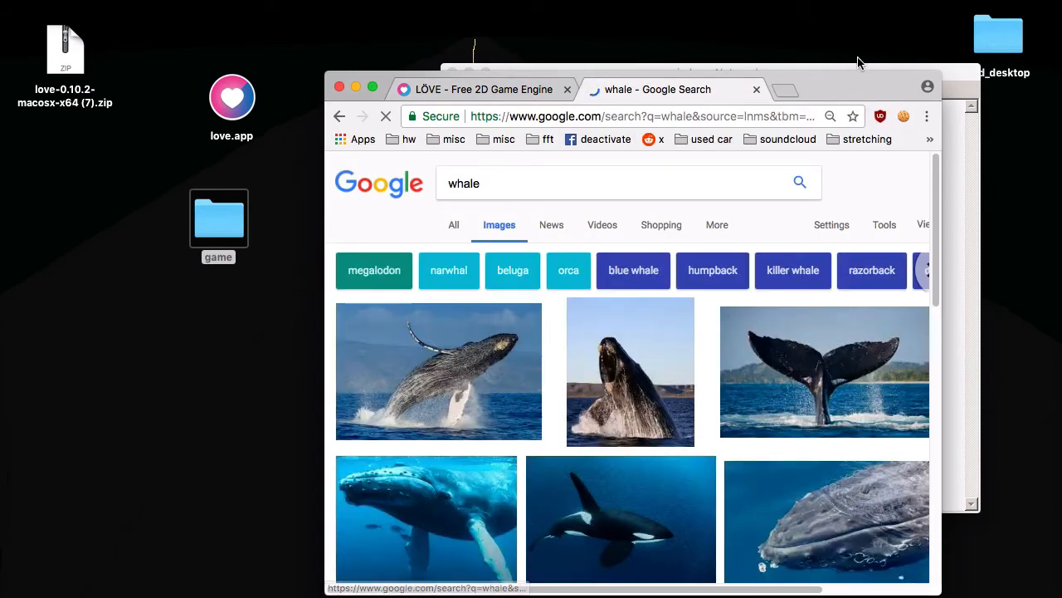
Save the Wikimedia whale photo as a JPEG named whale into the game folder.
left_click(438, 372)
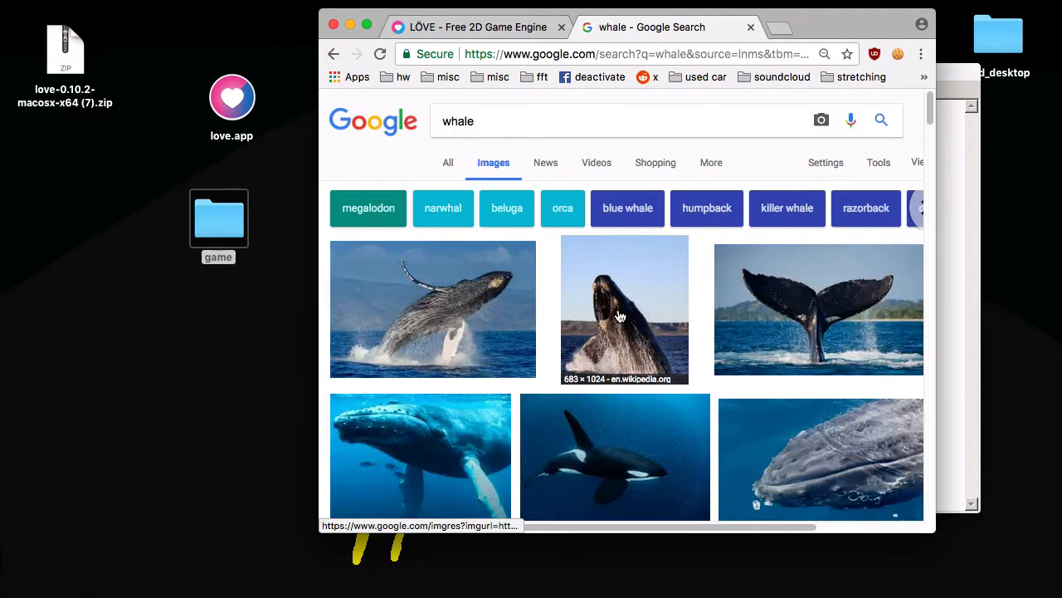
scroll("down", 3)
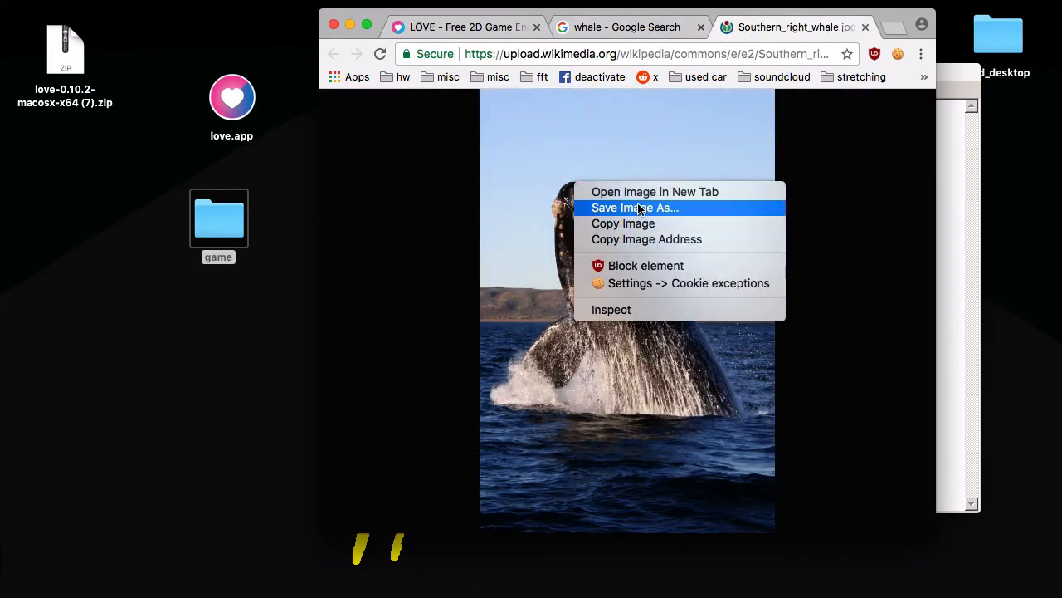
left_click(634, 208)
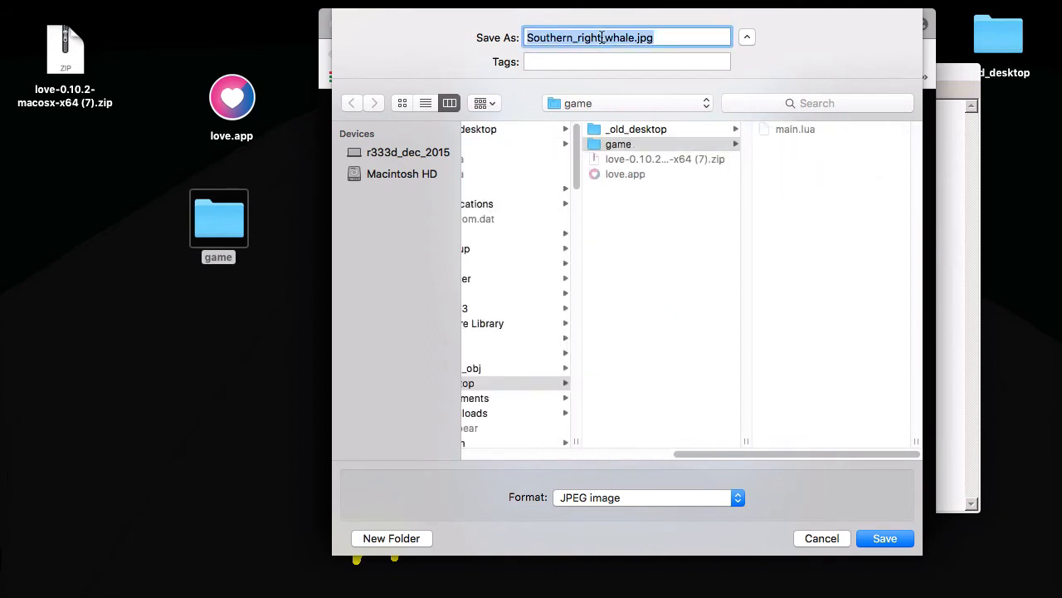
type("whale")
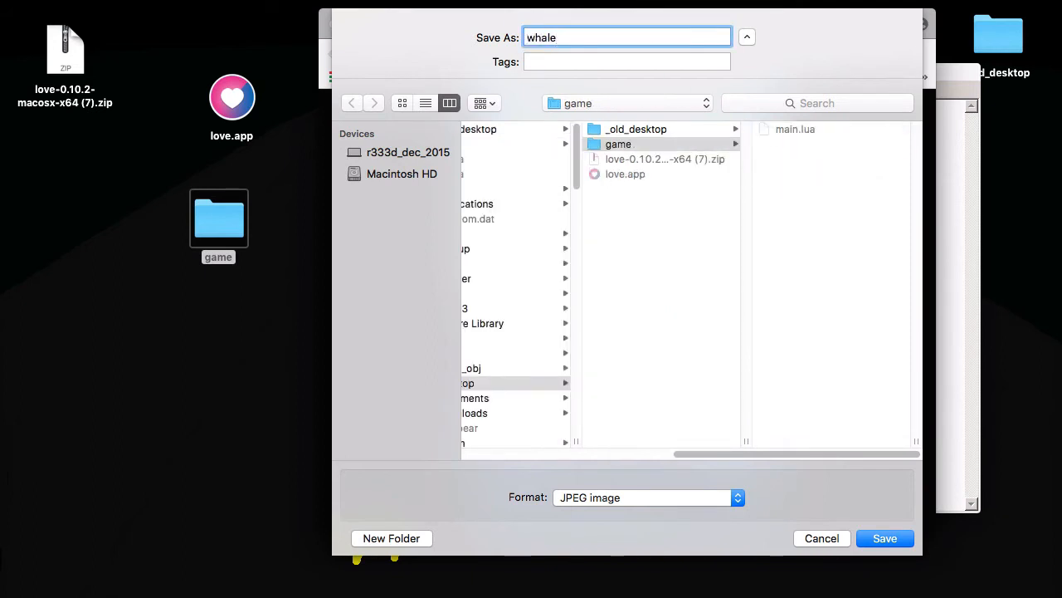
mouse_move(888, 523)
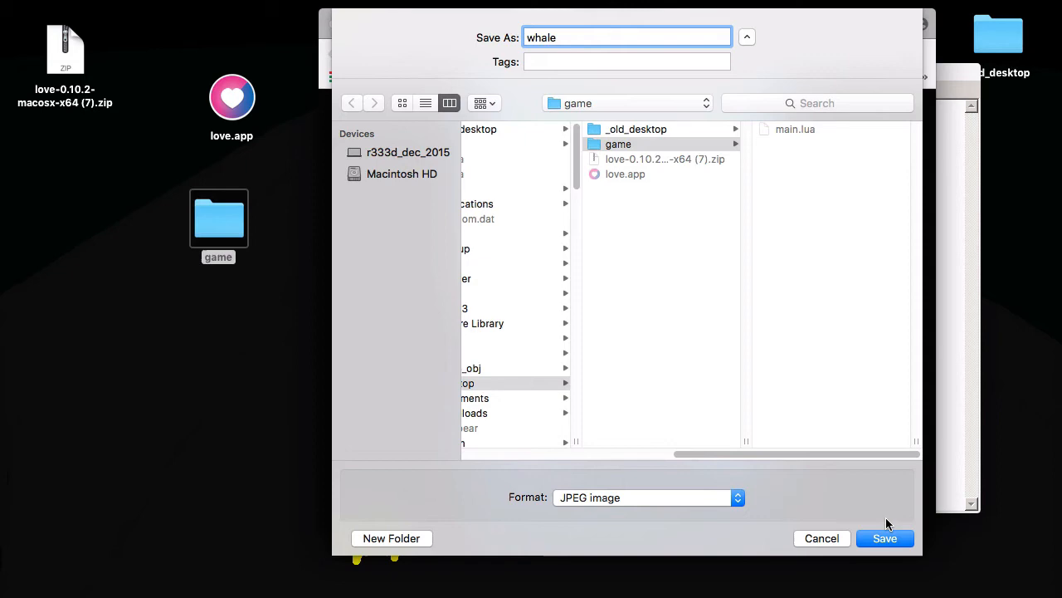
left_click(648, 498)
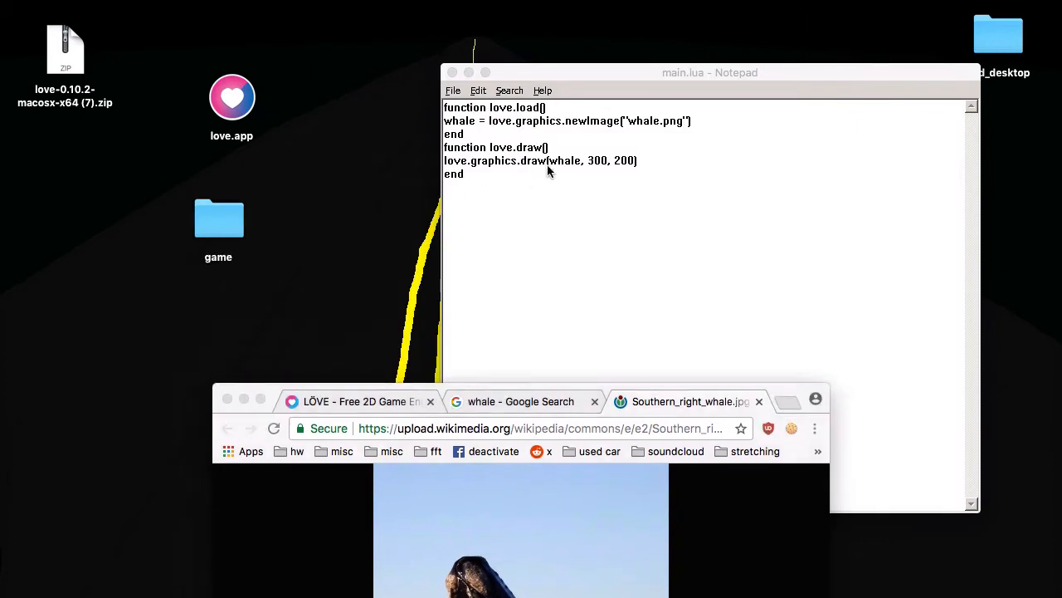
Change the newImage line in main.lua to load whale.jpg instead of whale.png.
double_click(672, 121)
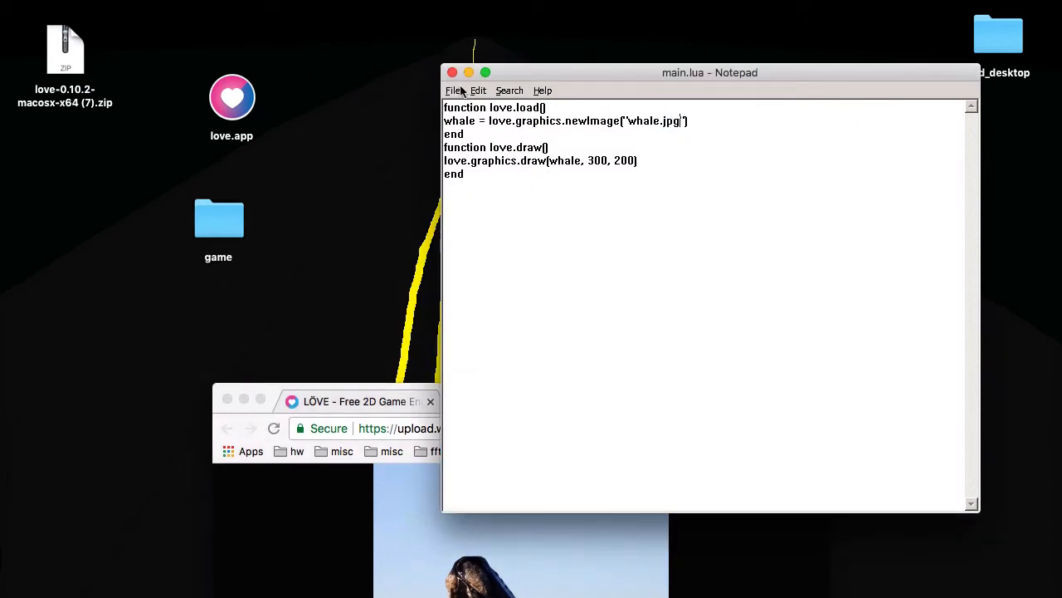
double_click(219, 219)
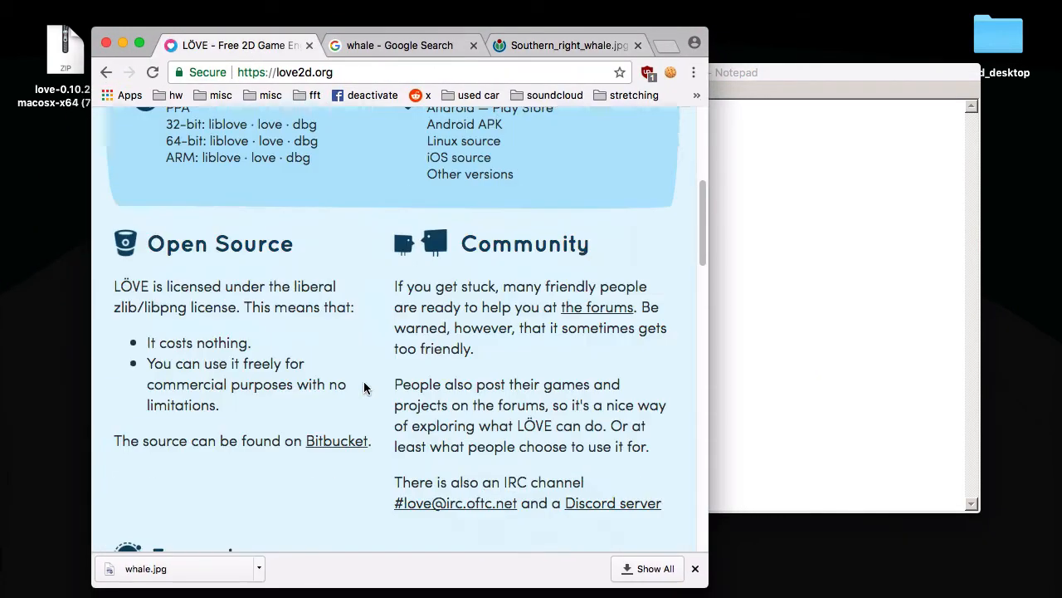
Go from love2d.org into the forums' Games and Creations board.
scroll("down", 3)
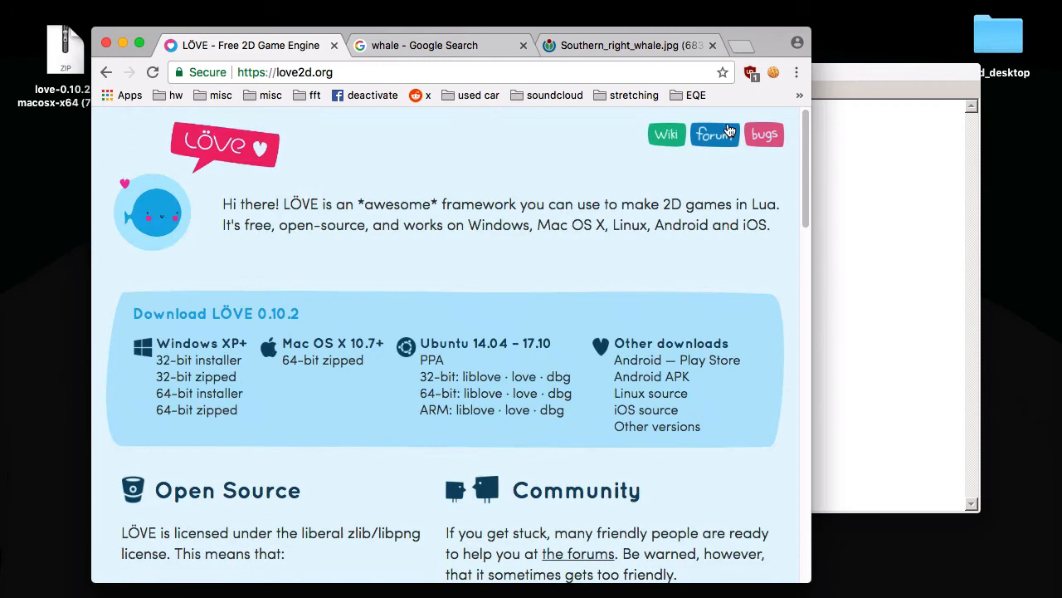
left_click(713, 132)
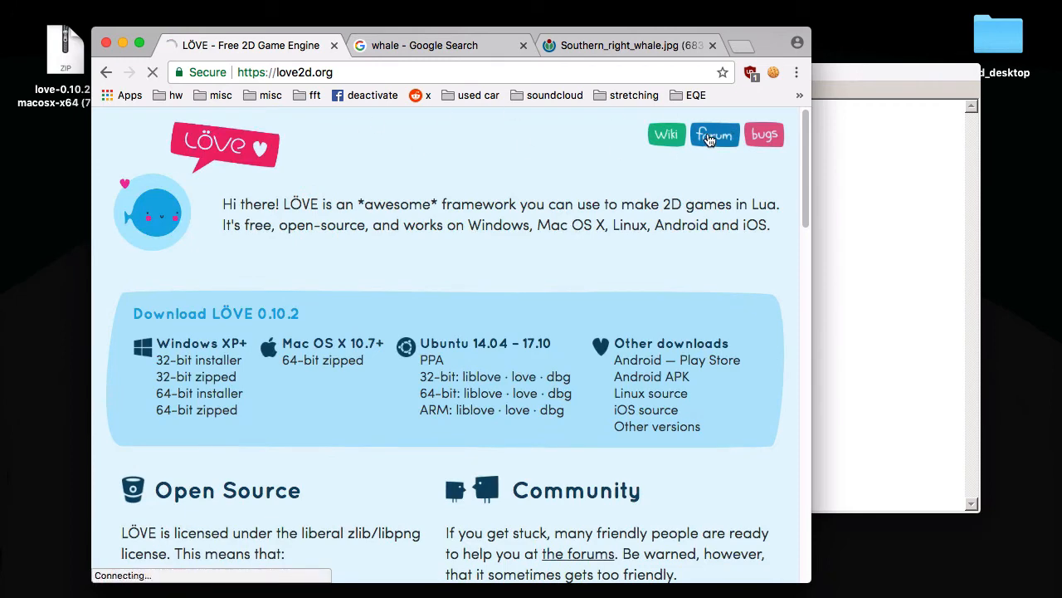
left_click(713, 134)
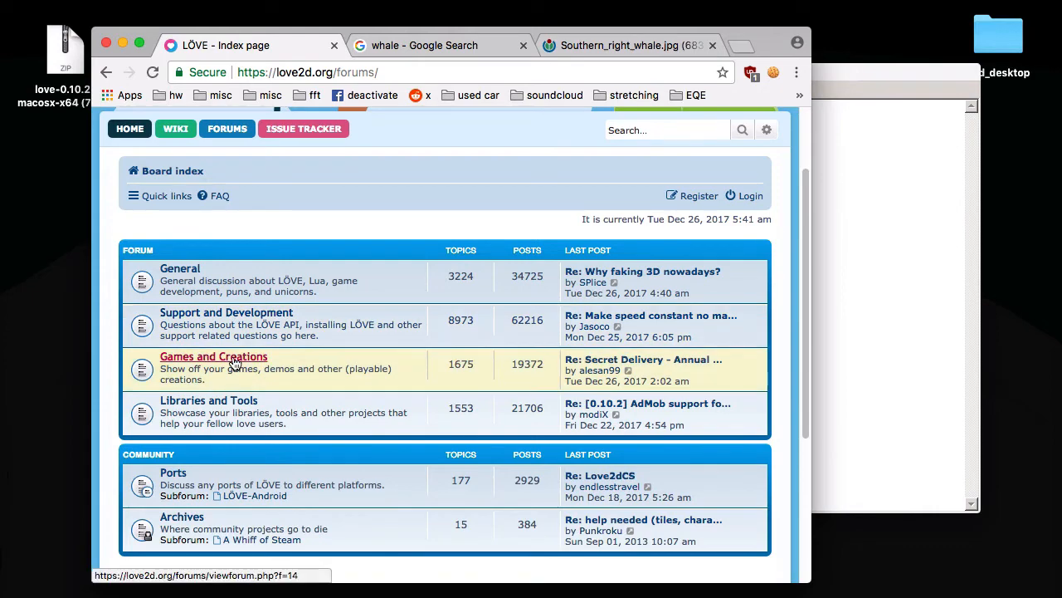
left_click(212, 355)
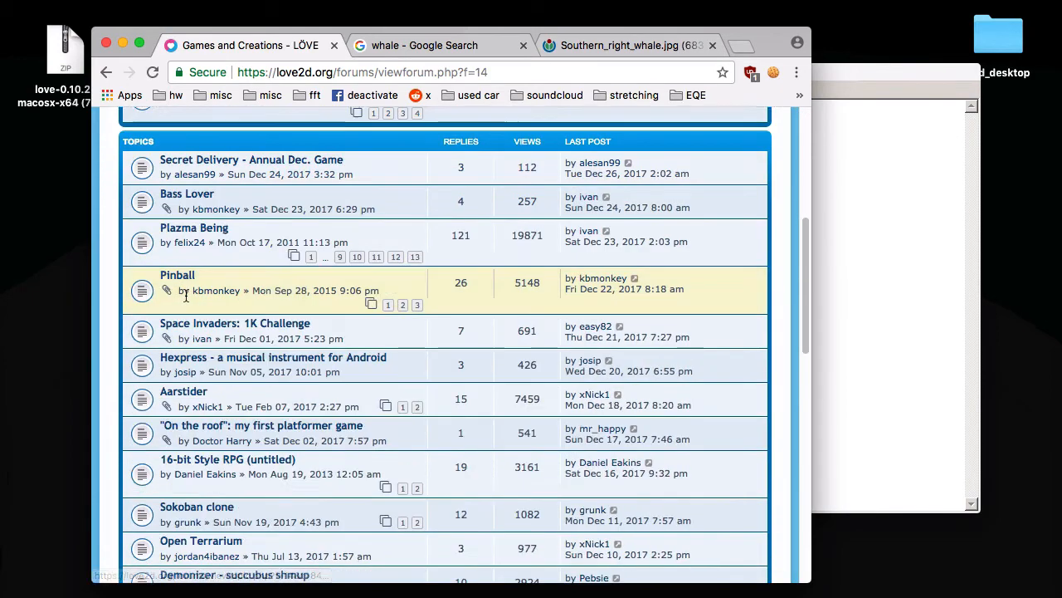
Open the Space Invaders: 1K Challenge topic and read down it.
scroll("down", 3)
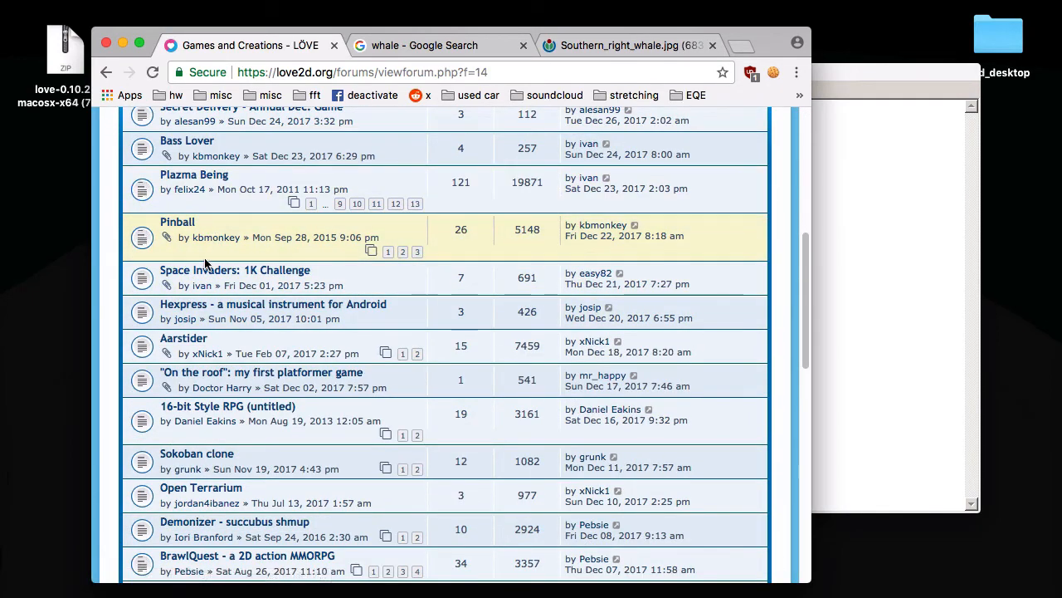
left_click(234, 269)
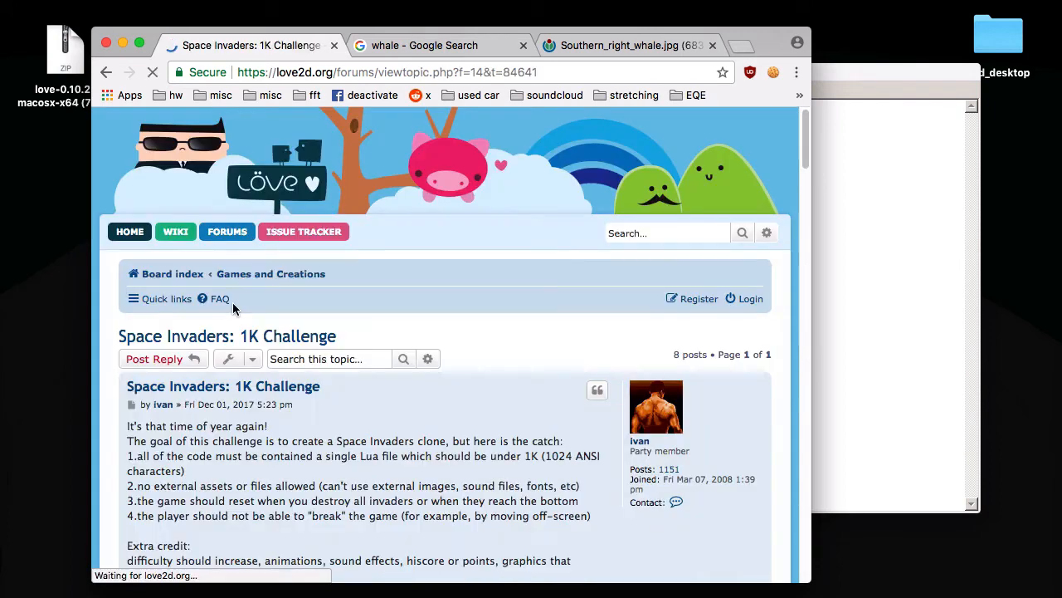
scroll("down", 3)
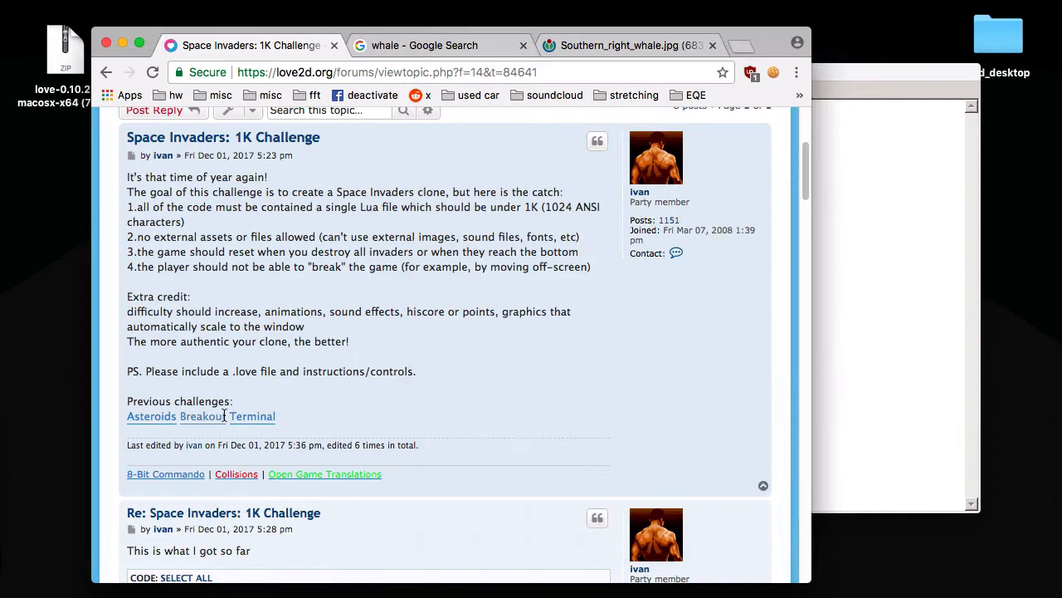
Open the earlier 1K Breakout thread's last page and copy the non-minified Breakout code.
left_click(202, 415)
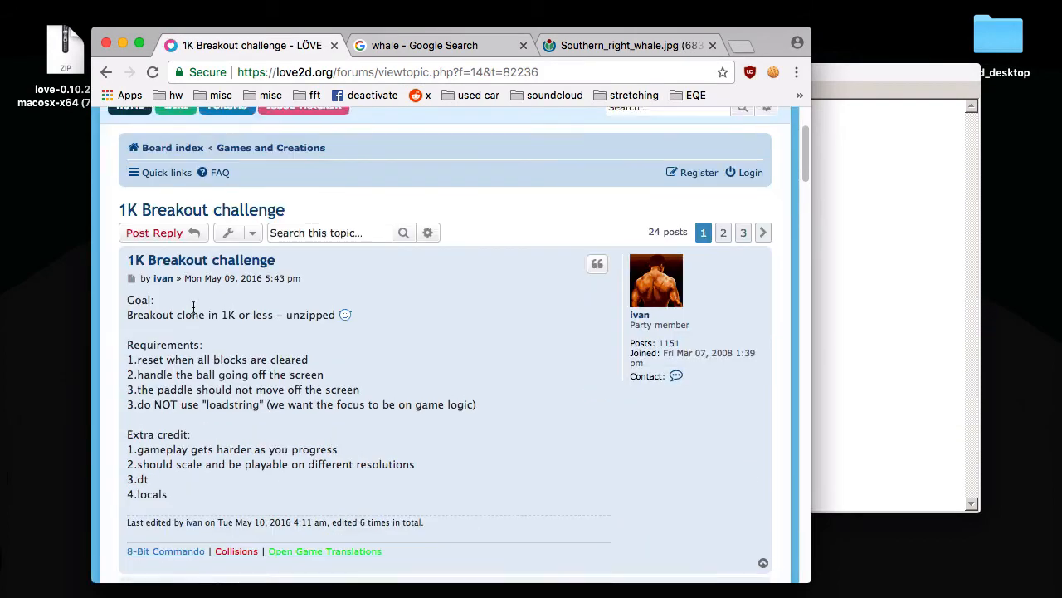
left_click(744, 232)
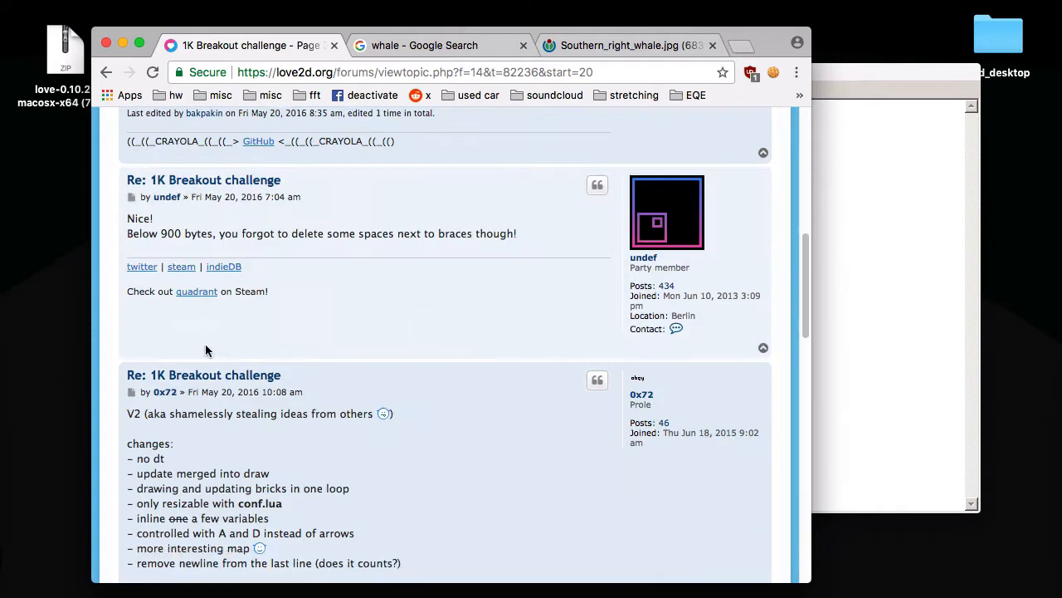
scroll("down", 3)
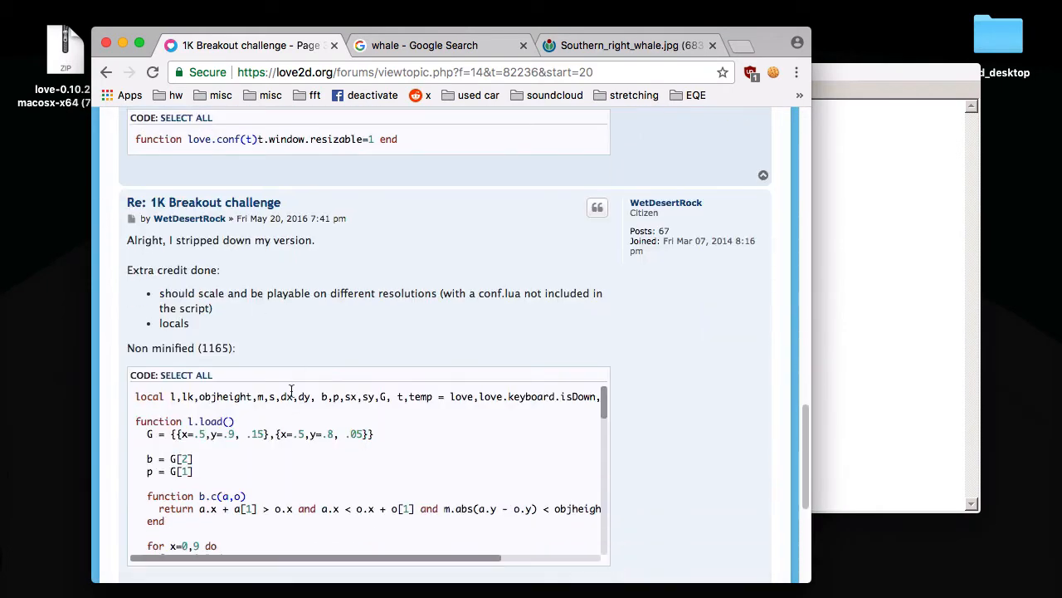
scroll("down", 3)
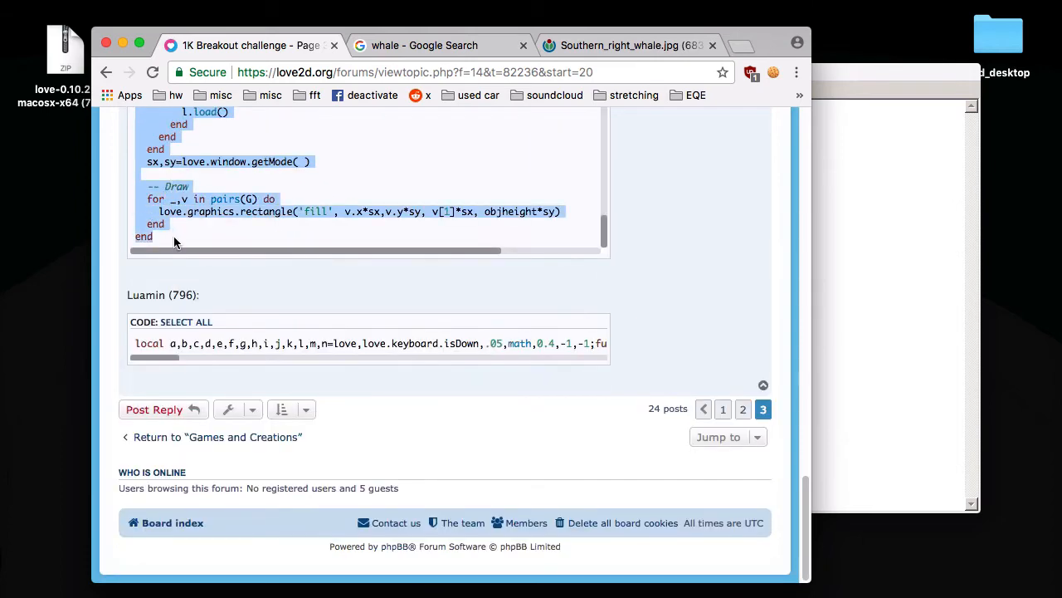
right_click(157, 456)
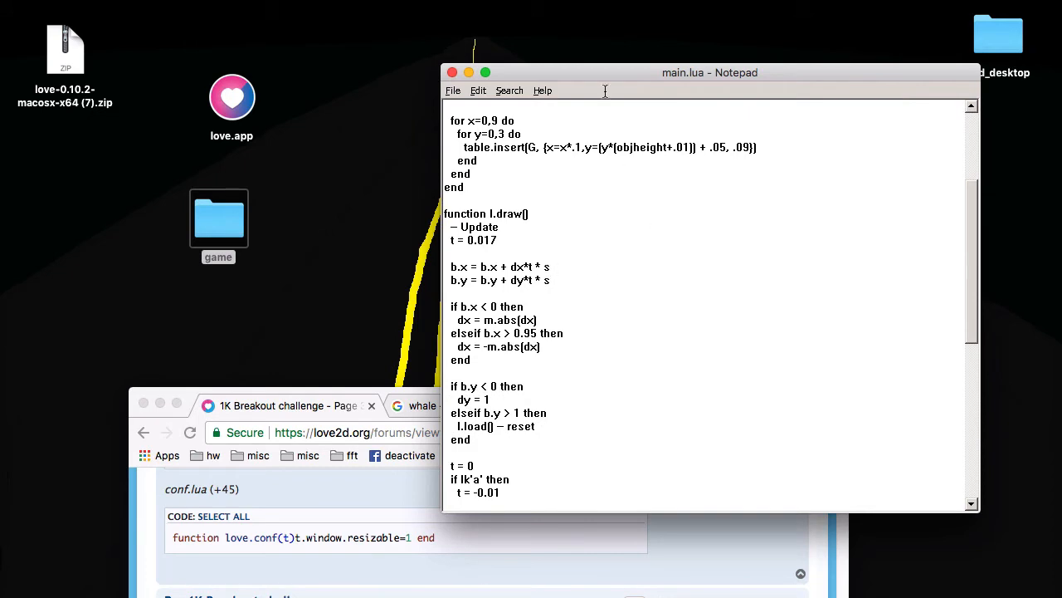
Enlarge Notepad, tweak values ('* 10', '3') in the pasted Breakout code and test-run it in LÖVE.
left_click_drag(711, 73, 641, 26)
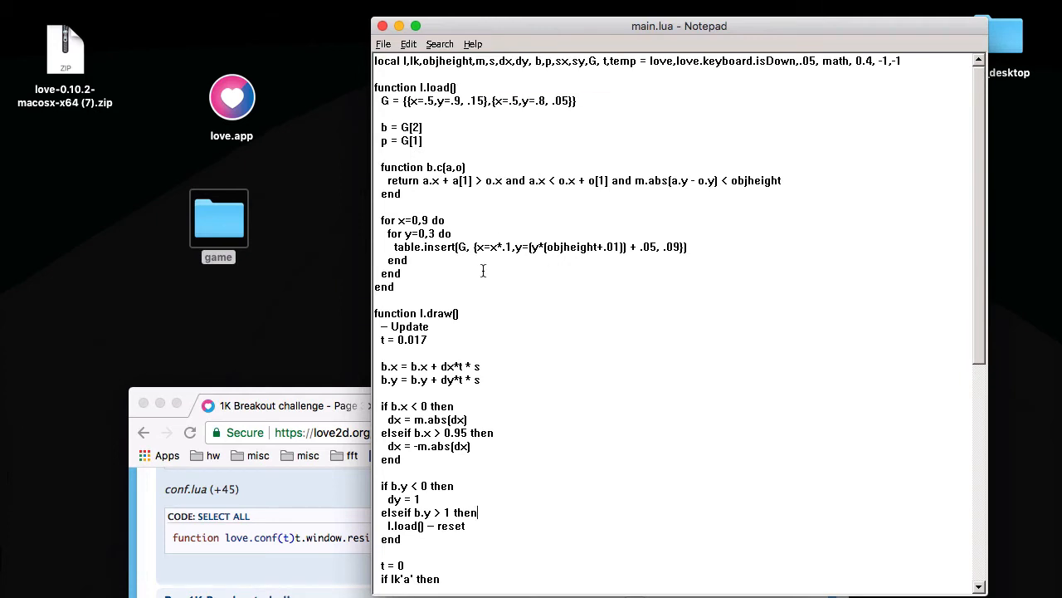
mouse_move(440, 131)
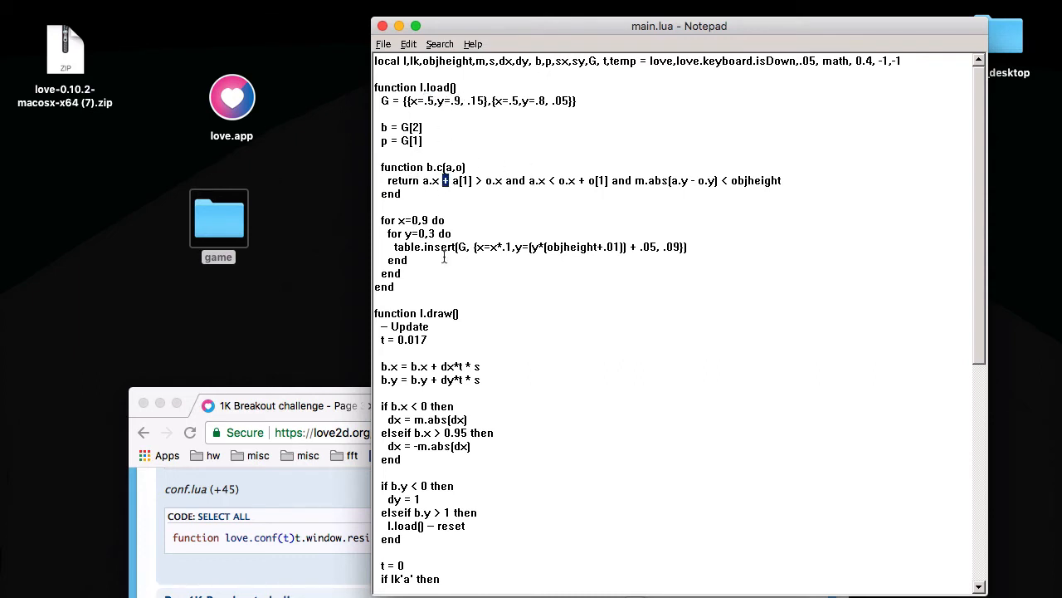
scroll("down", 3)
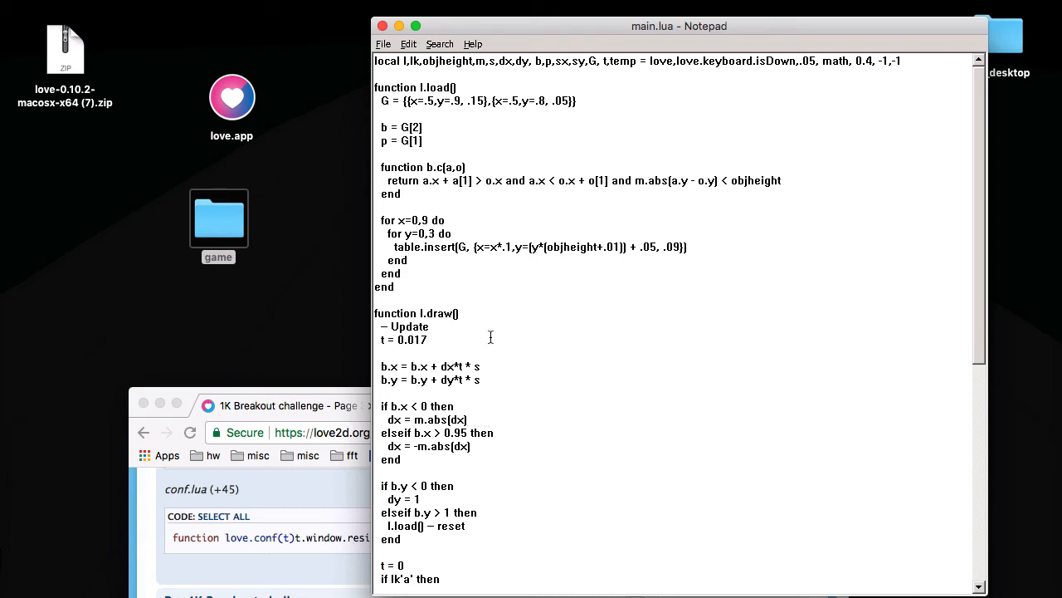
mouse_move(475, 379)
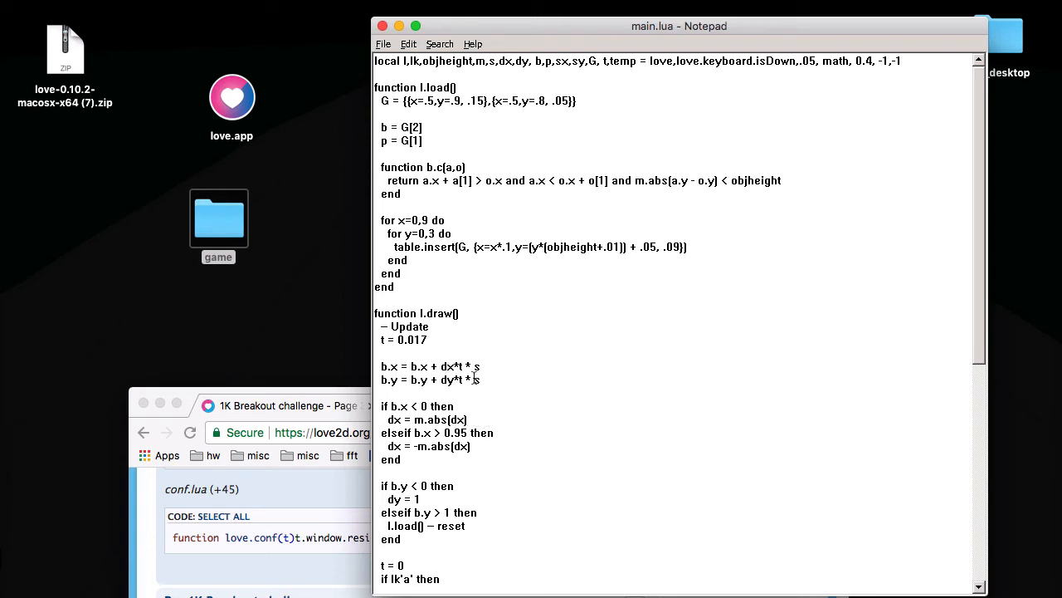
type("* 10")
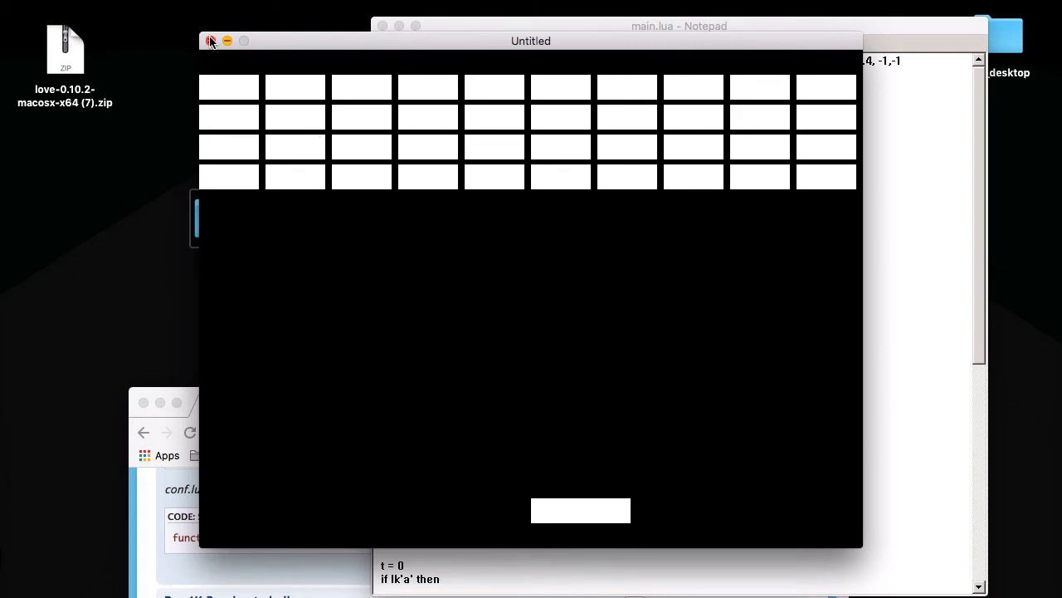
left_click(212, 40)
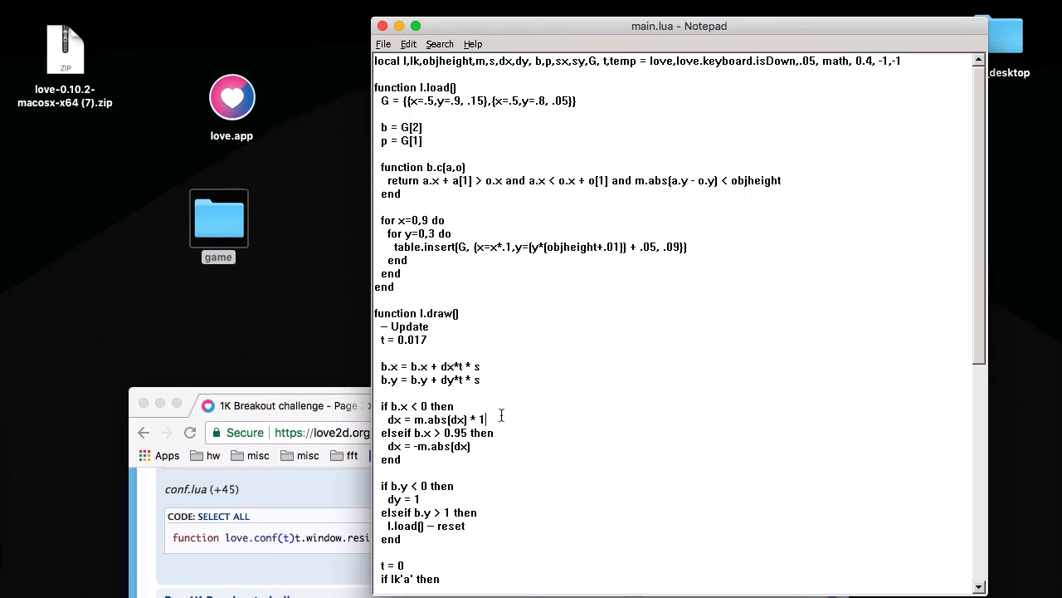
type("3,-1 do")
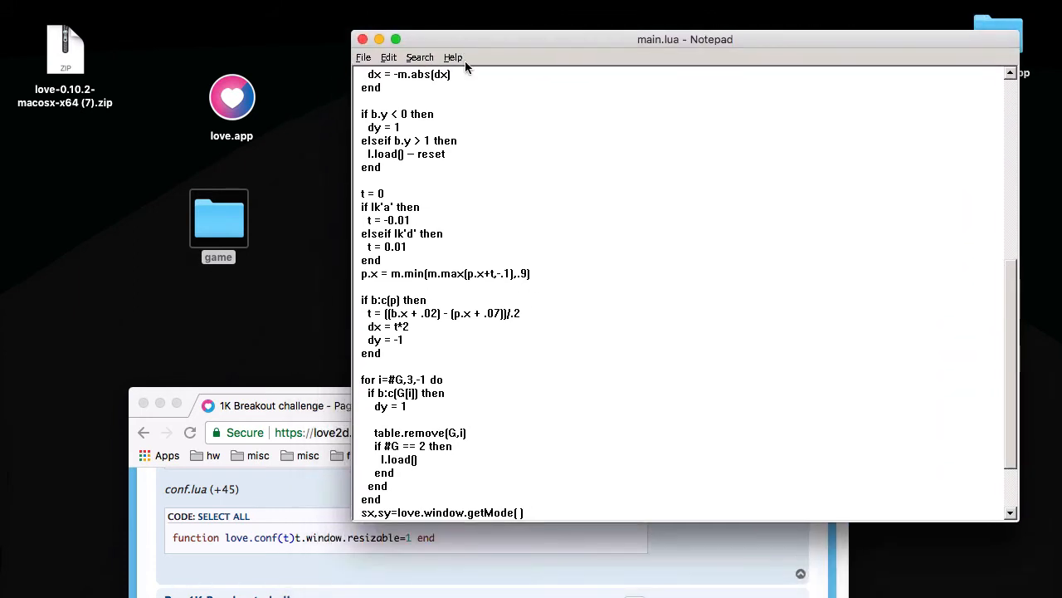
Change the draw call to love.graphics.circle, then to square, and run the game to test.
scroll("down", 3)
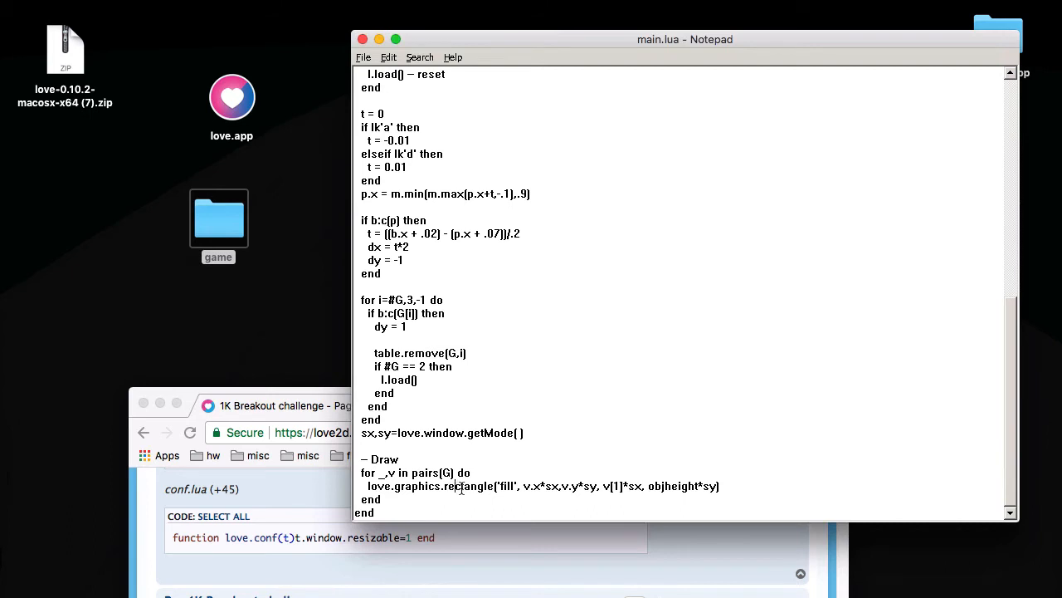
double_click(468, 484)
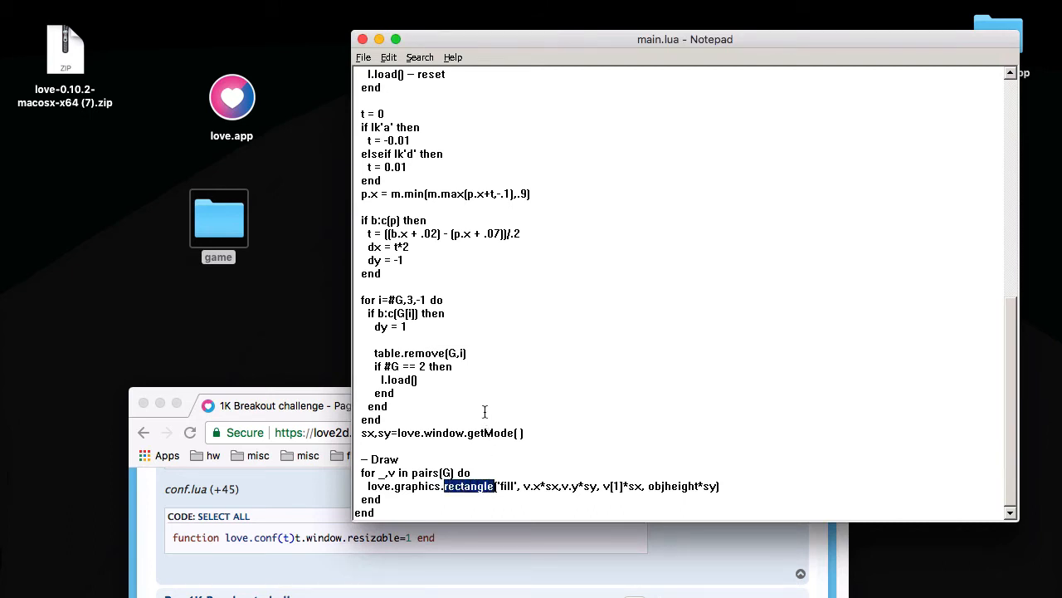
type("circle")
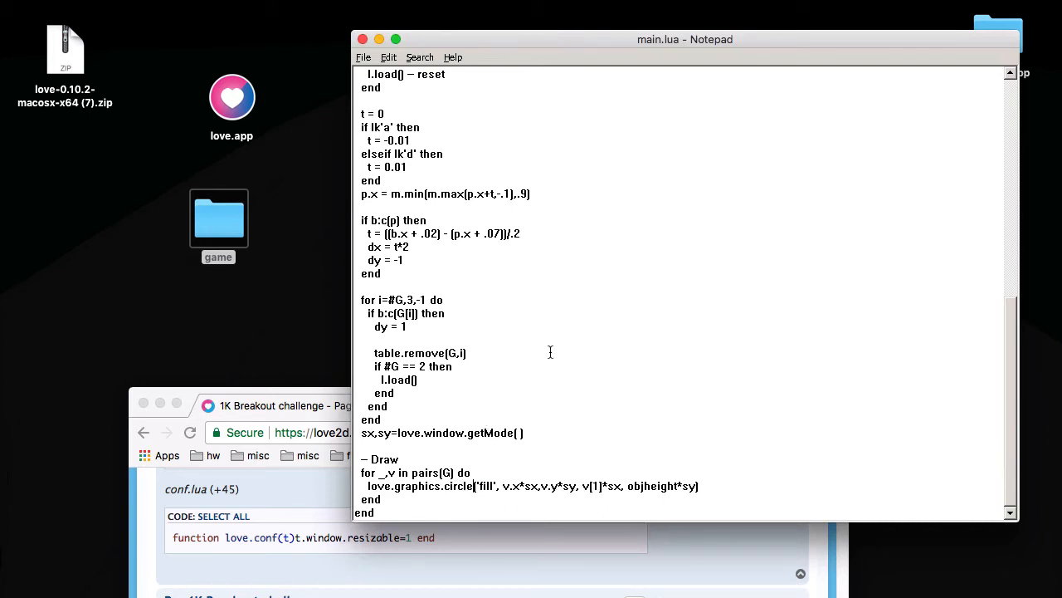
mouse_move(272, 190)
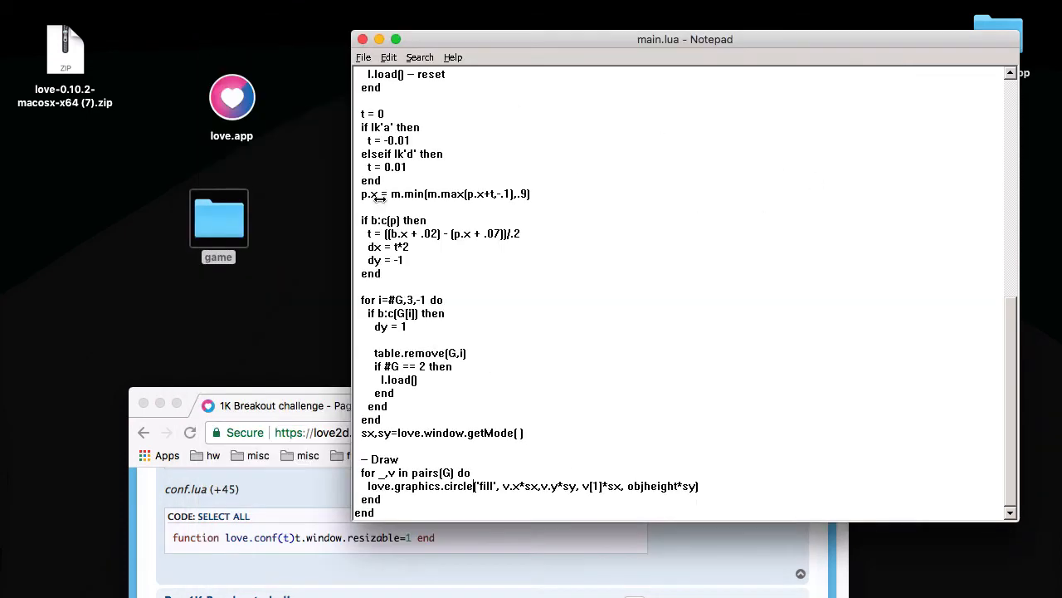
double_click(458, 485)
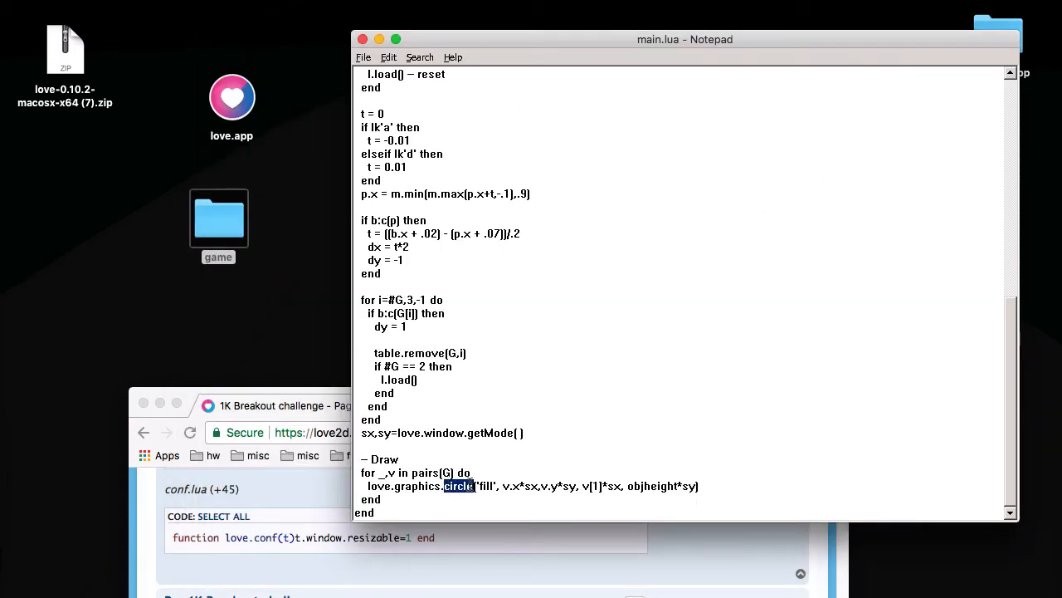
type("square")
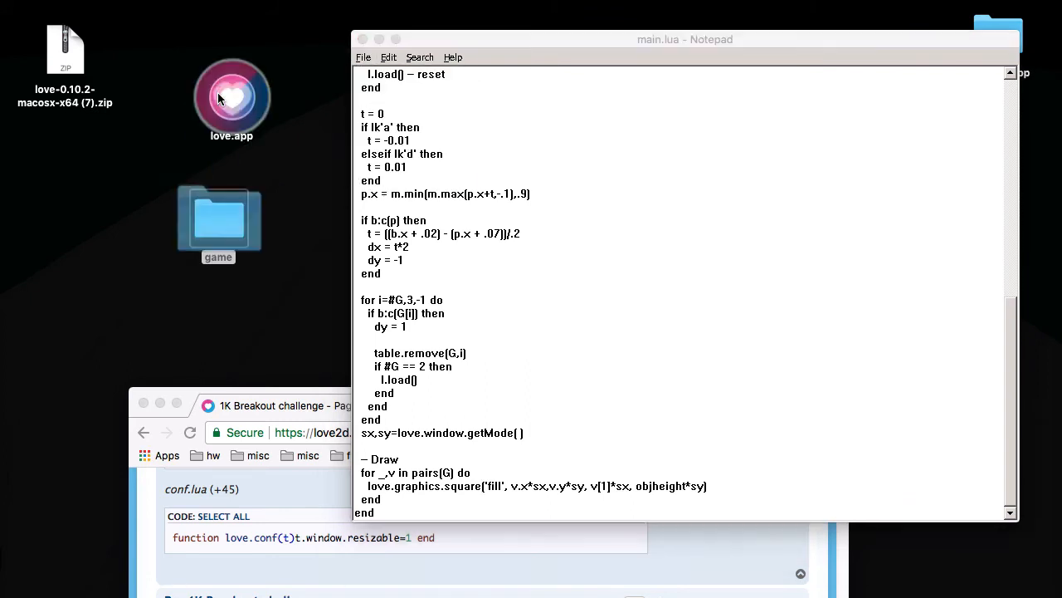
double_click(232, 95)
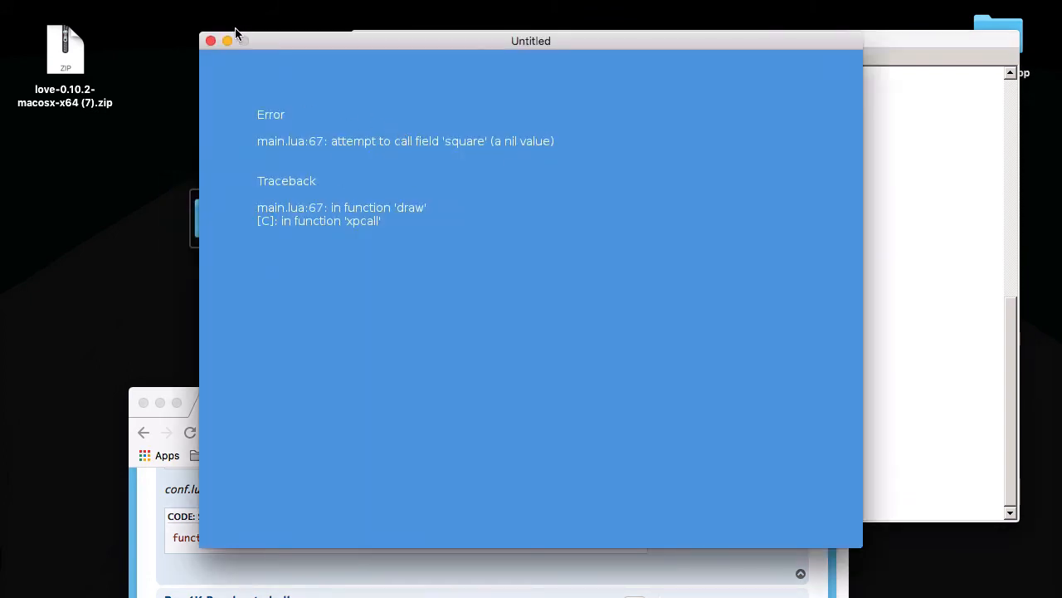
Close the LÖVE error window.
left_click(210, 39)
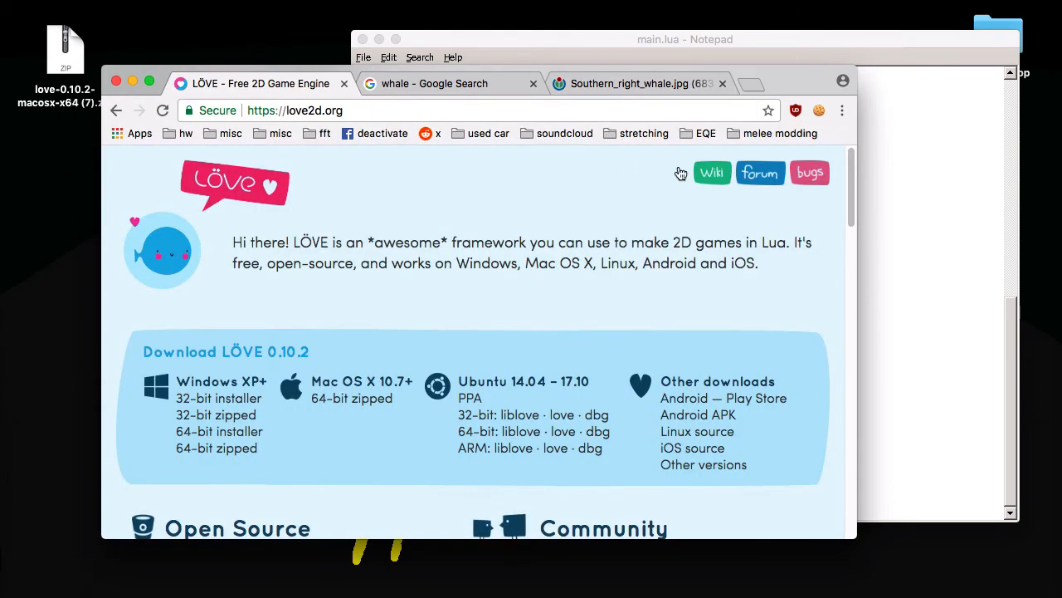
Browse the LÖVE wiki into the love.graphics module reference.
left_click(711, 172)
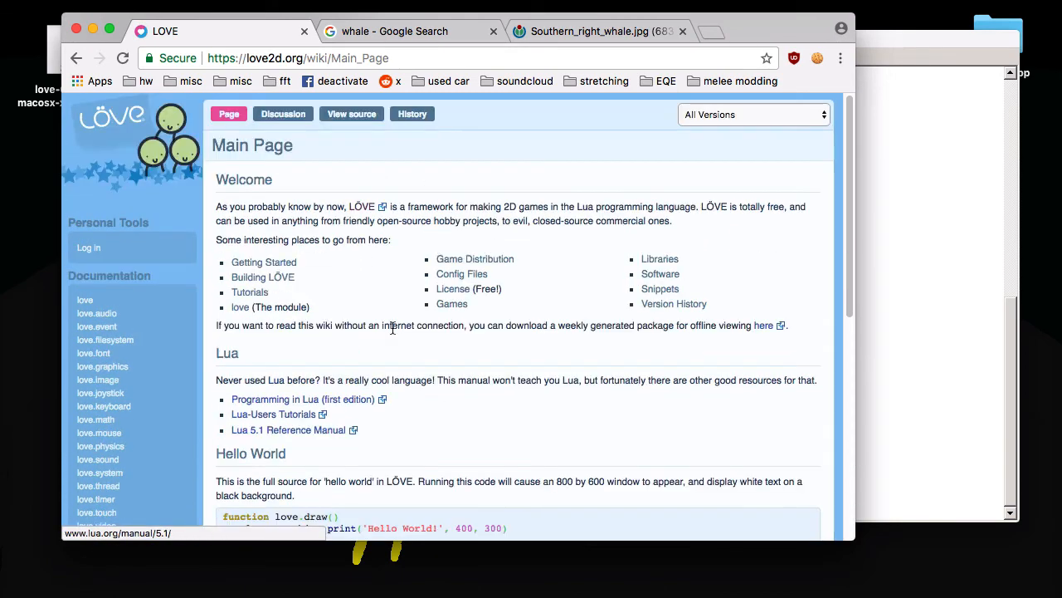
left_click(475, 259)
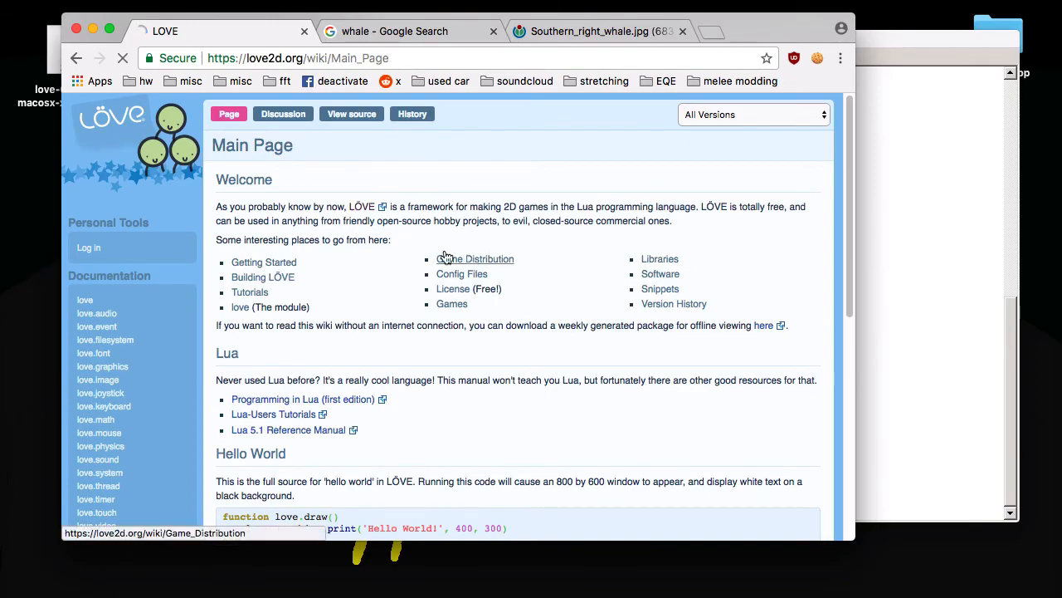
left_click(474, 259)
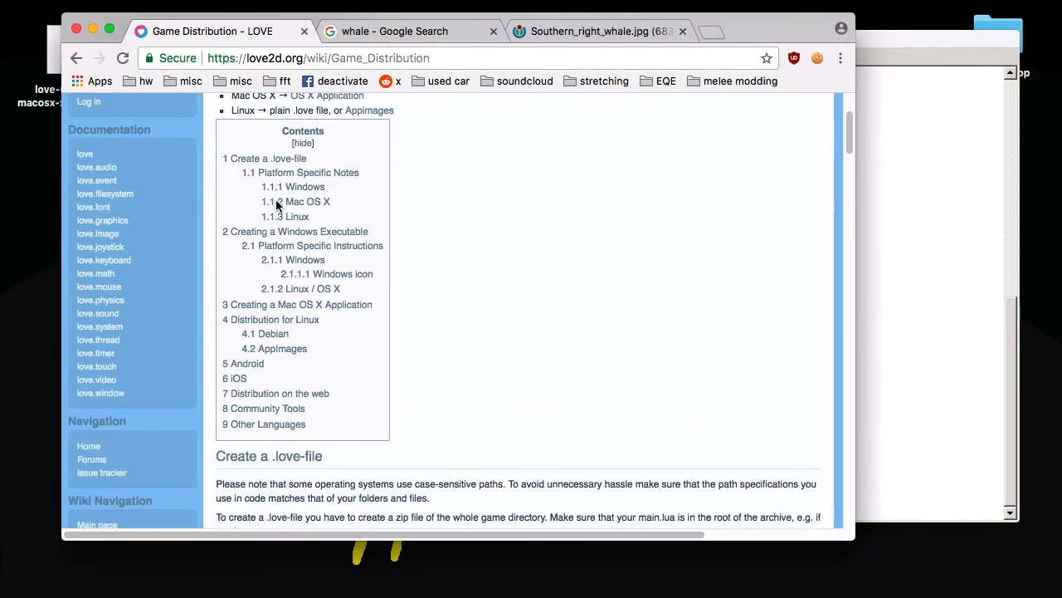
scroll("down", 3)
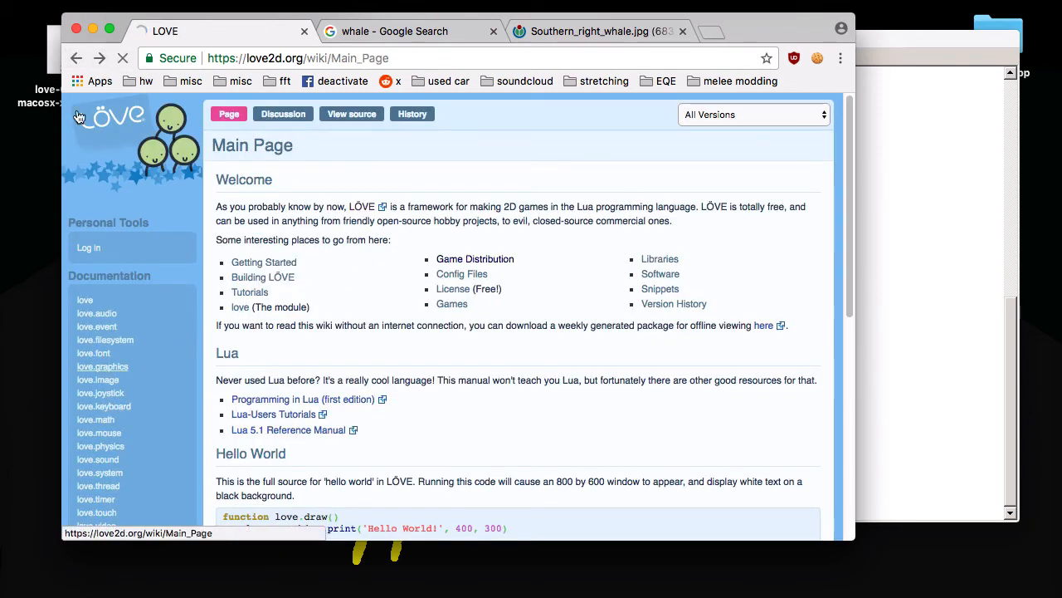
left_click(103, 367)
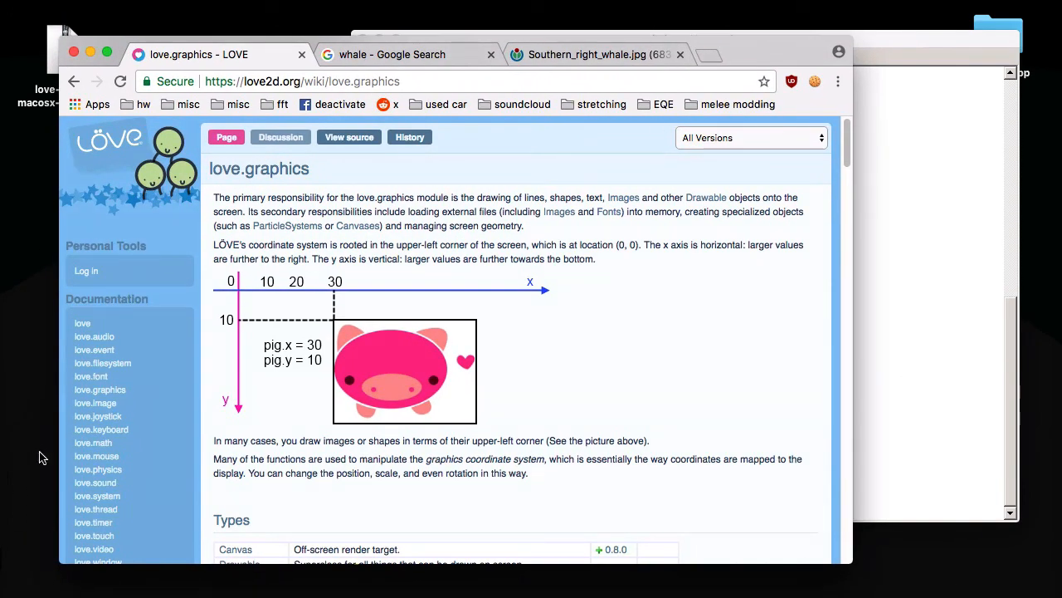
Search the page for 'color' and open the love.graphics.setColor reference.
scroll("down", 3)
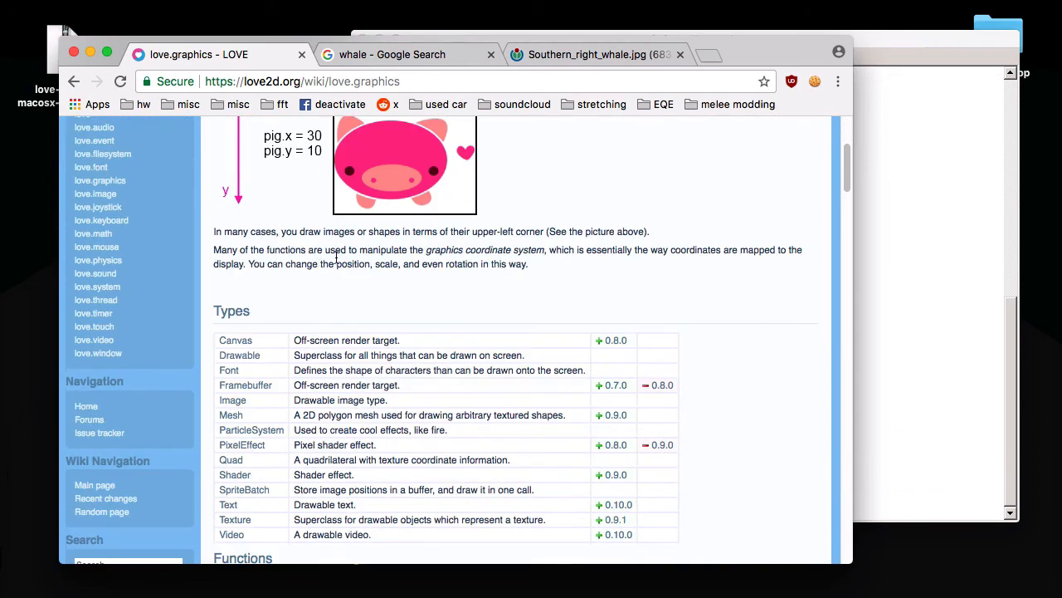
scroll("down", 3)
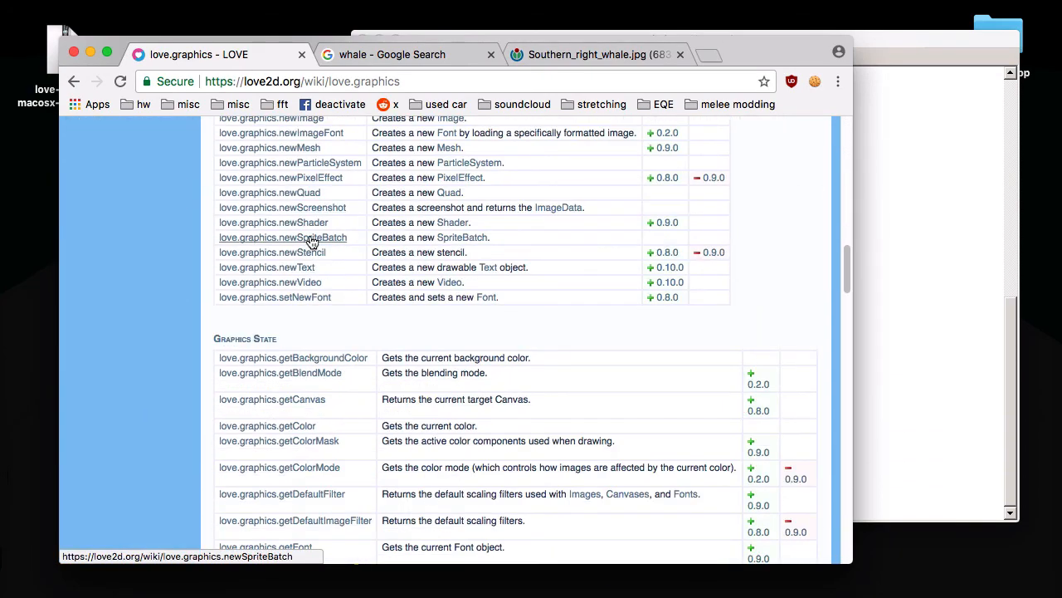
type("color")
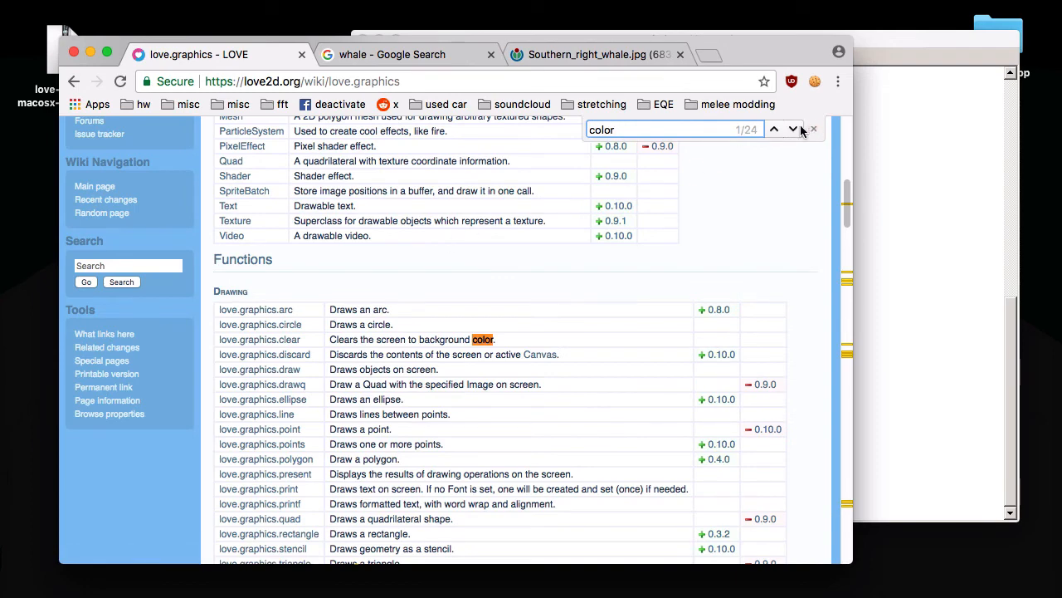
left_click(774, 130)
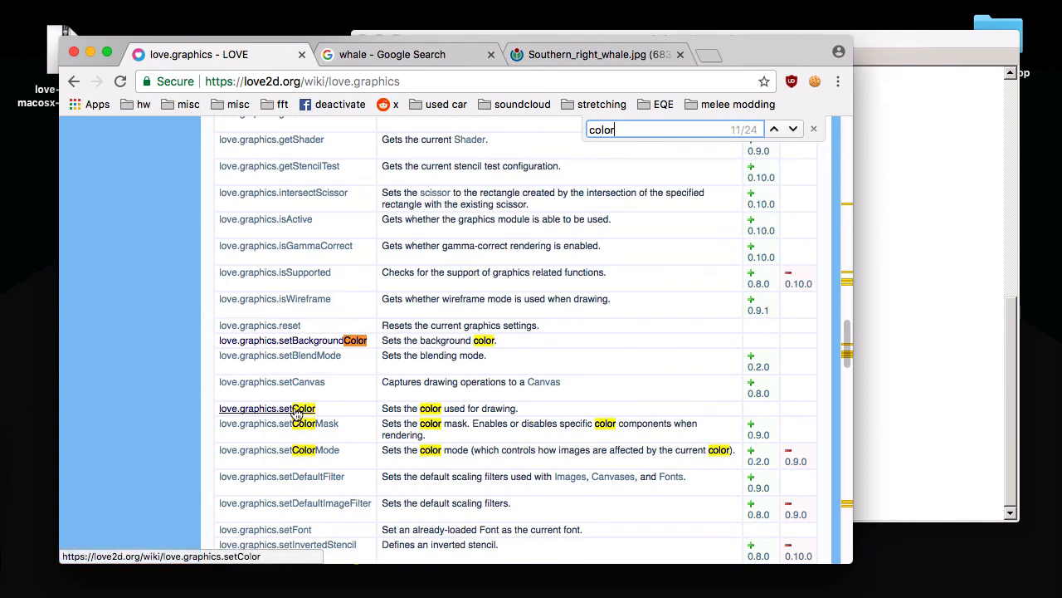
left_click(266, 408)
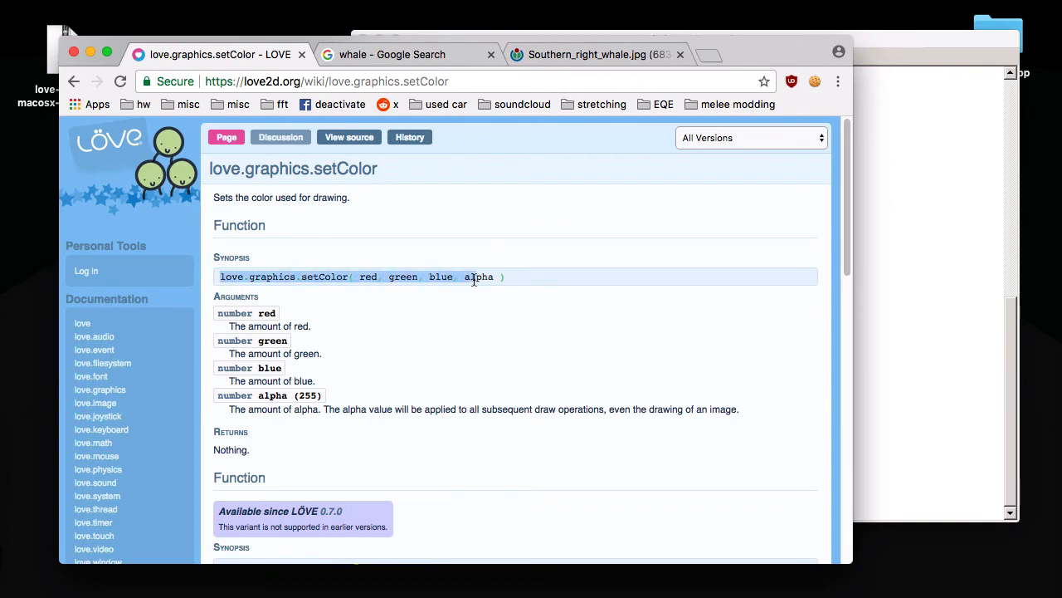
Copy the setColor( red, green, blue, alpha ) synopsis from the wiki.
right_click(478, 275)
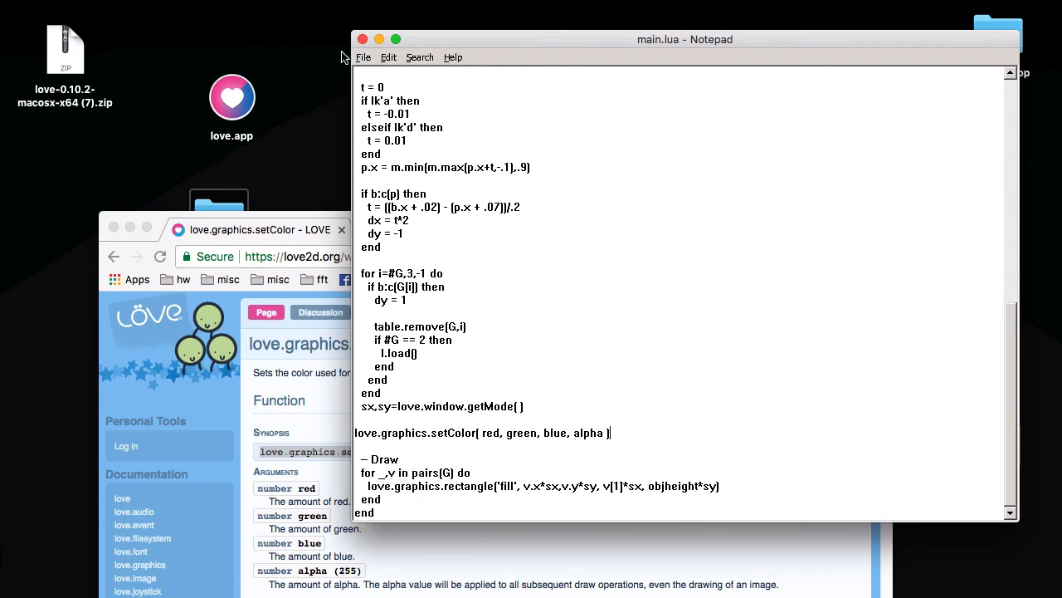
mouse_move(153, 240)
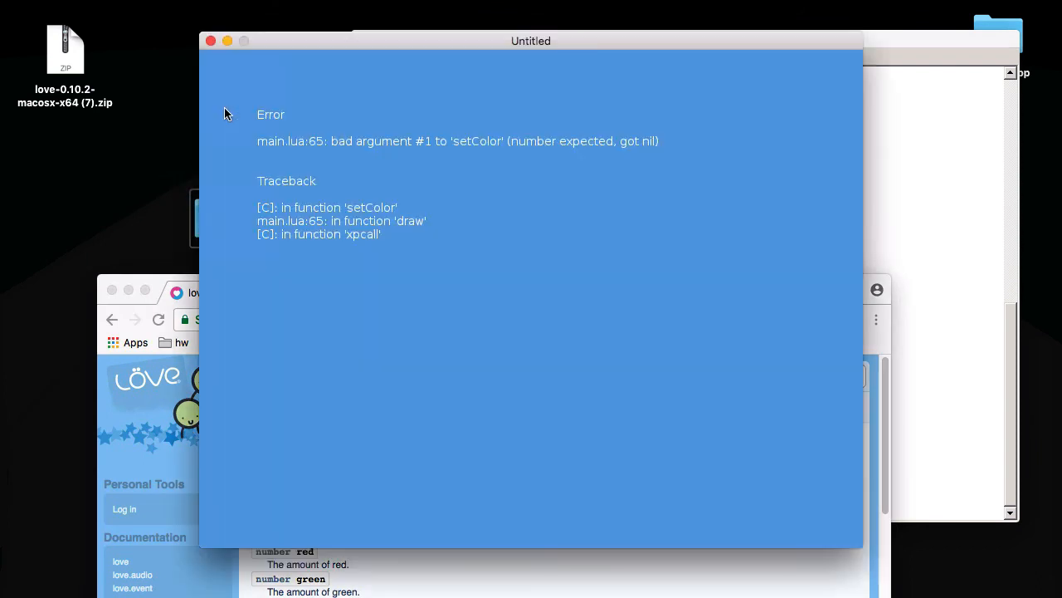
mouse_move(422, 152)
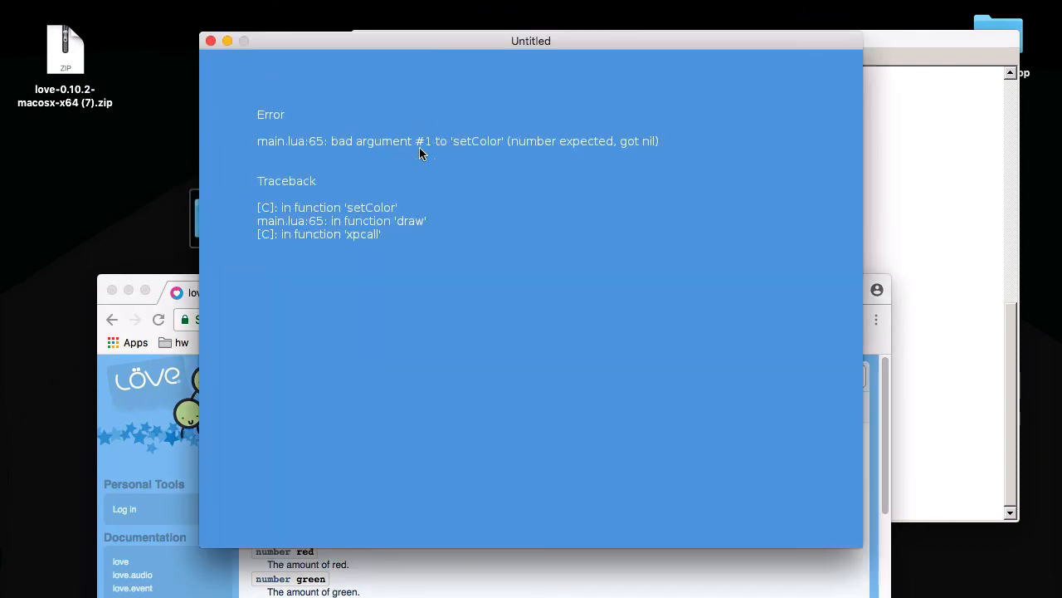
mouse_move(628, 149)
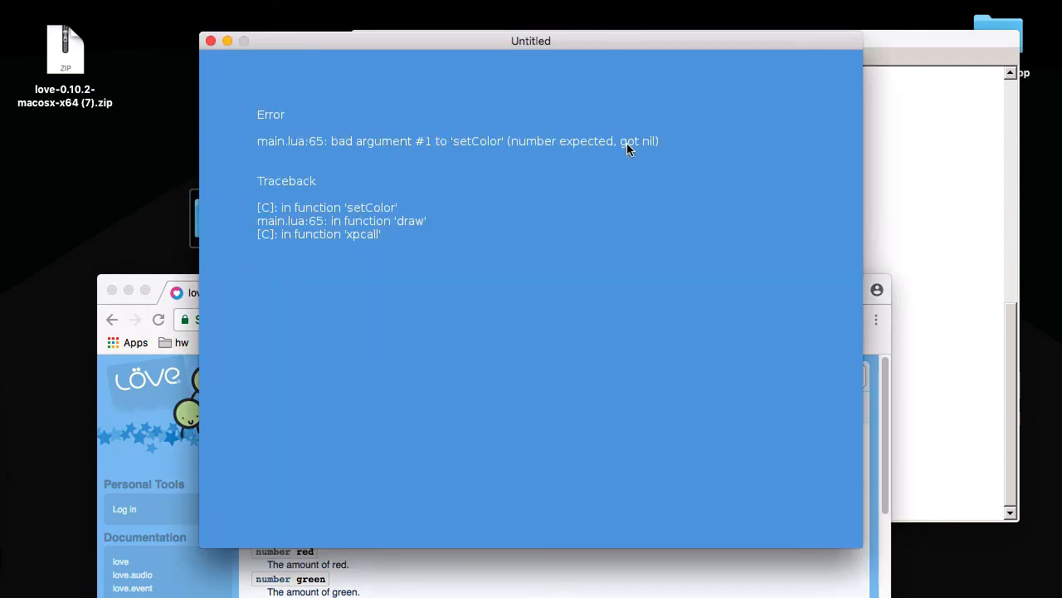
Define red = 100, green = 100, blue = 100 above setColor and run the game.
left_click(684, 40)
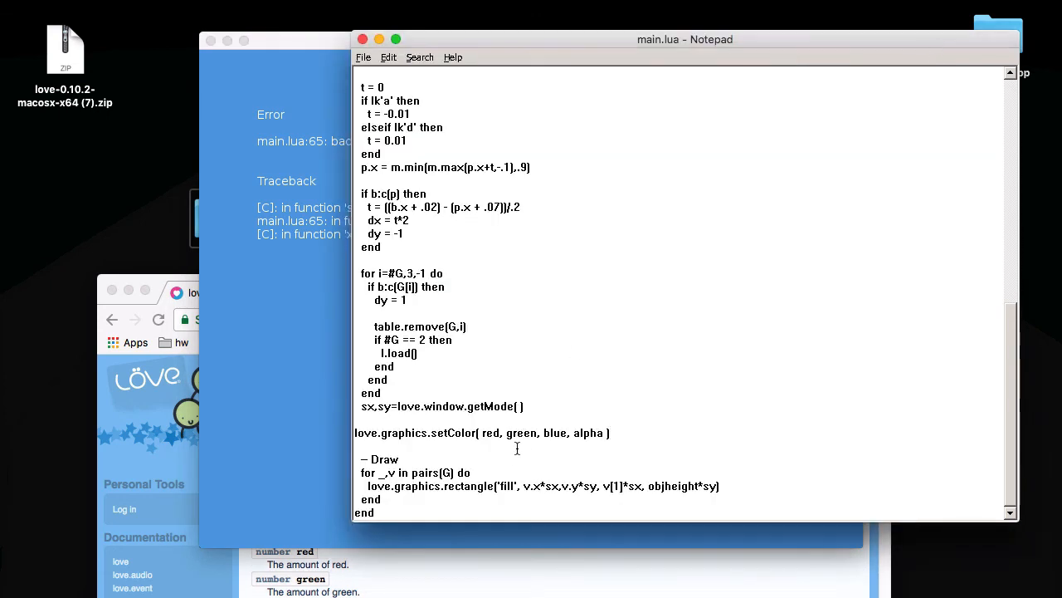
double_click(490, 431)
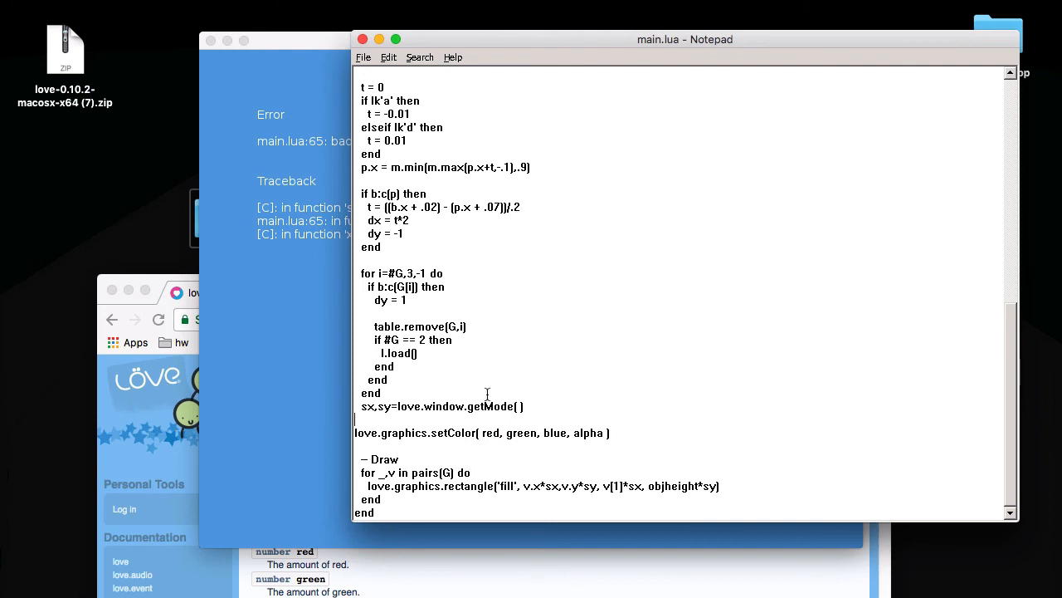
type("red")
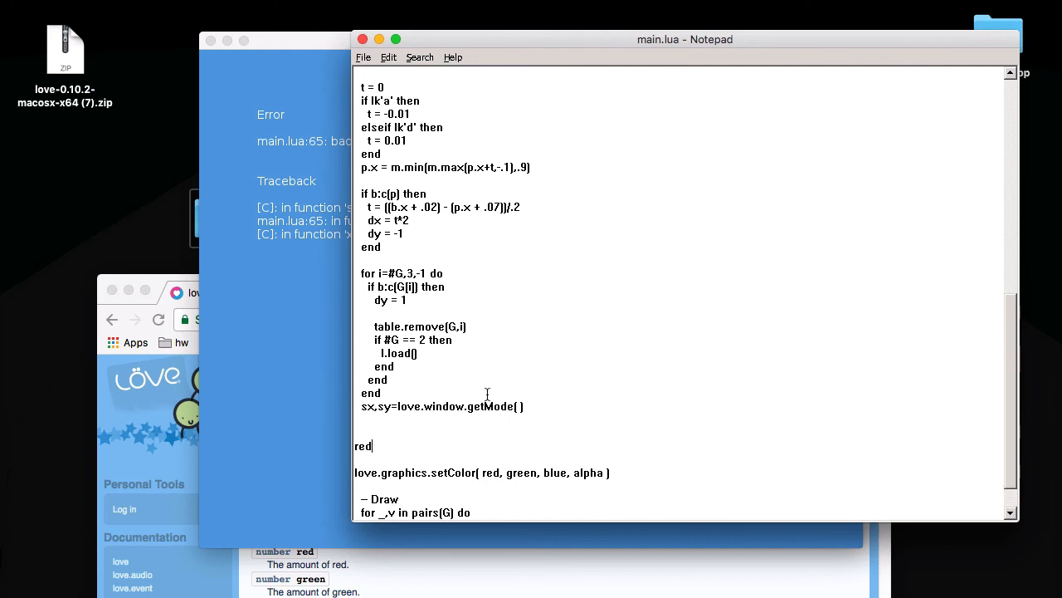
type("= 100")
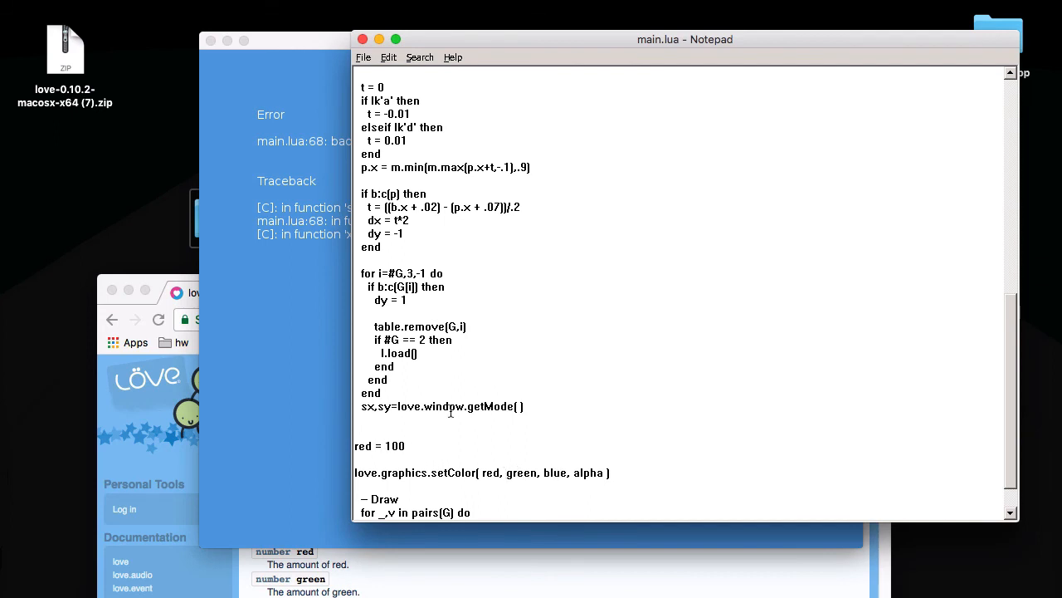
type("green = 100")
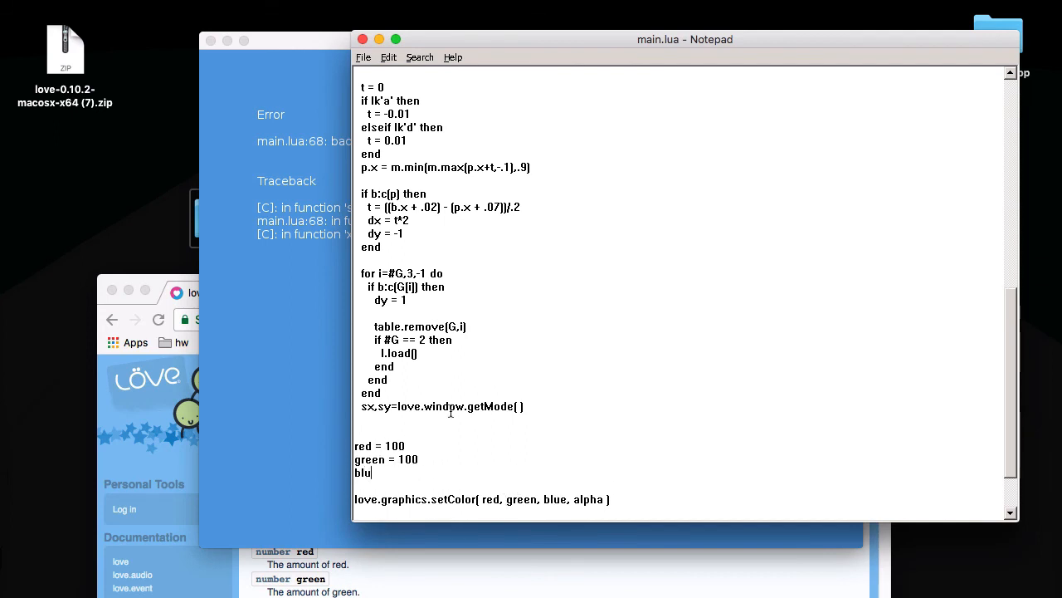
left_click(362, 57)
type("e = 100")
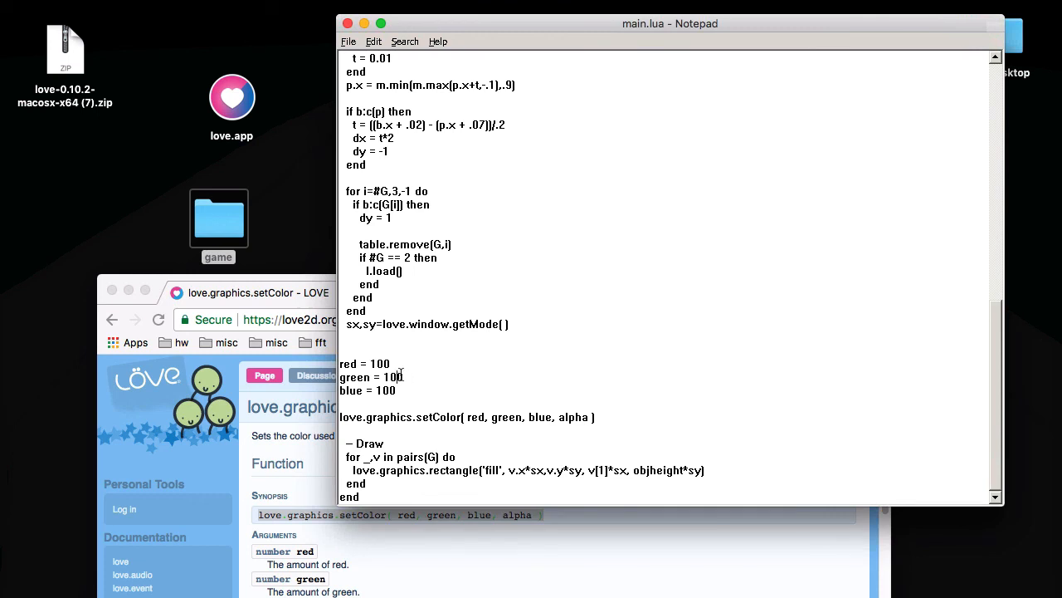
left_click(348, 40)
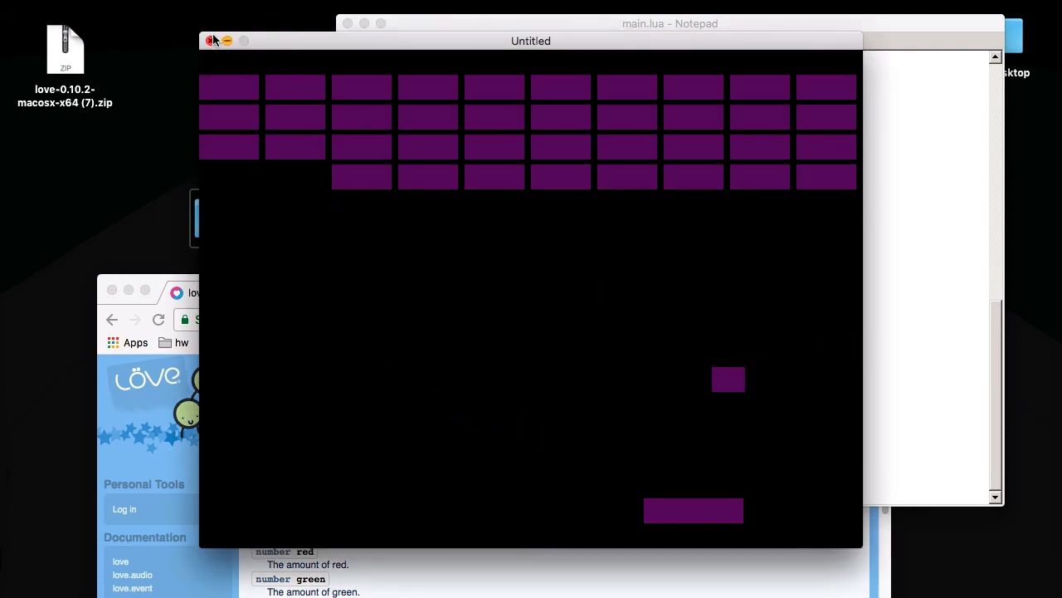
Close the purple Breakout game and go to the red value to edit it.
left_click(211, 40)
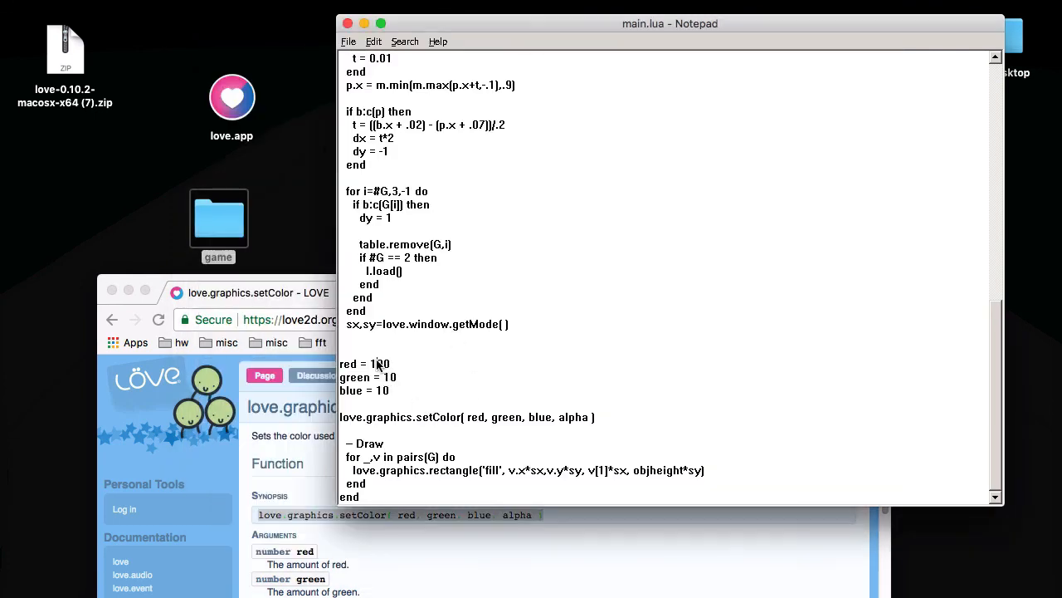
left_click(349, 40)
type("2")
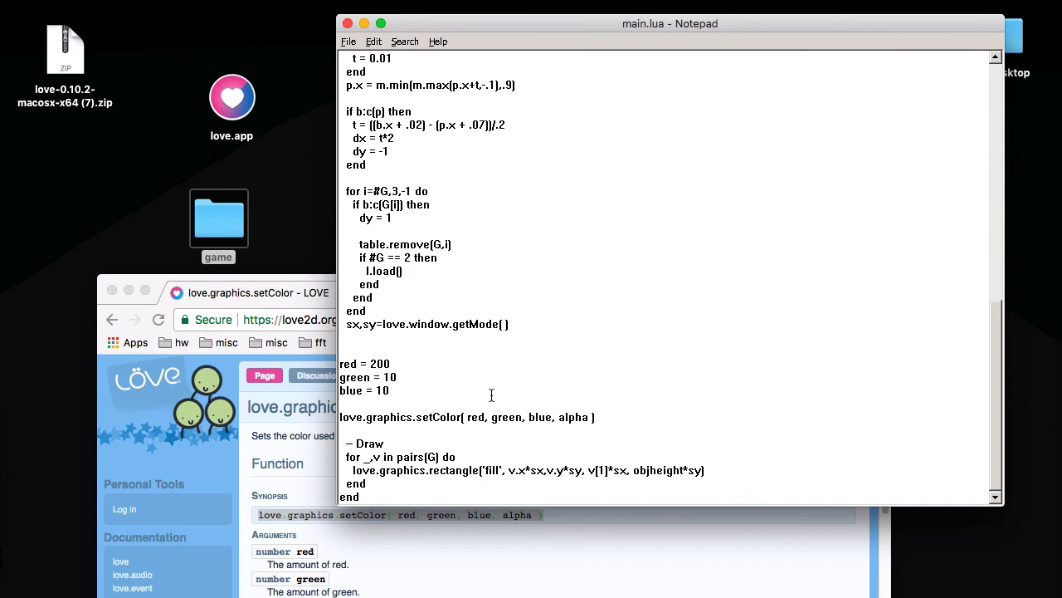
mouse_move(409, 410)
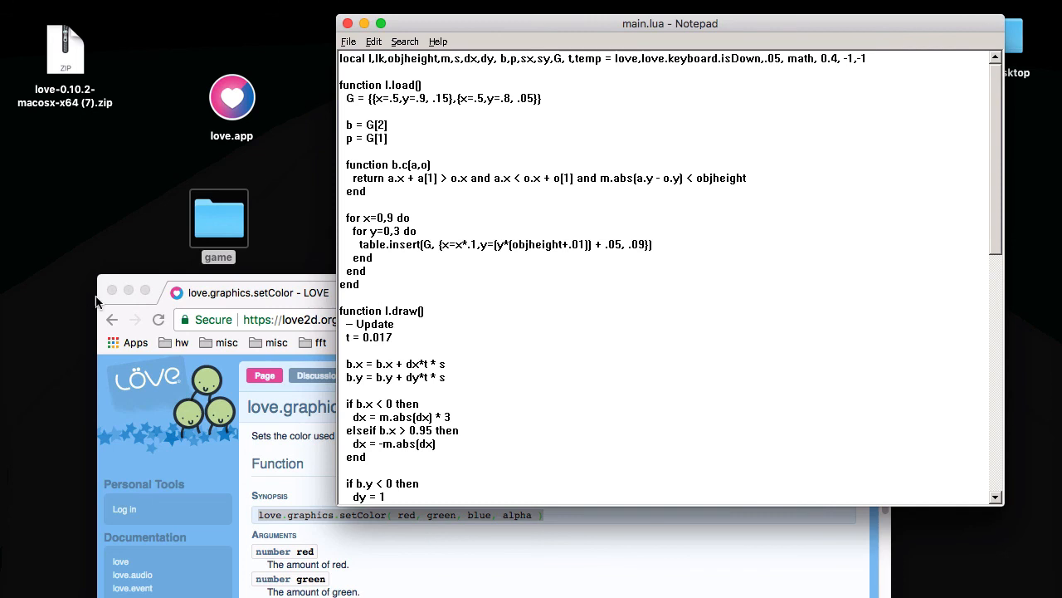
mouse_move(140, 300)
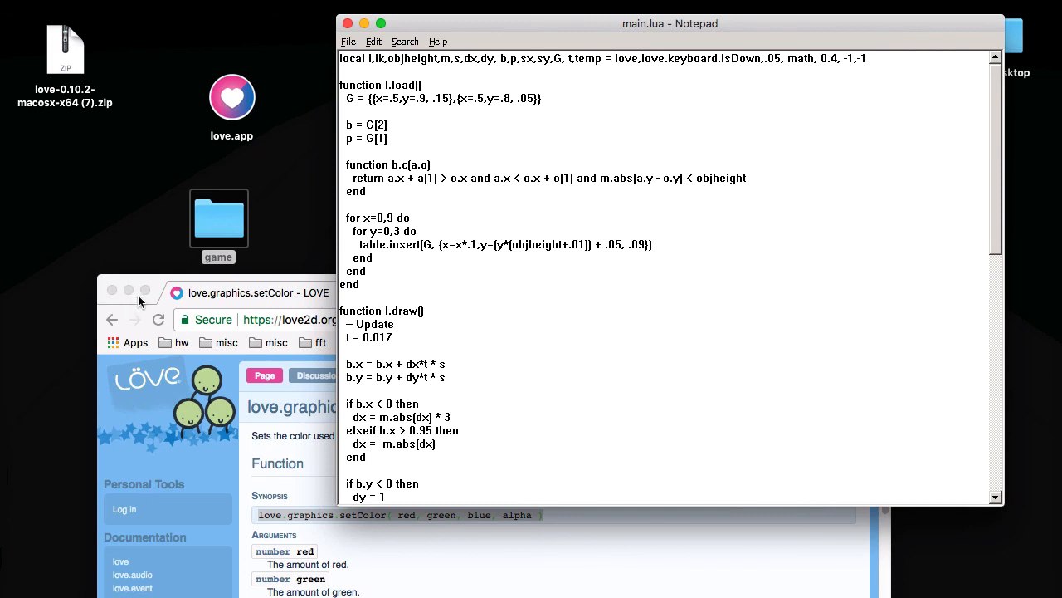
mouse_move(90, 299)
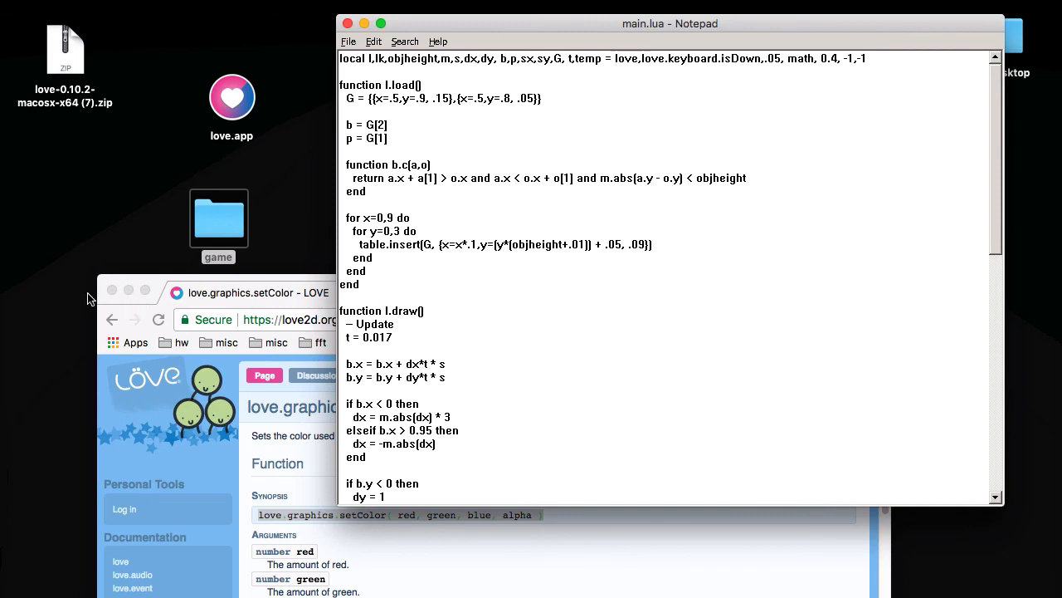